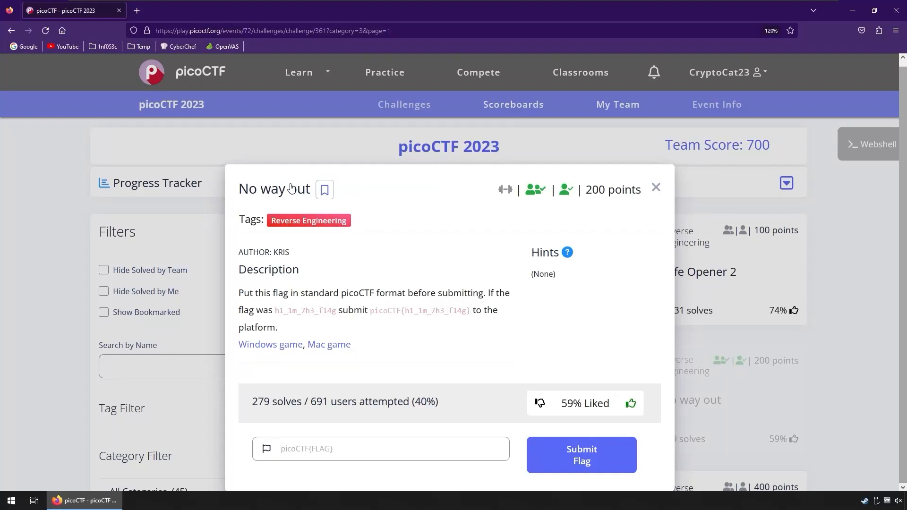
mouse_move(524, 201)
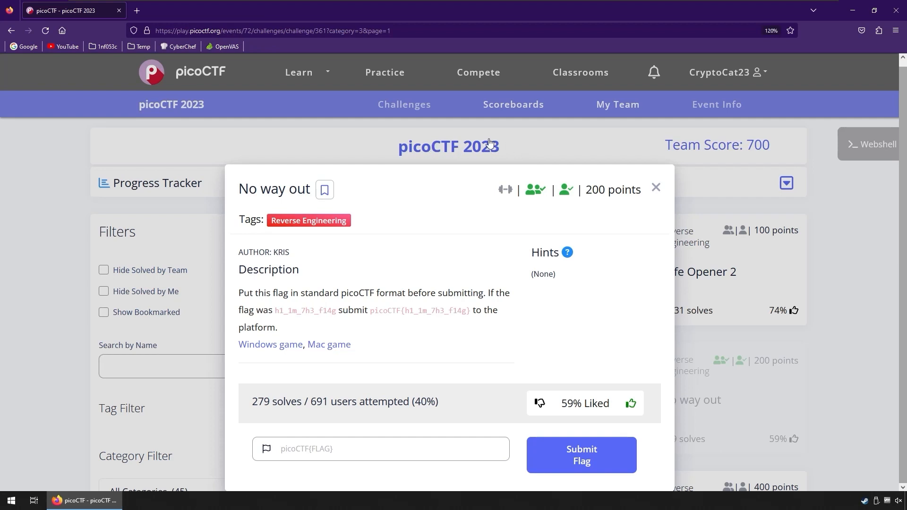
mouse_move(249, 354)
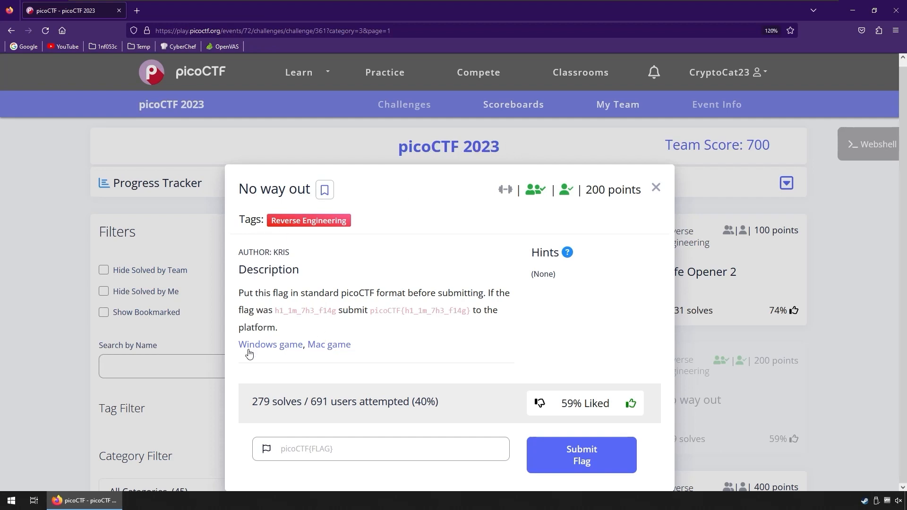
mouse_move(306, 322)
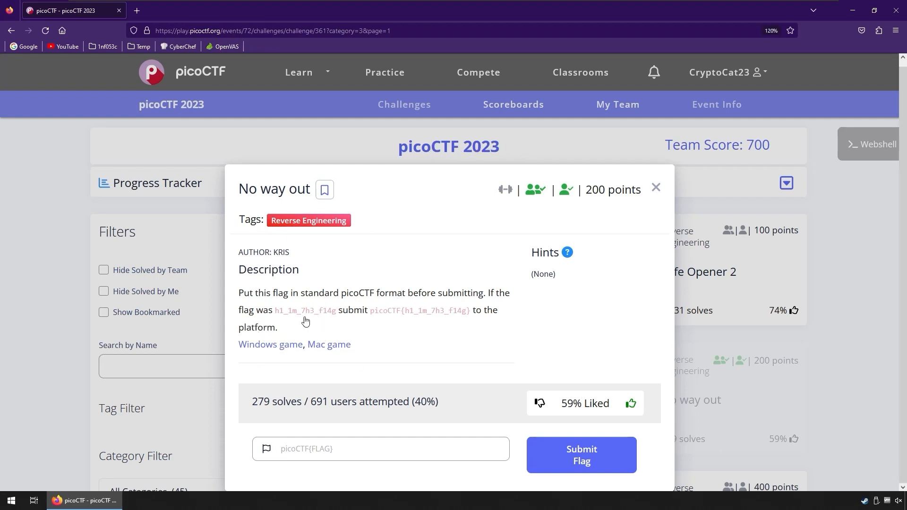
mouse_move(361, 290)
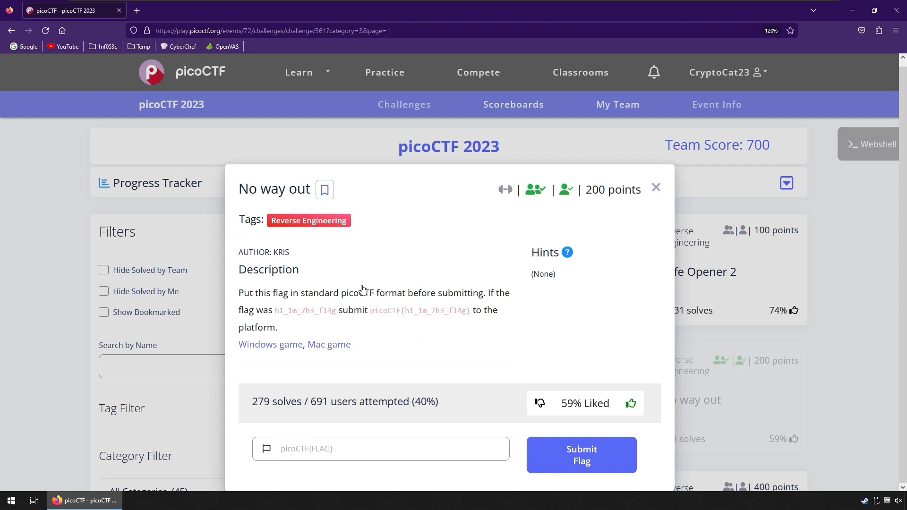
Put the browser aside and bring up the win folder of game files.
double_click(353, 293)
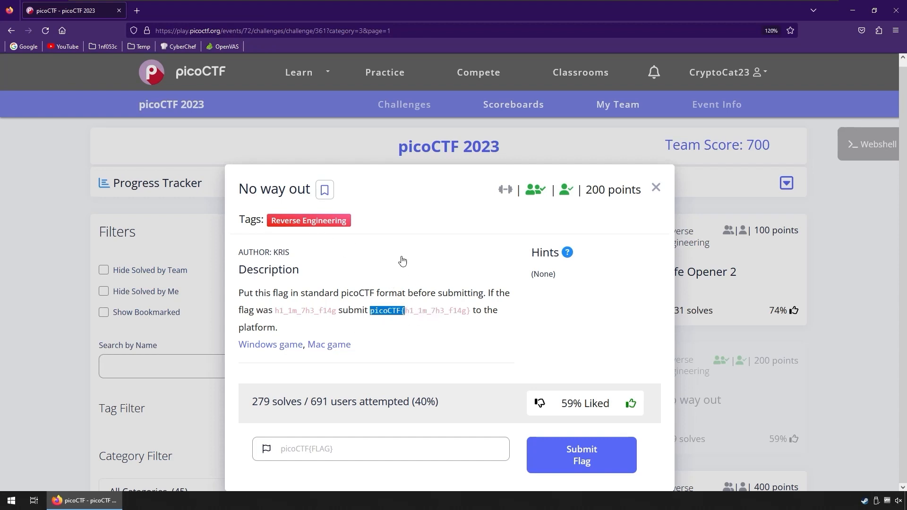
mouse_move(391, 300)
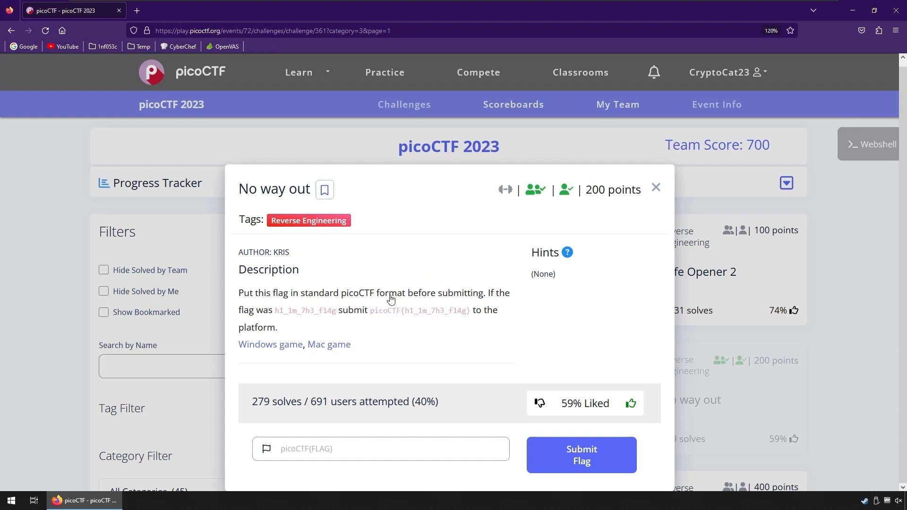
mouse_move(381, 295)
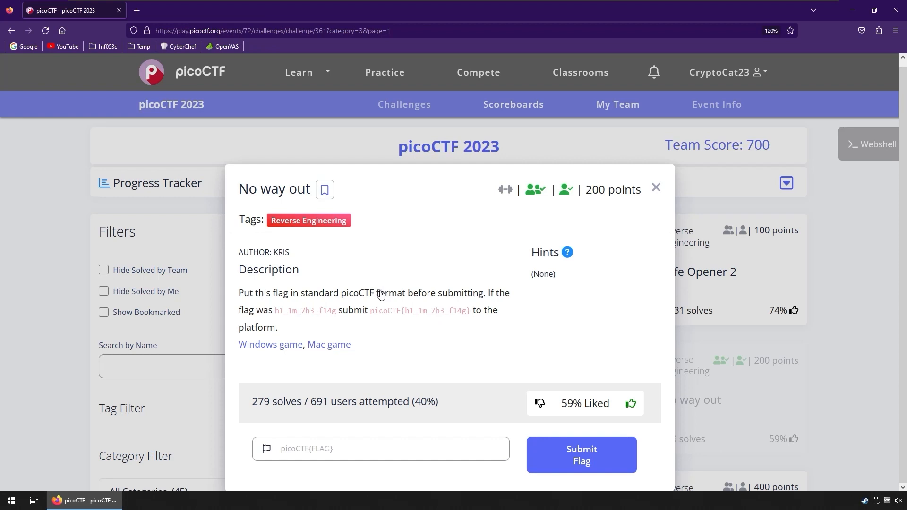
mouse_move(400, 308)
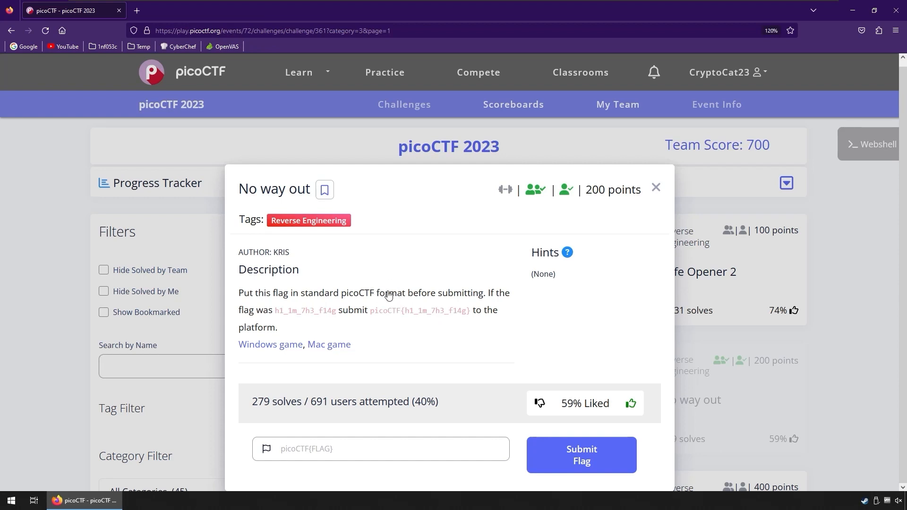
mouse_move(306, 307)
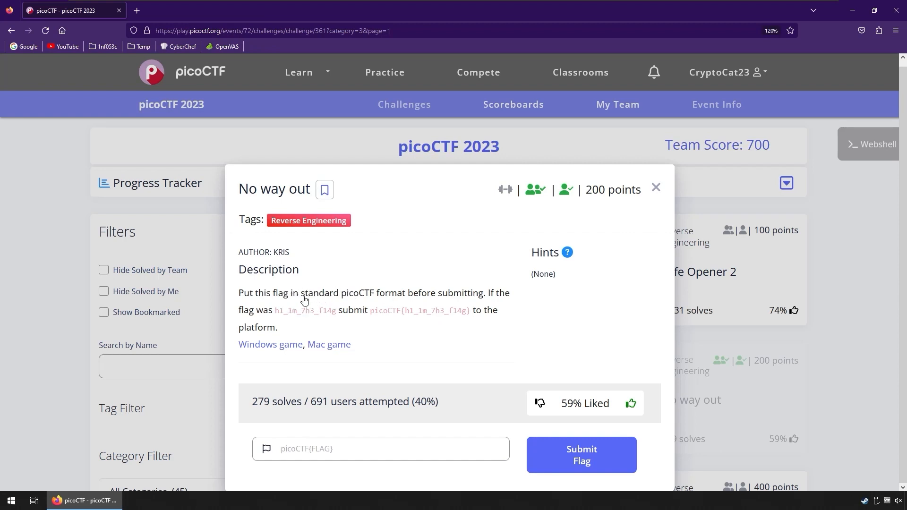
mouse_move(367, 280)
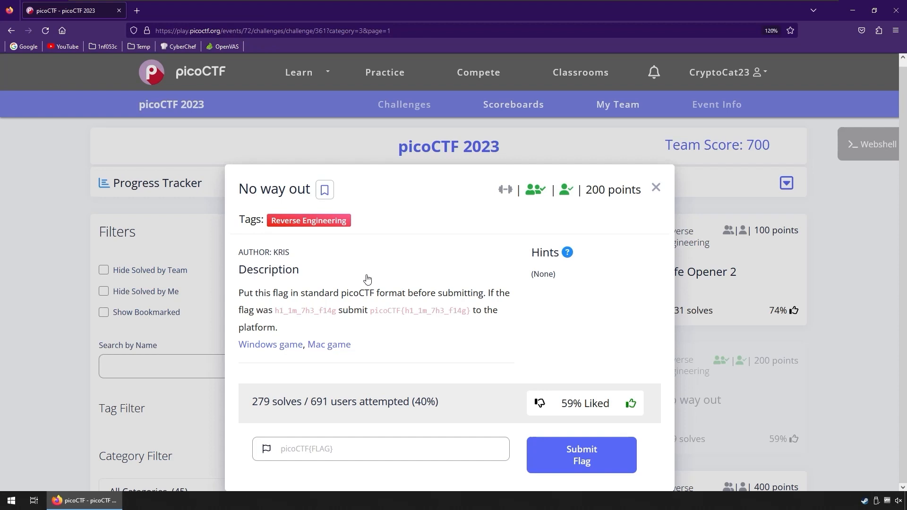
mouse_move(398, 300)
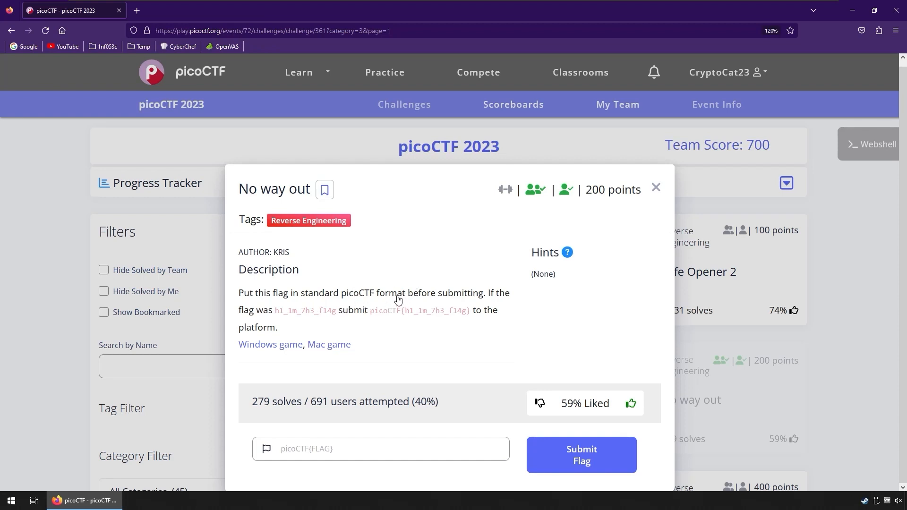
mouse_move(328, 317)
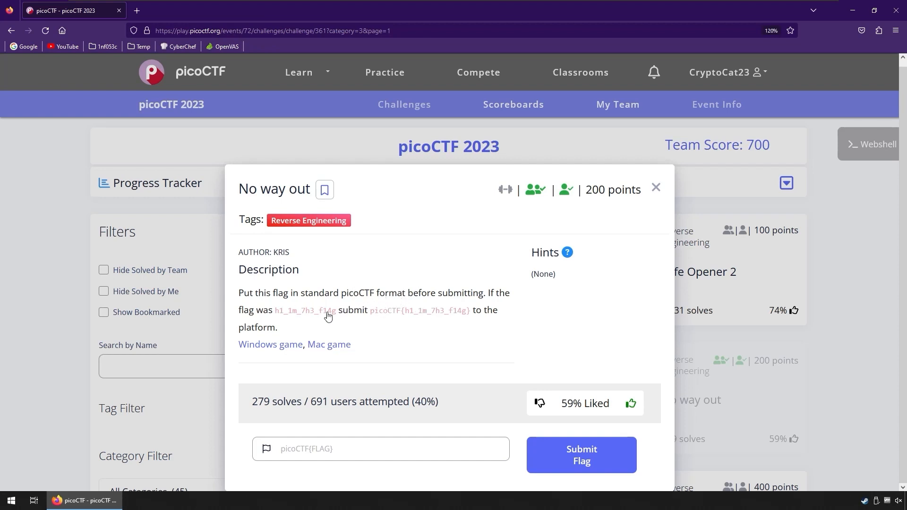
mouse_move(468, 287)
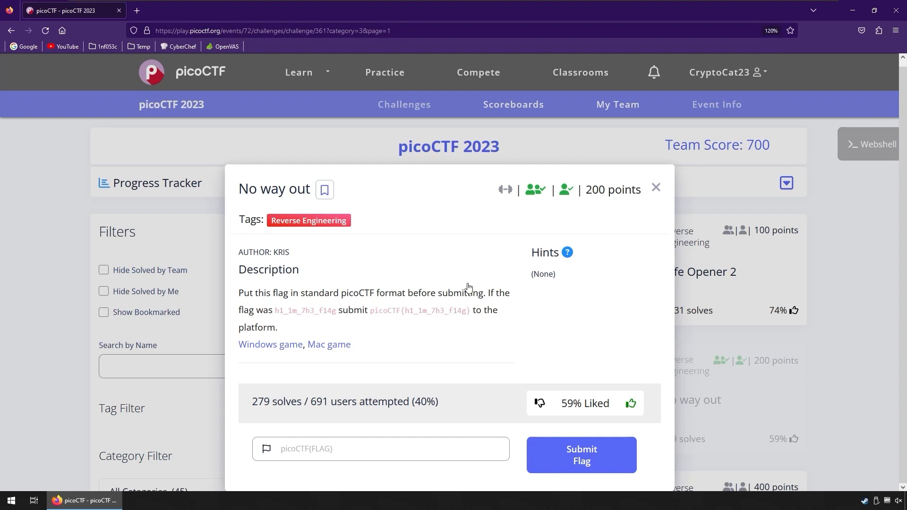
mouse_move(262, 346)
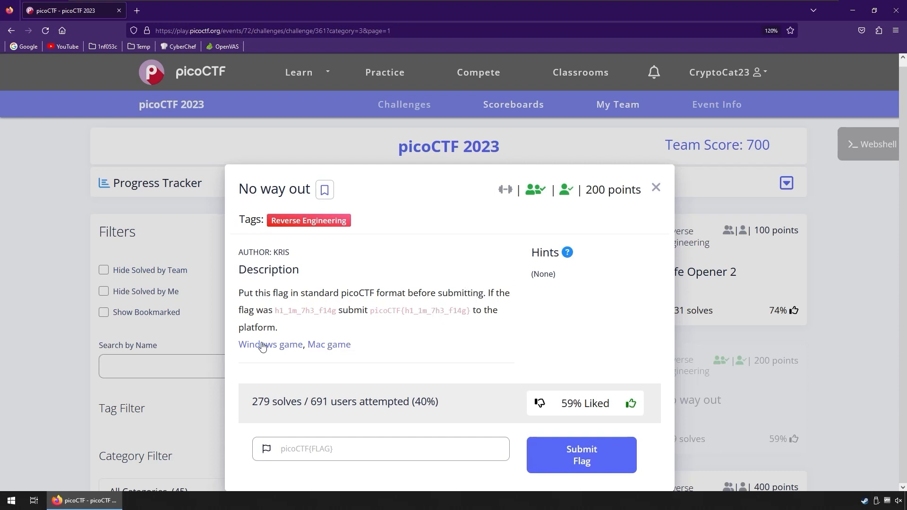
mouse_move(856, 10)
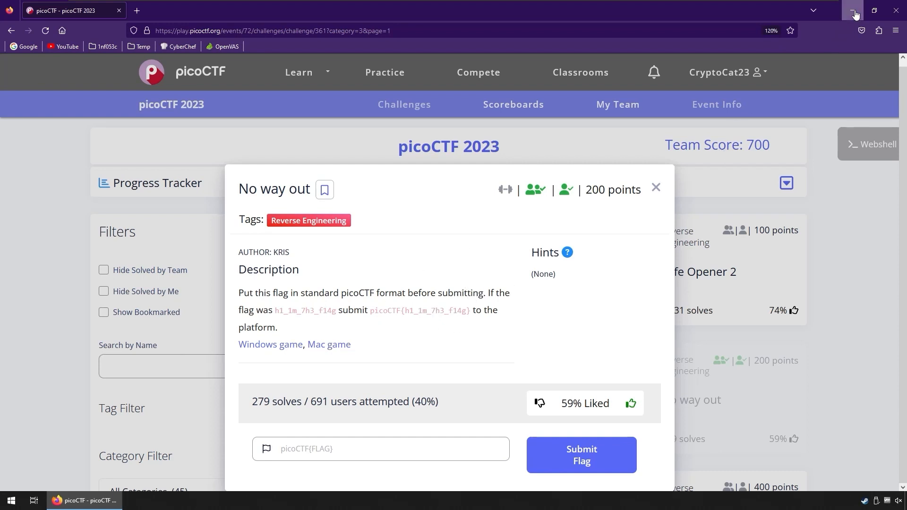
click(854, 10)
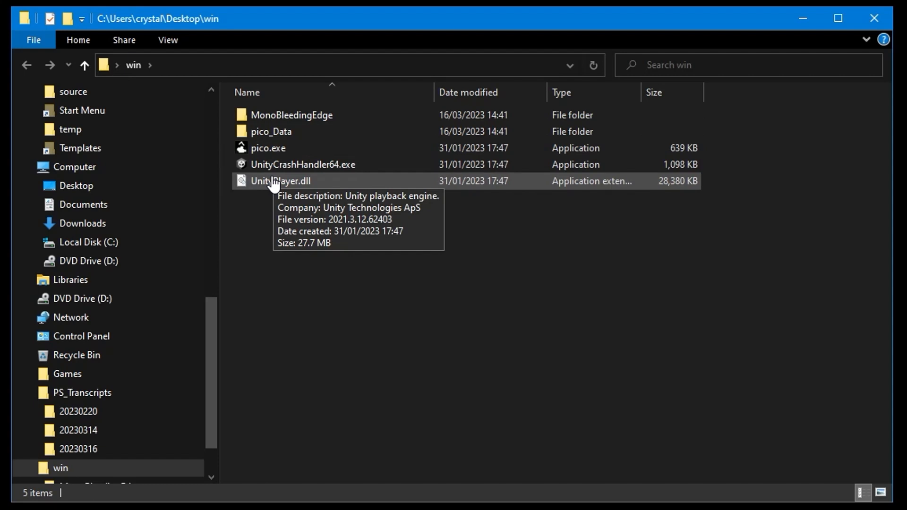
mouse_move(280, 165)
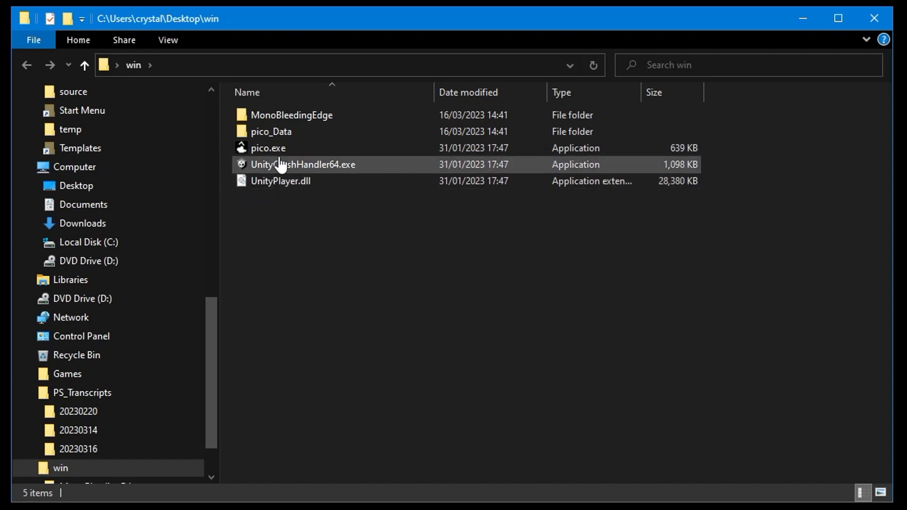
double_click(292, 114)
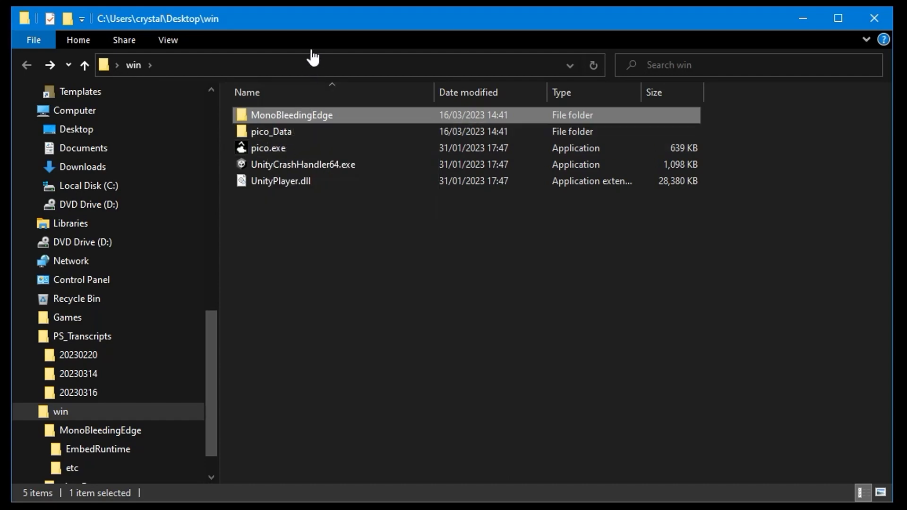
Shrink the folder window and launch pico.exe.
click(838, 18)
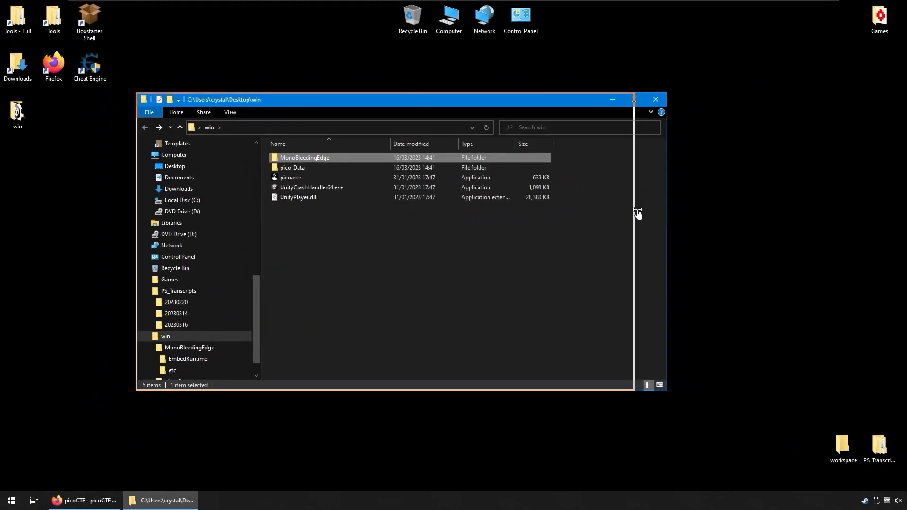
click(290, 177)
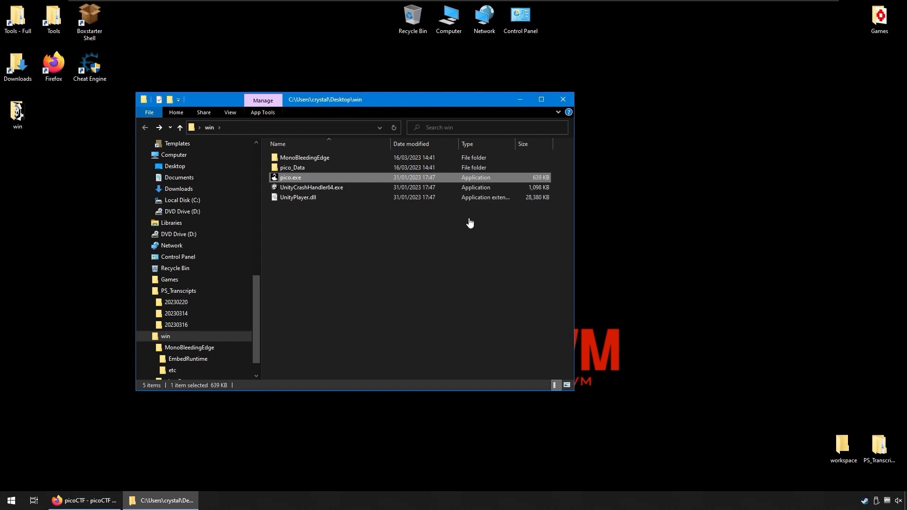
double_click(291, 178)
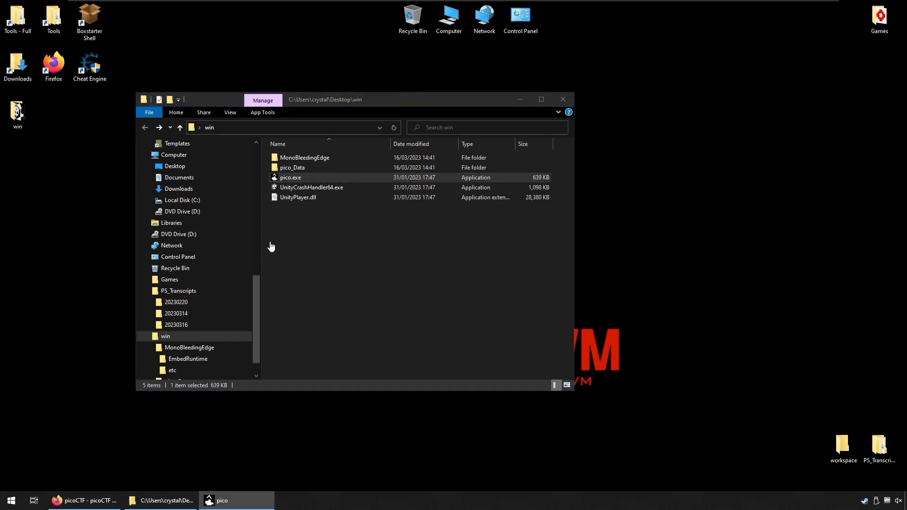
Launch the pico game again from the win folder.
double_click(290, 177)
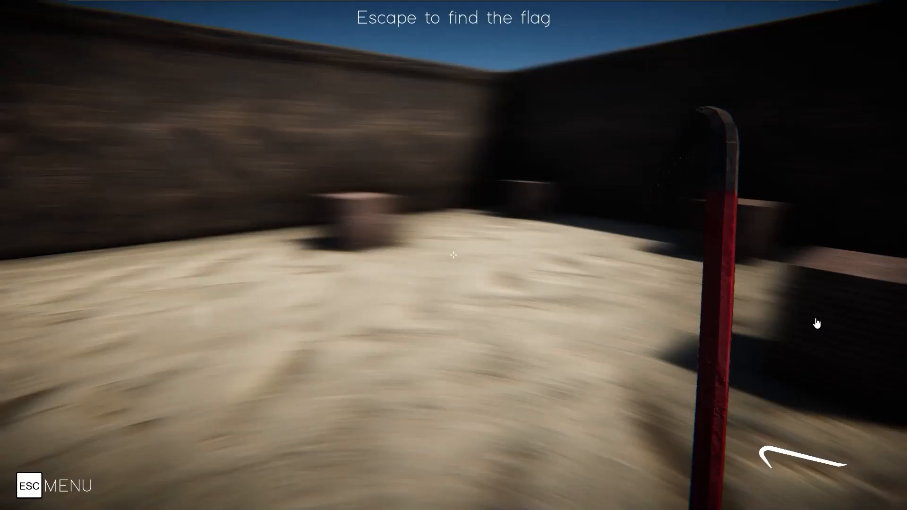
mouse_move(284, 275)
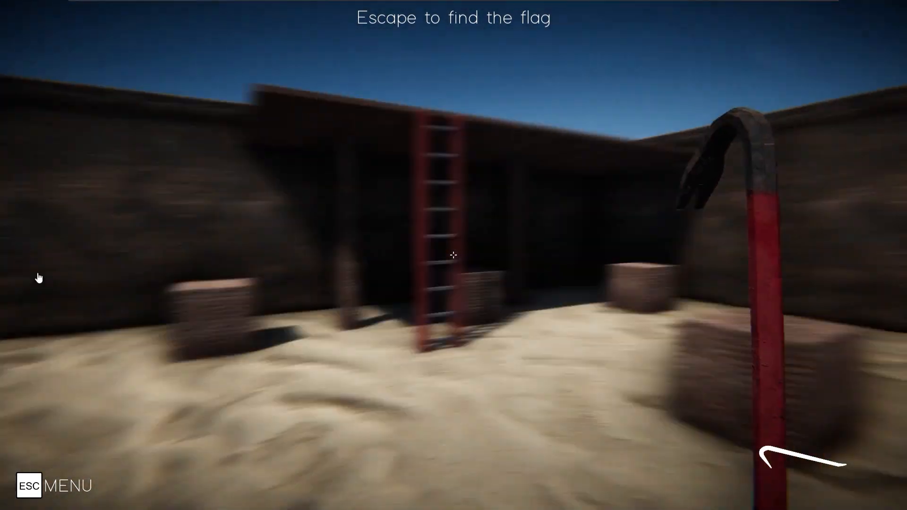
mouse_move(289, 308)
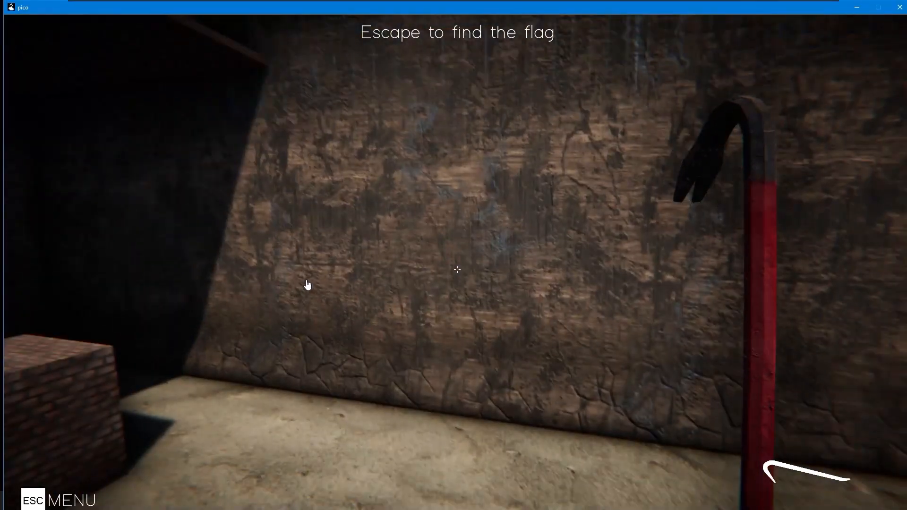
mouse_move(457, 269)
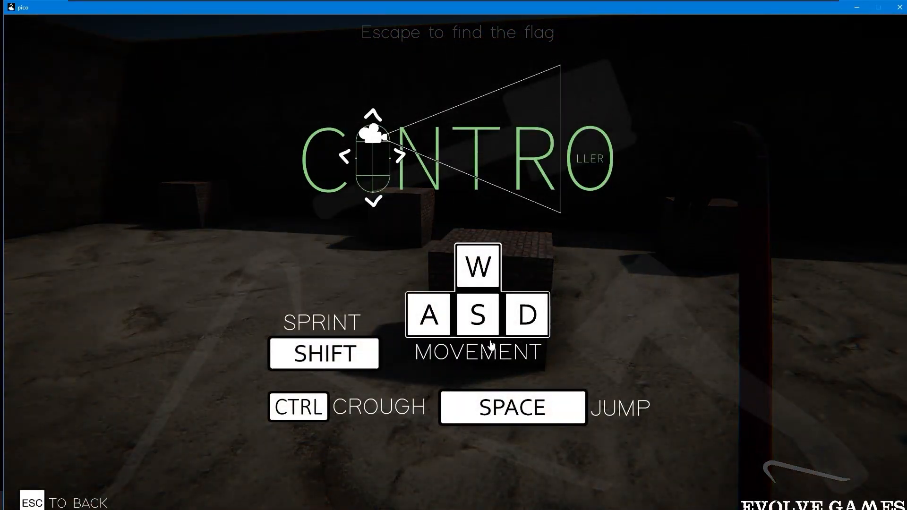
mouse_move(414, 316)
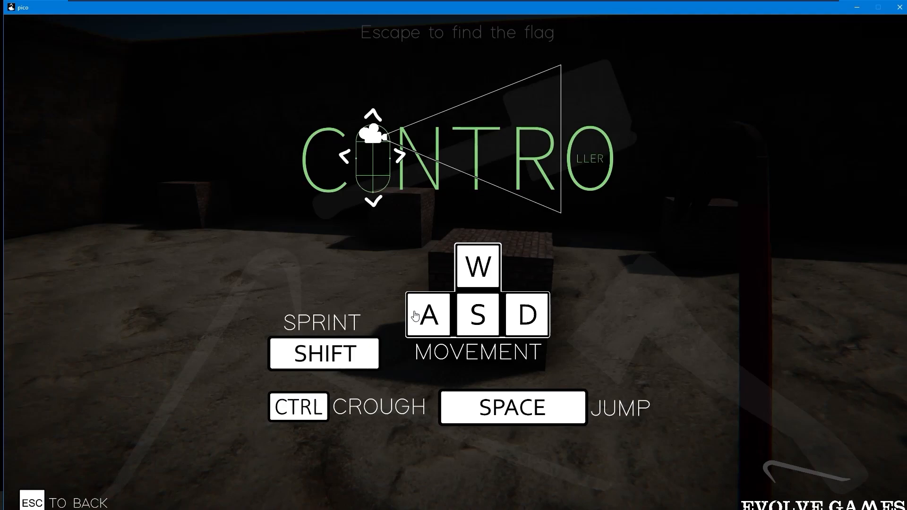
mouse_move(438, 240)
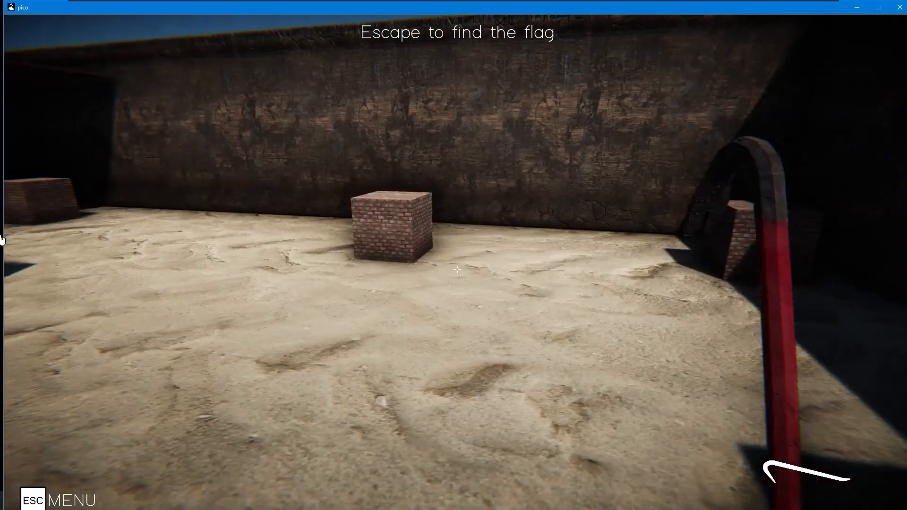
mouse_move(454, 266)
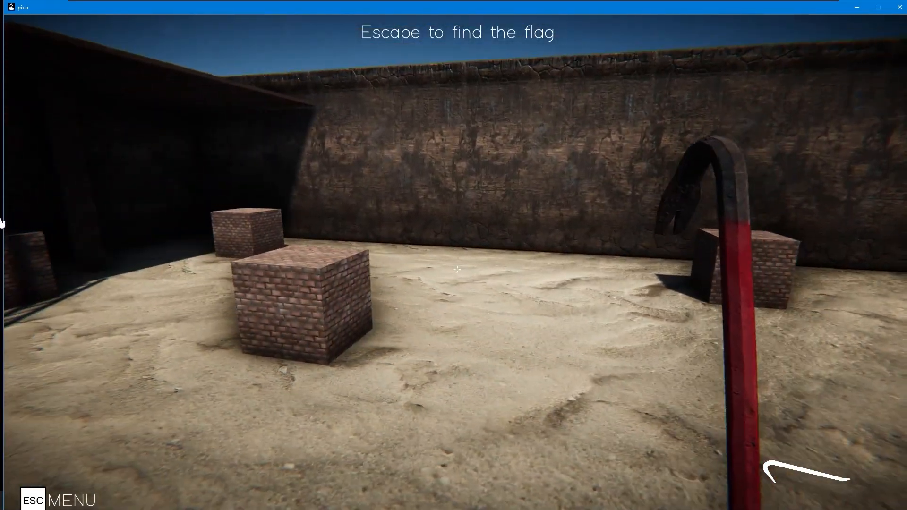
mouse_move(457, 270)
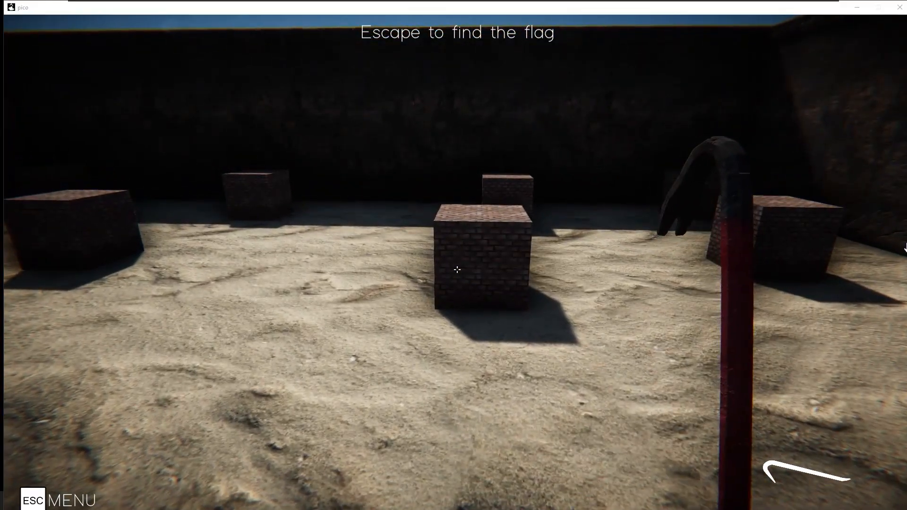
mouse_move(458, 270)
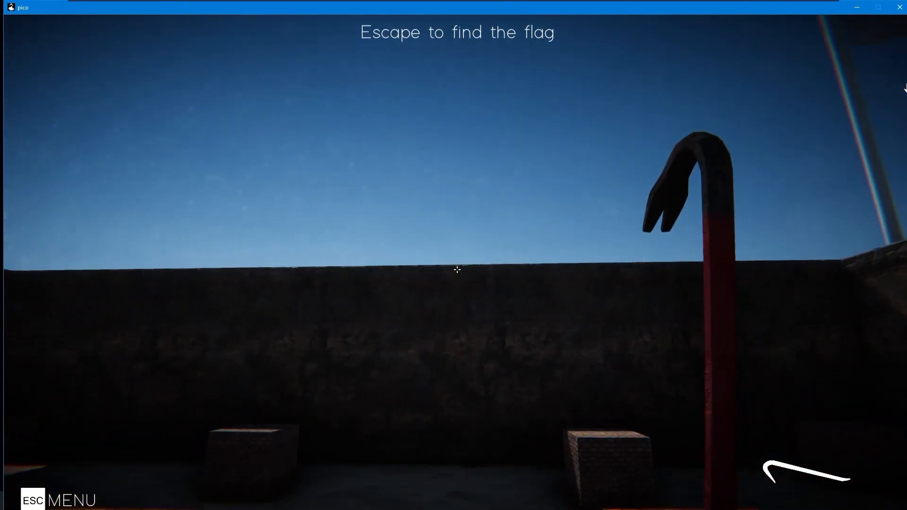
mouse_move(456, 269)
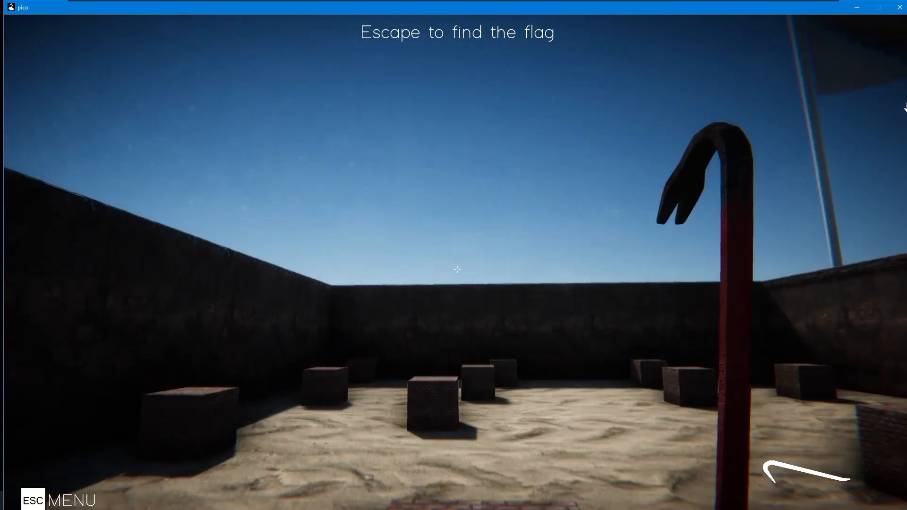
mouse_move(456, 270)
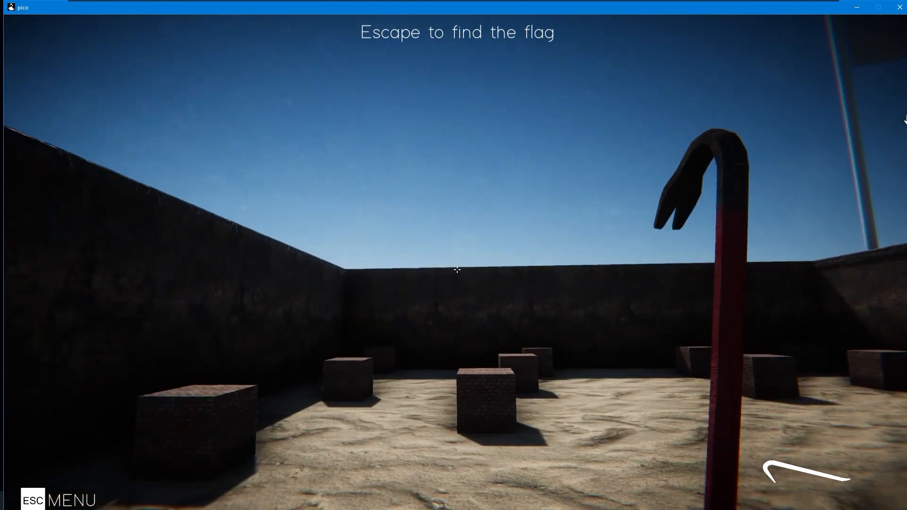
mouse_move(458, 270)
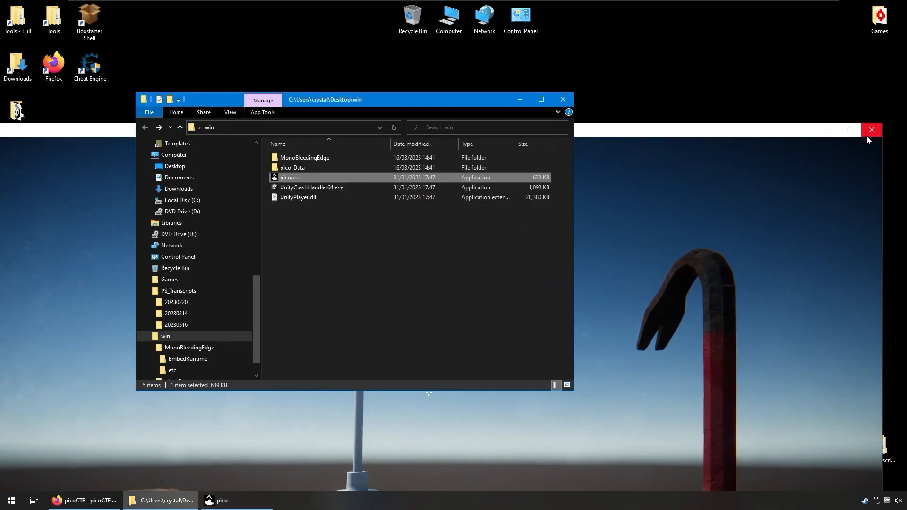
Quit the game and open pico_Data's Managed folder.
click(873, 130)
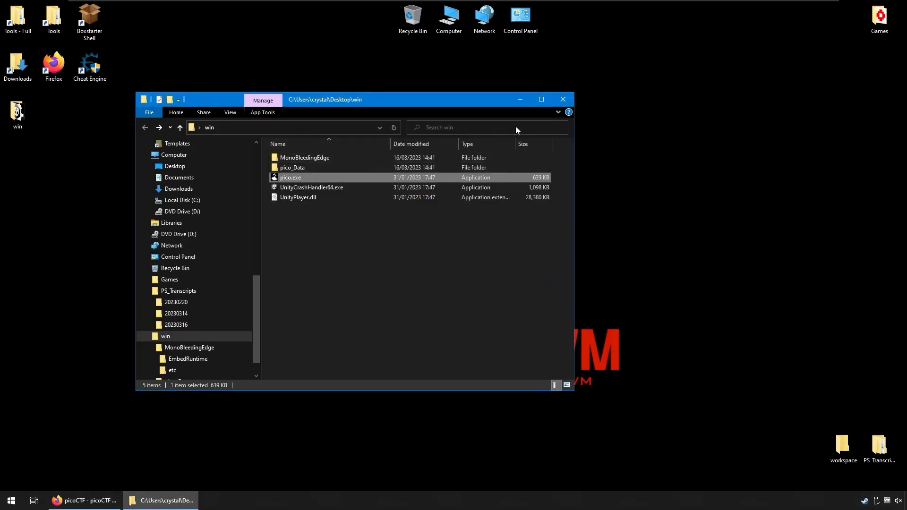
drag(324, 100, 429, 104)
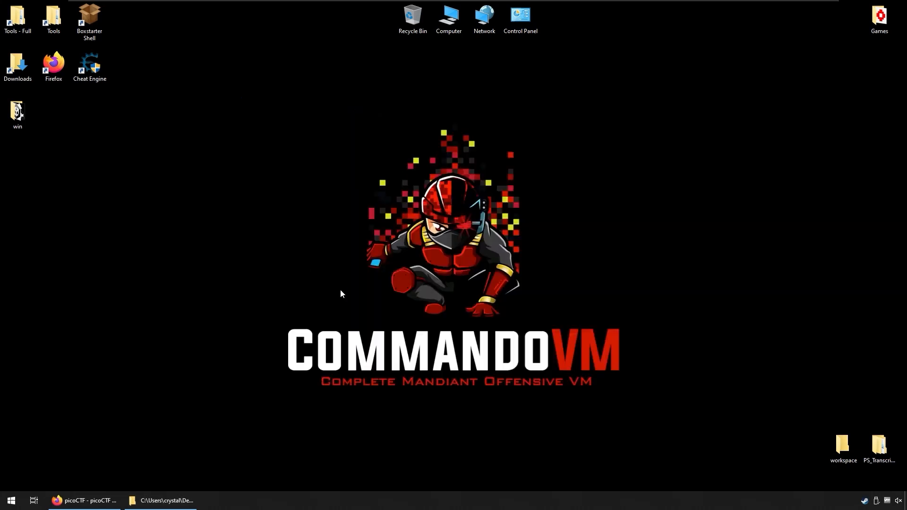
mouse_move(180, 149)
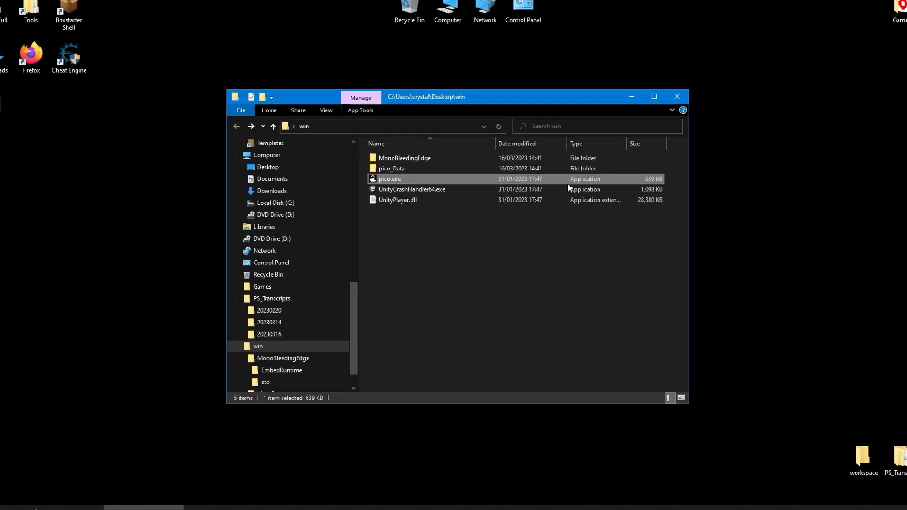
double_click(392, 169)
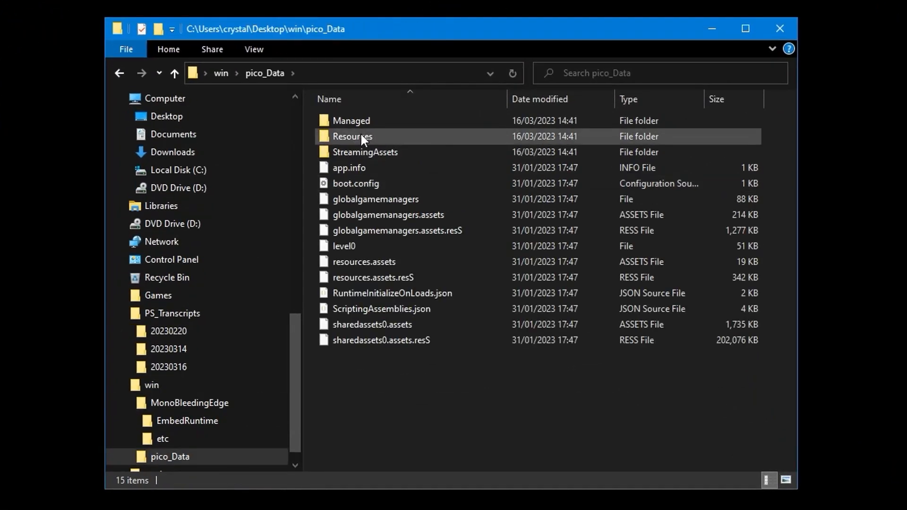
click(351, 120)
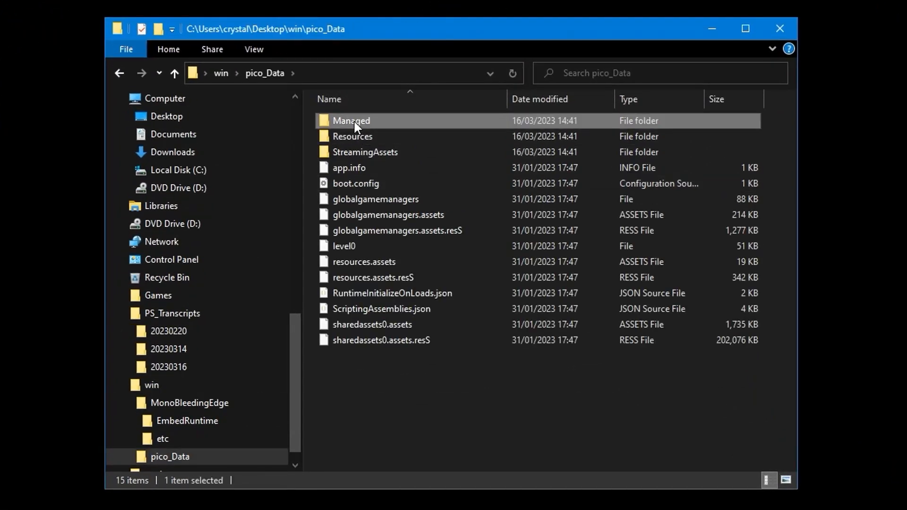
double_click(350, 120)
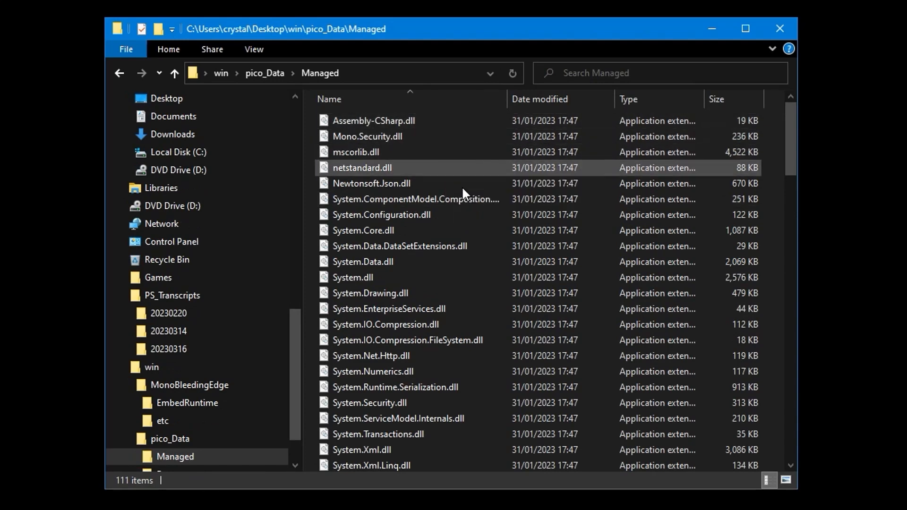
Scroll through the Managed folder's list of game DLLs.
scroll(down, 3)
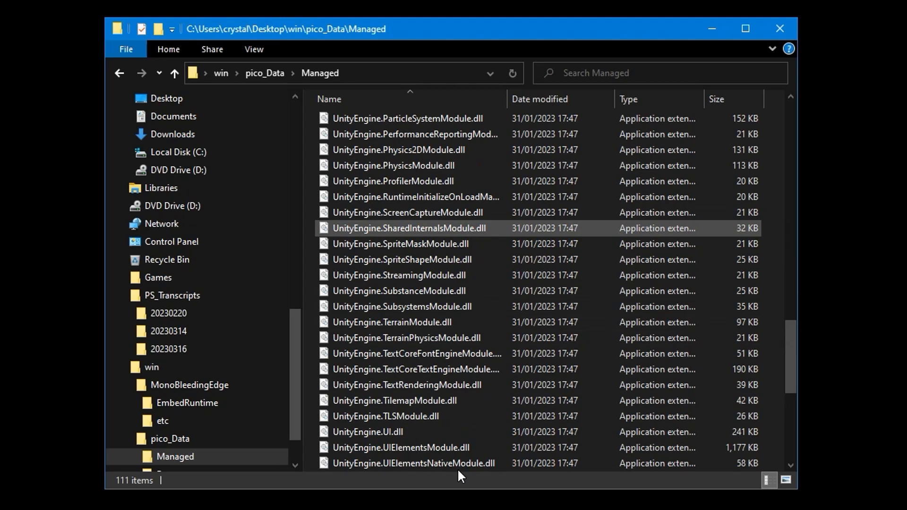
scroll(down, 3)
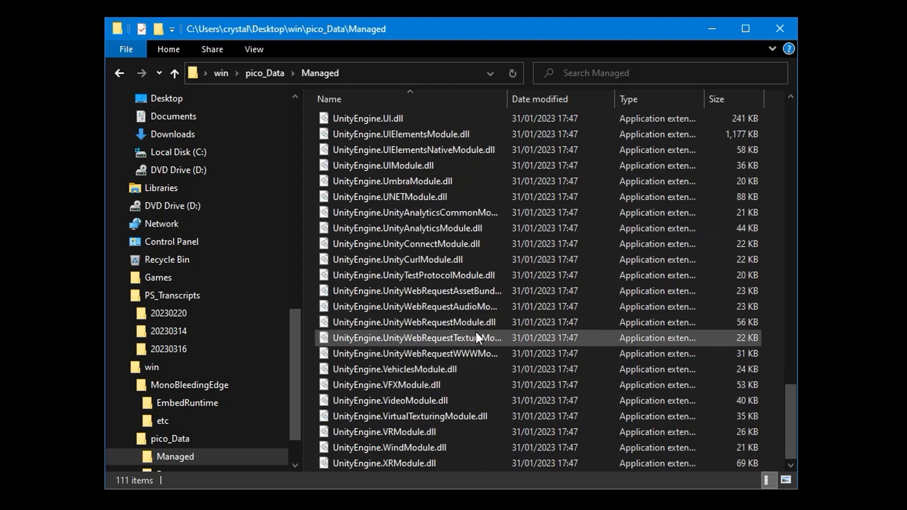
scroll(up, 3)
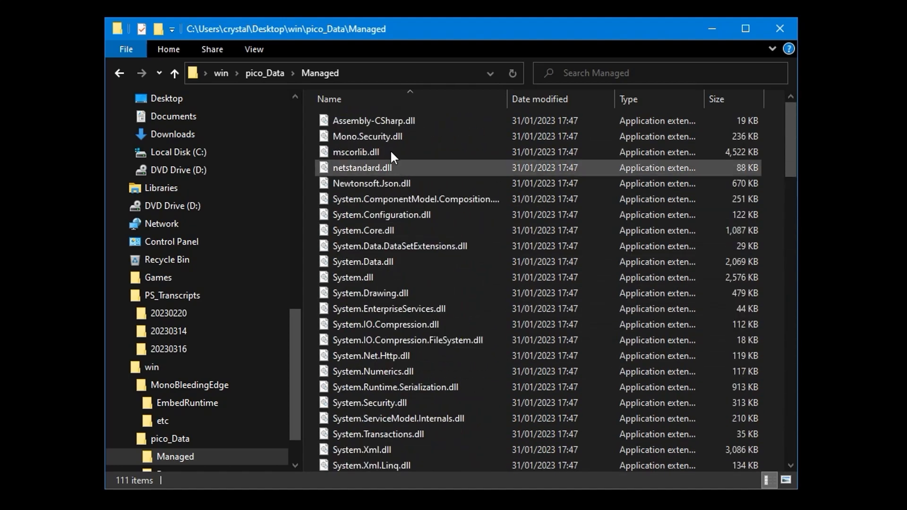
click(373, 120)
text(dnsp)
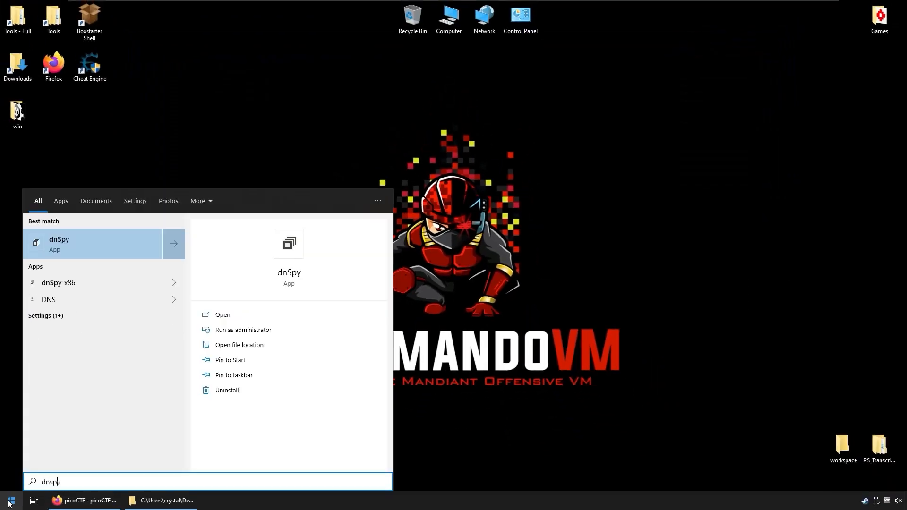
Launch dnSpy from search and start opening an assembly via File > Open.
click(223, 314)
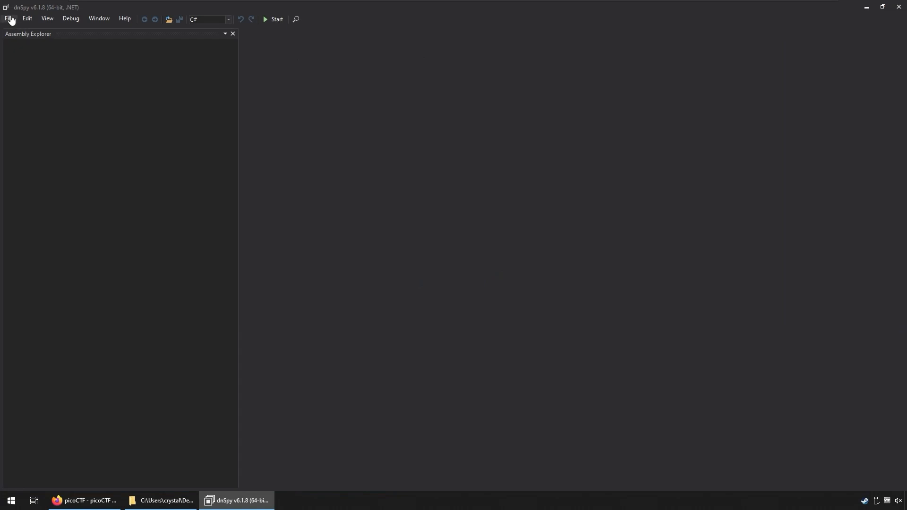
click(8, 17)
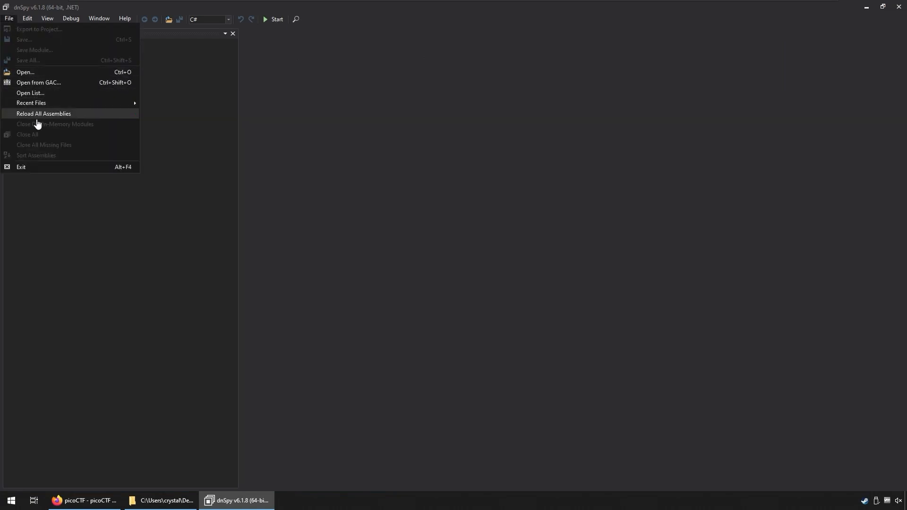
mouse_move(218, 108)
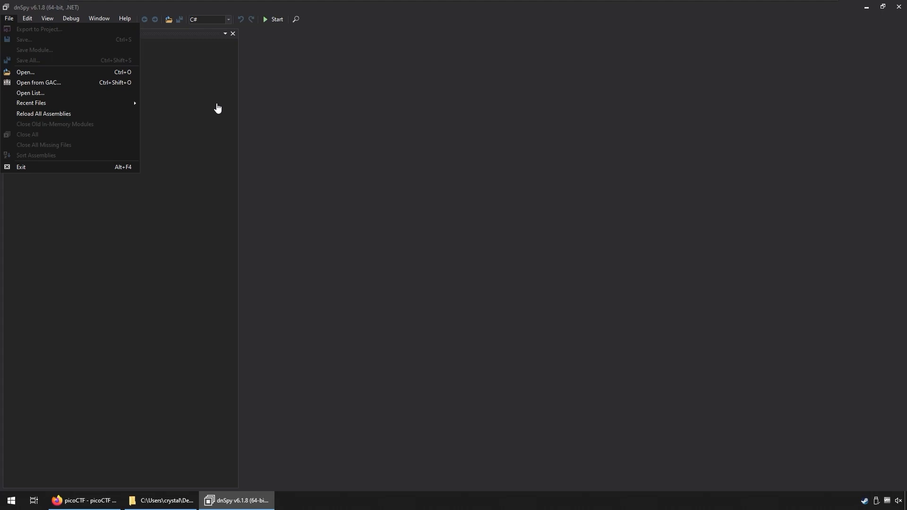
click(25, 72)
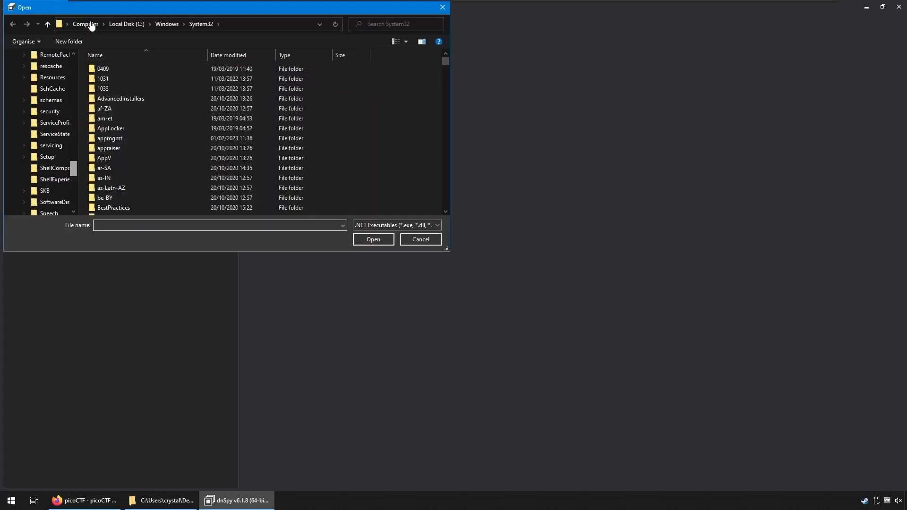
Browse to Desktop\win\pico_Data\Managed and load Assembly-CSharp.dll.
click(43, 146)
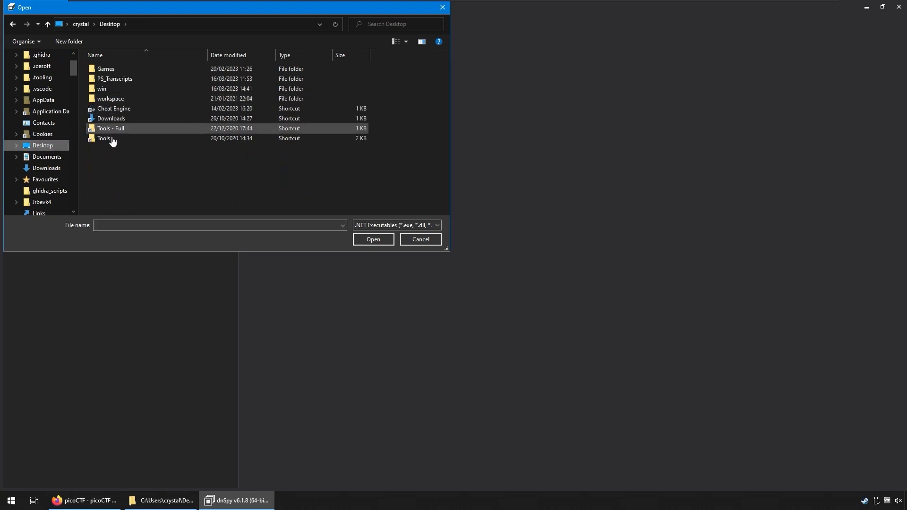
double_click(101, 89)
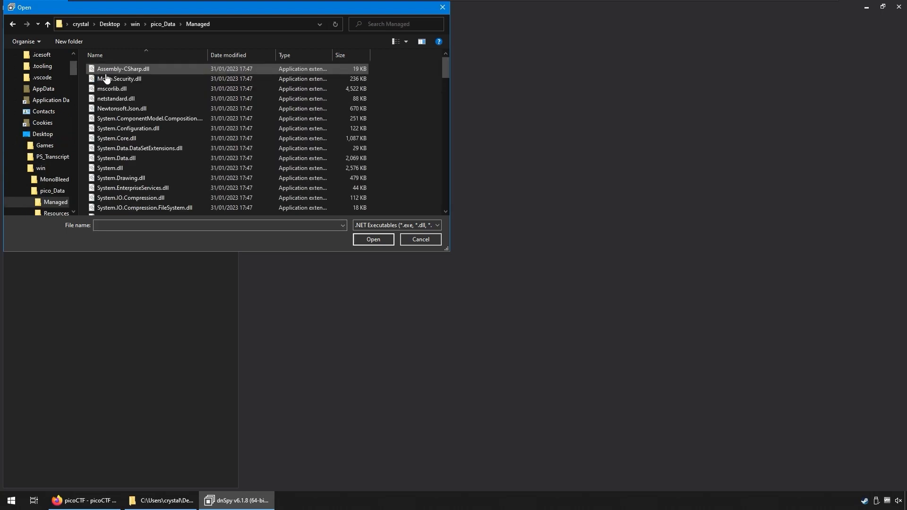
click(374, 239)
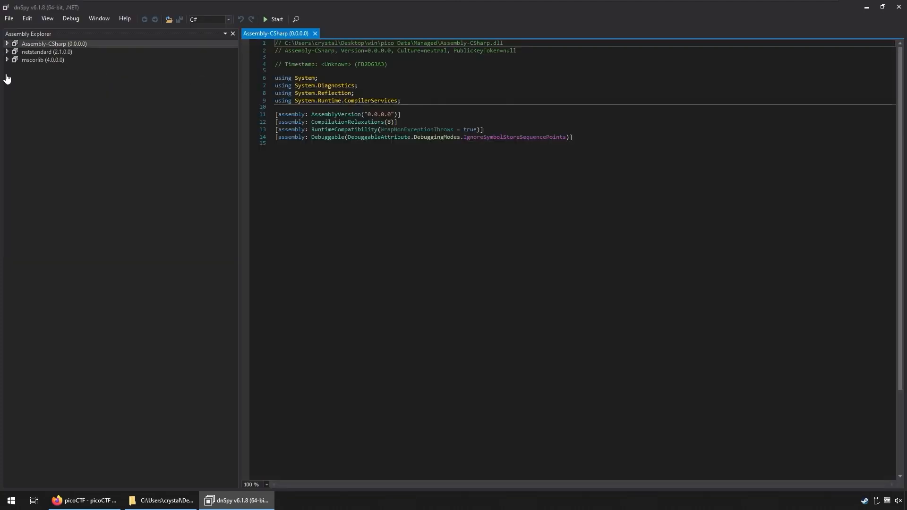
Expand Assembly-CSharp, its '-' namespace and the ColliderEvent class members.
click(7, 45)
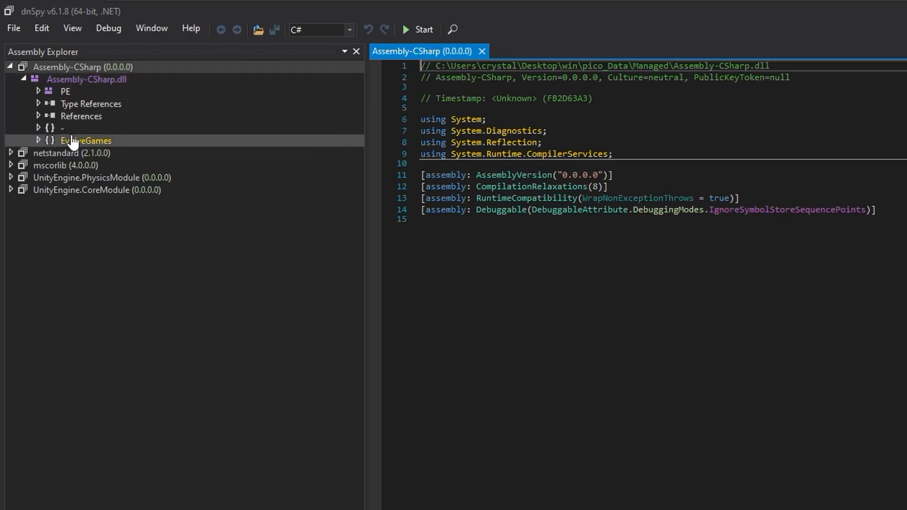
click(38, 127)
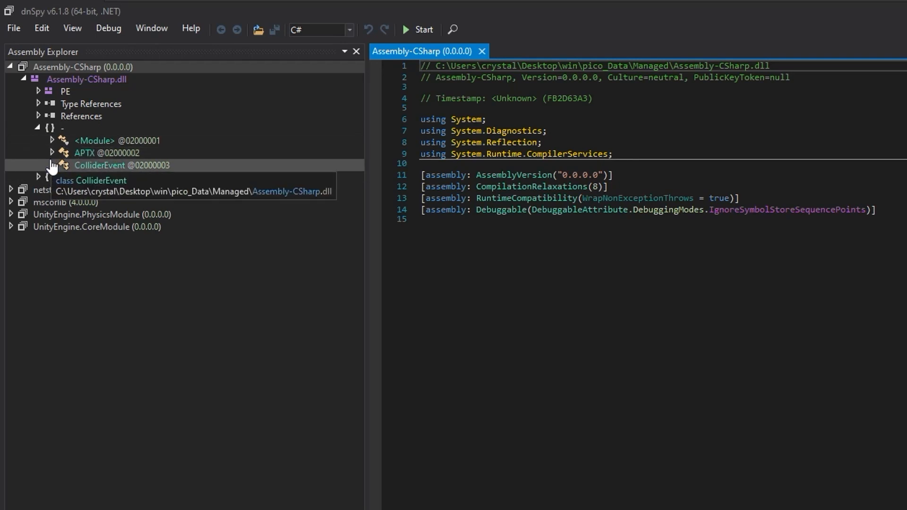
click(51, 167)
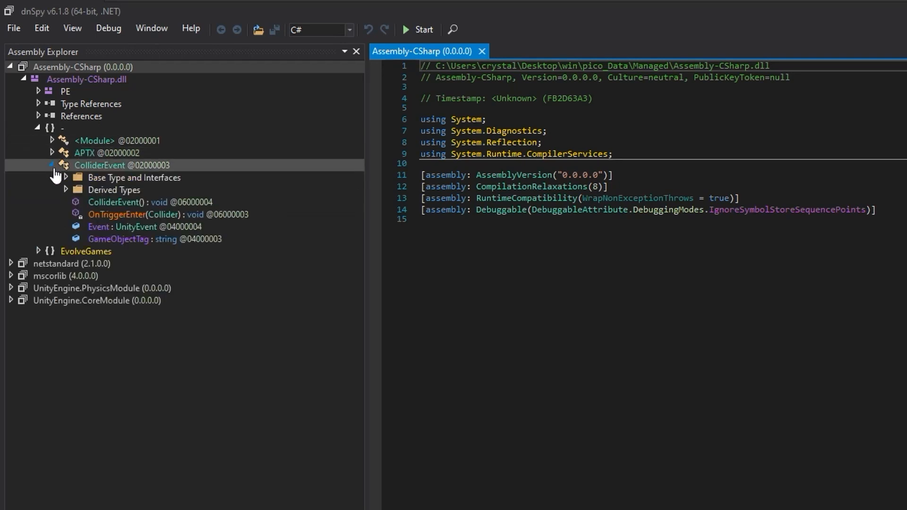
mouse_move(99, 166)
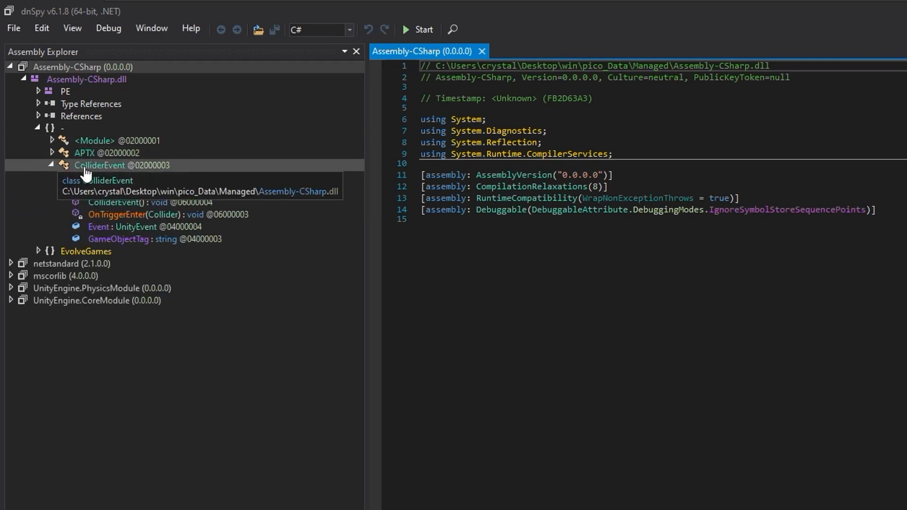
mouse_move(84, 156)
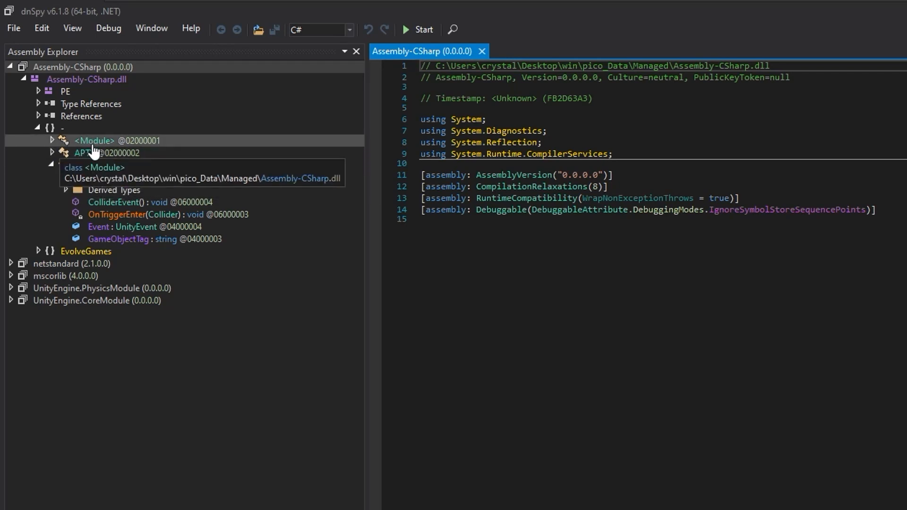
click(51, 165)
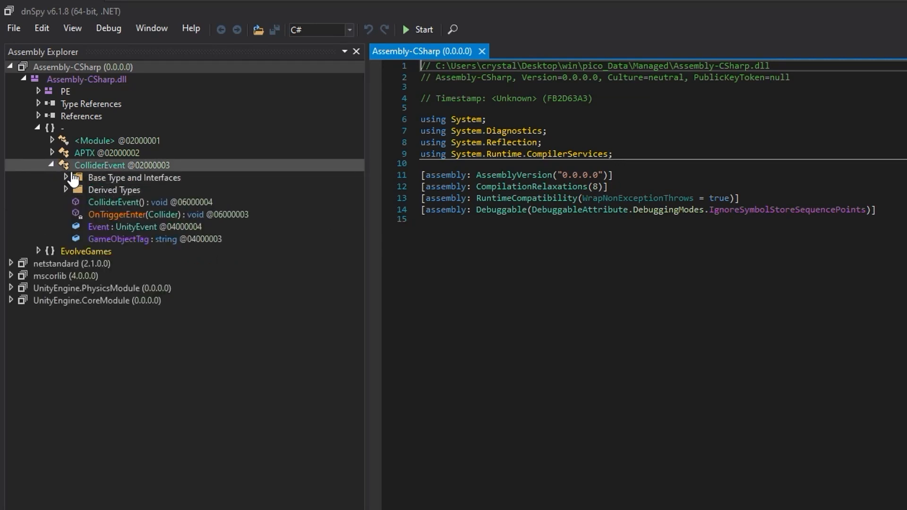
mouse_move(121, 206)
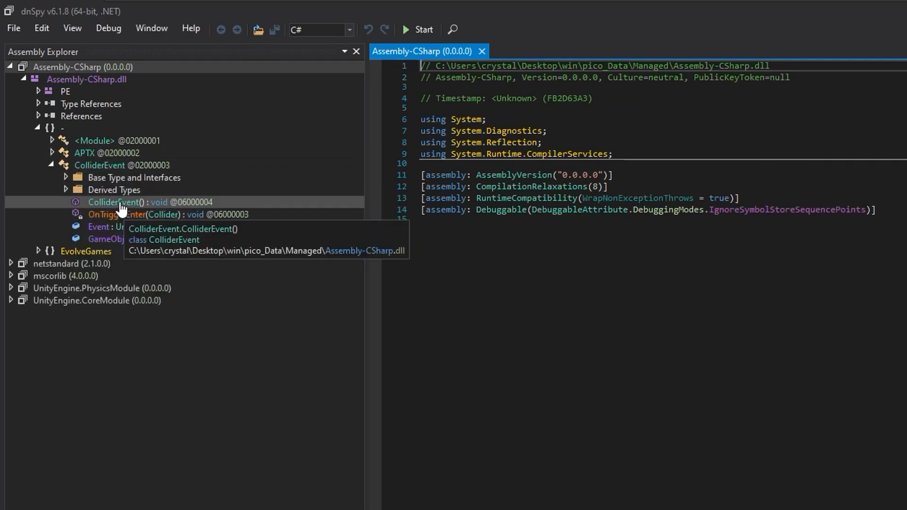
mouse_move(151, 208)
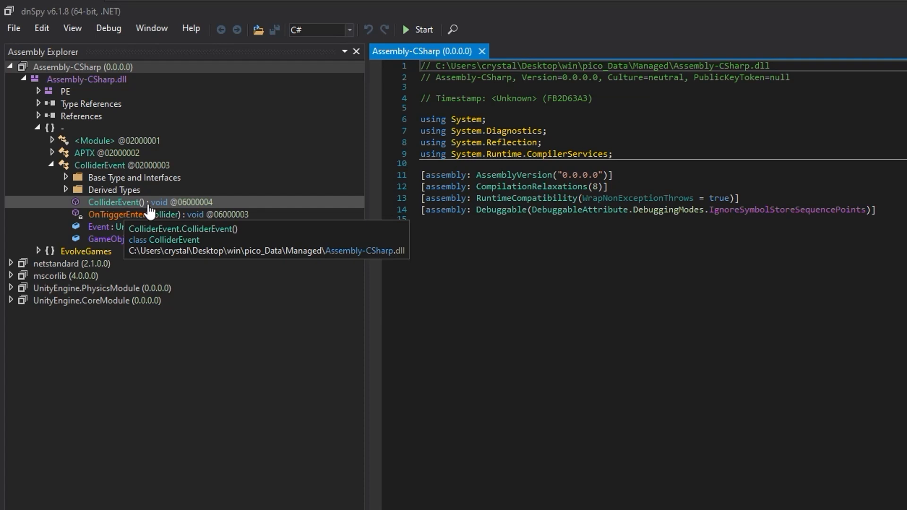
mouse_move(98, 226)
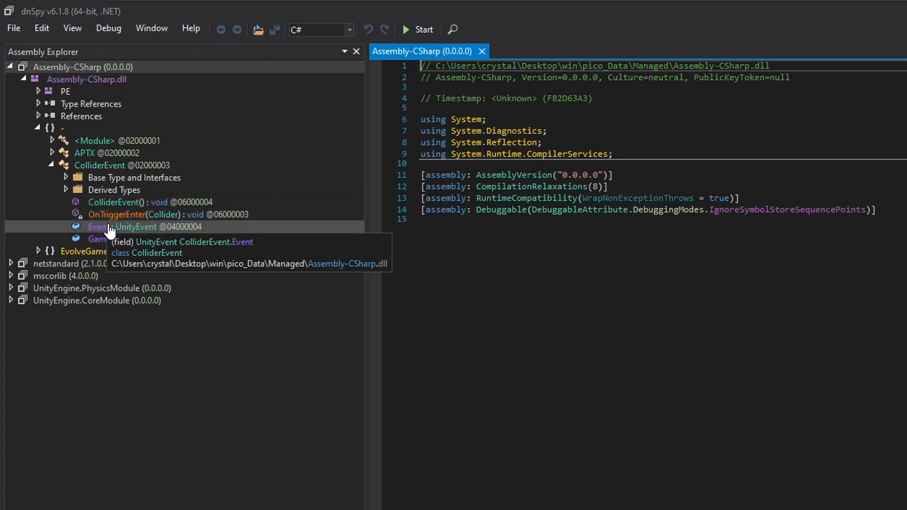
mouse_move(119, 239)
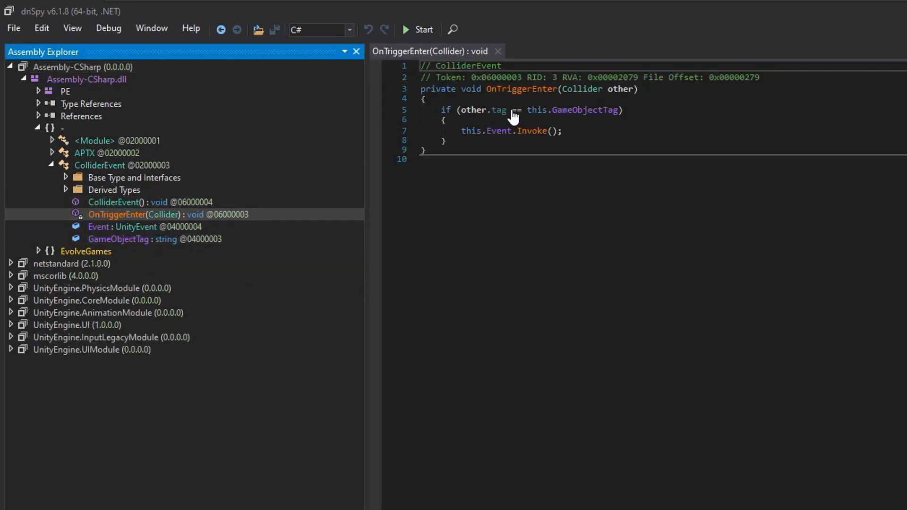
mouse_move(504, 99)
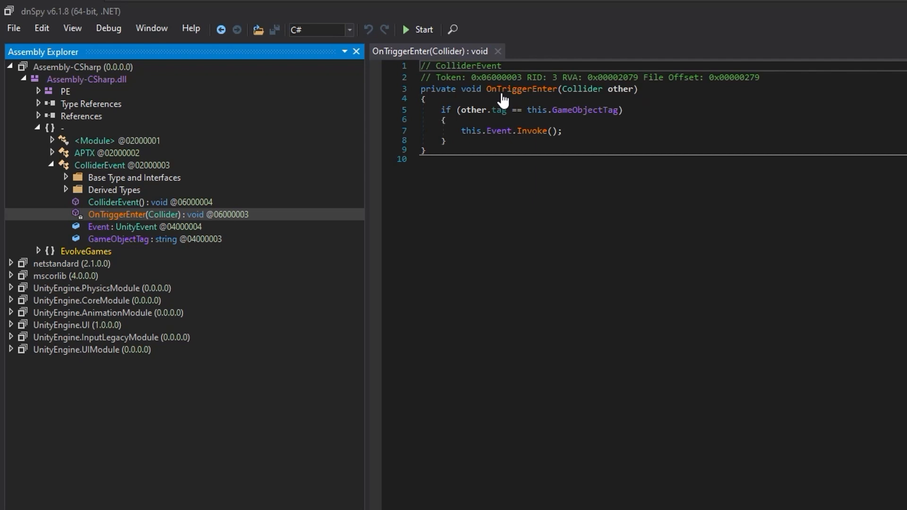
mouse_move(569, 139)
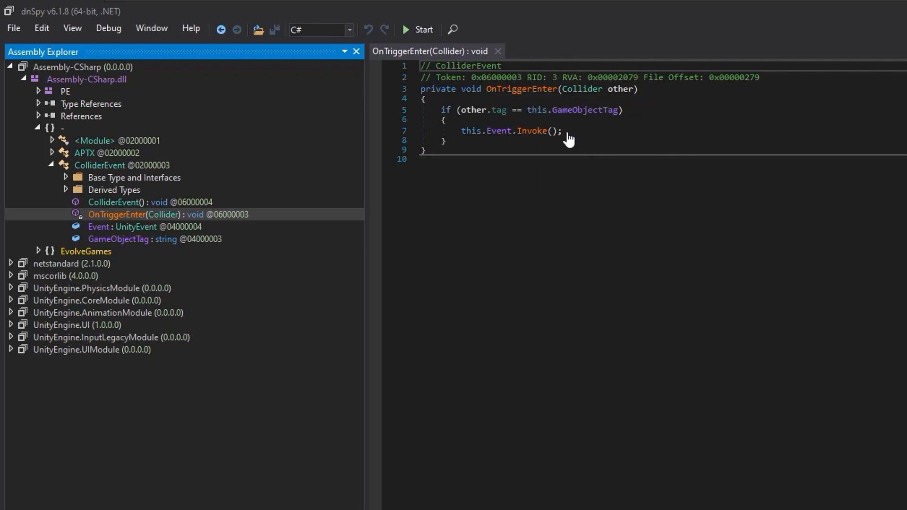
mouse_move(158, 223)
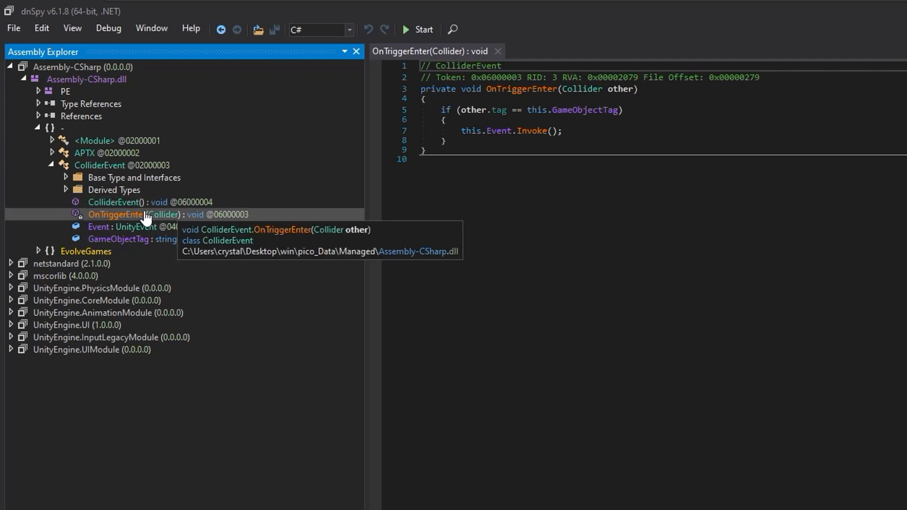
mouse_move(117, 202)
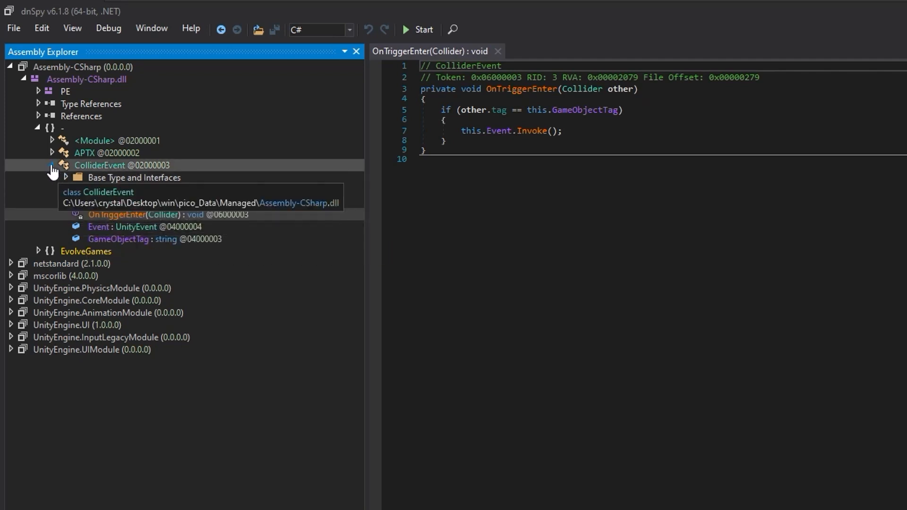
Decompile ColliderEvent.OnTriggerEnter, then move to the EvolveGames PlayerController node.
click(52, 169)
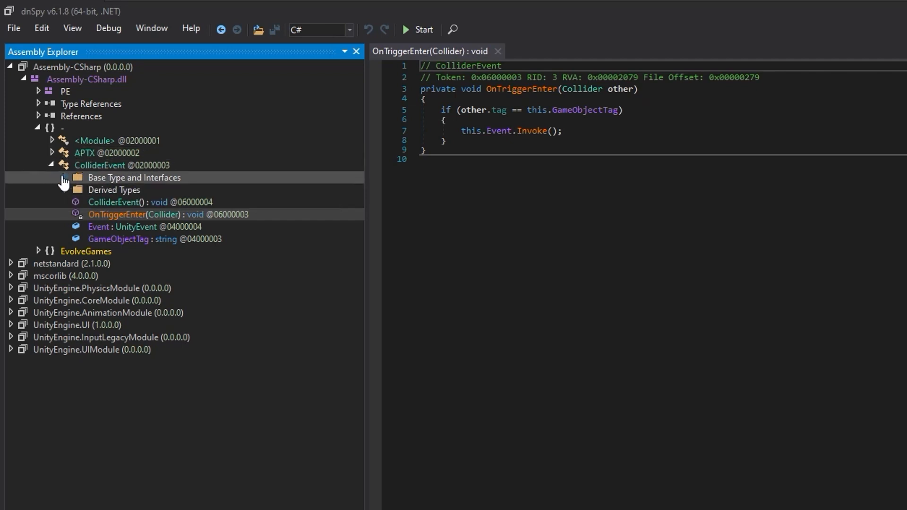
mouse_move(148, 230)
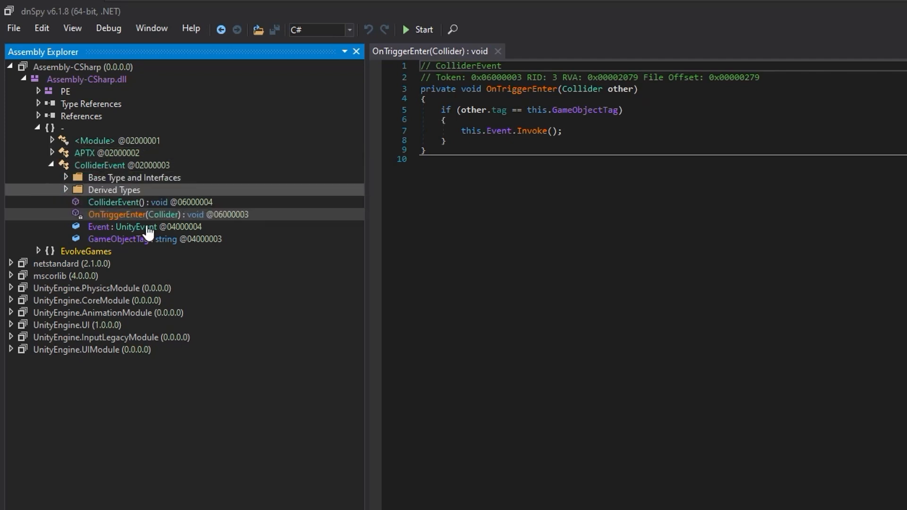
mouse_move(122, 239)
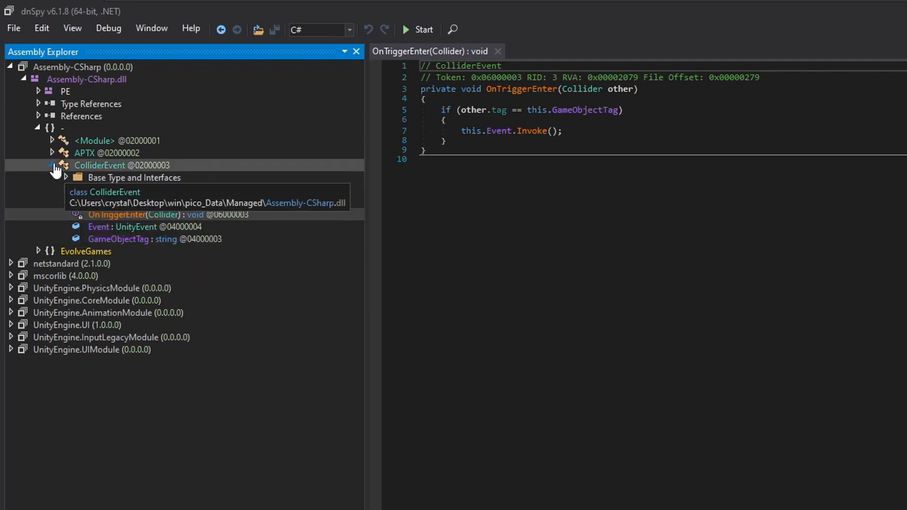
click(51, 164)
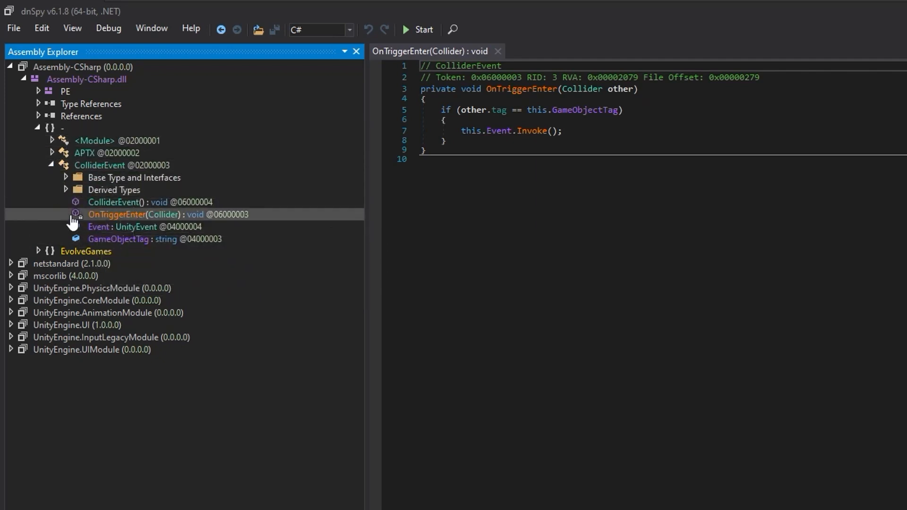
click(36, 252)
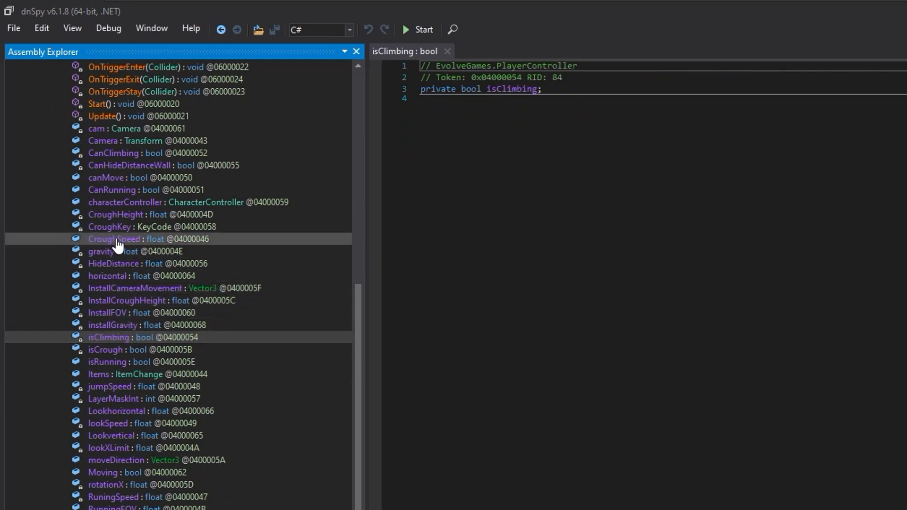
View PlayerController's canMove and lookXLimit fields, then decompile its Start method.
click(113, 239)
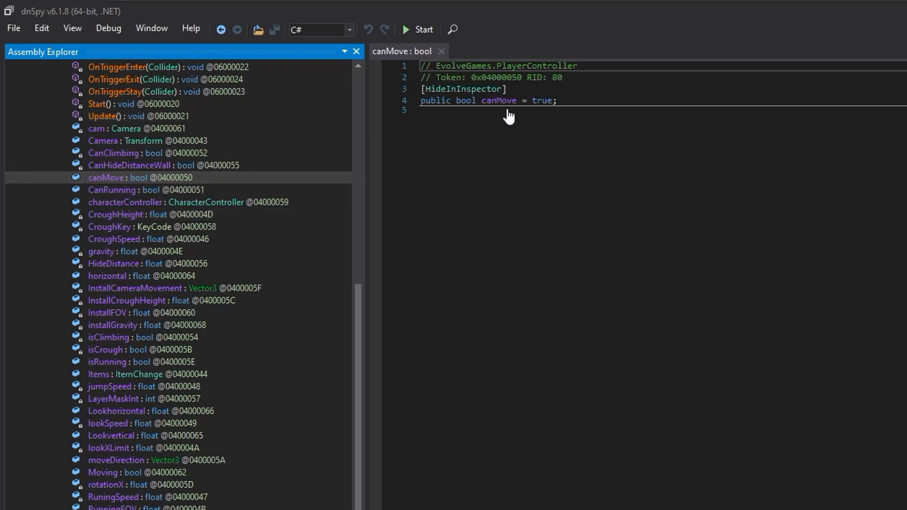
click(107, 448)
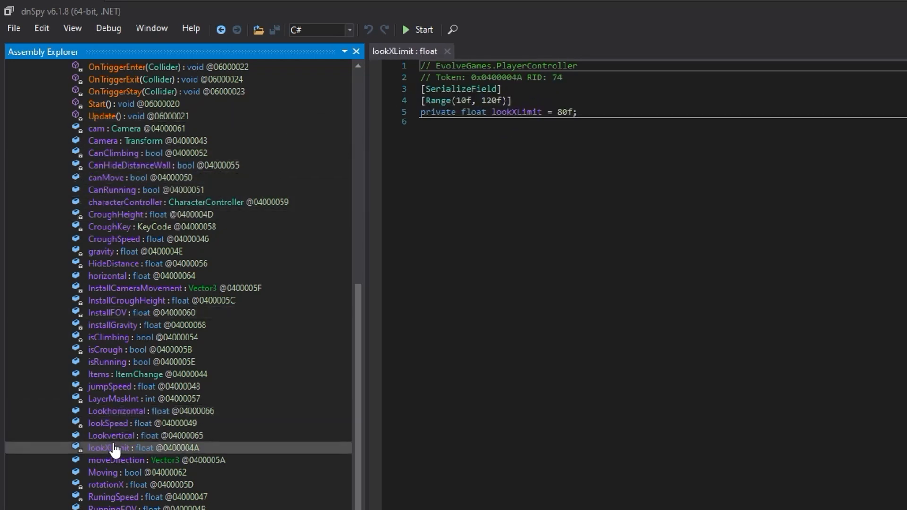
mouse_move(533, 122)
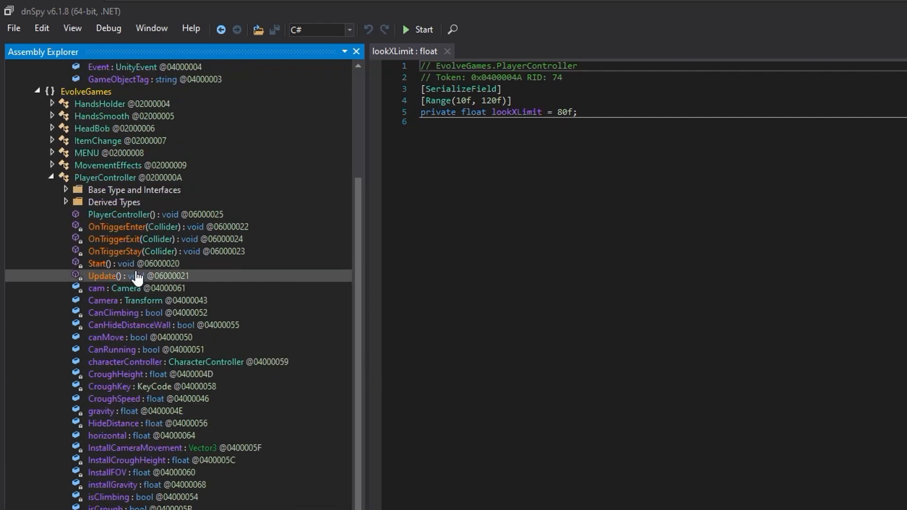
click(104, 265)
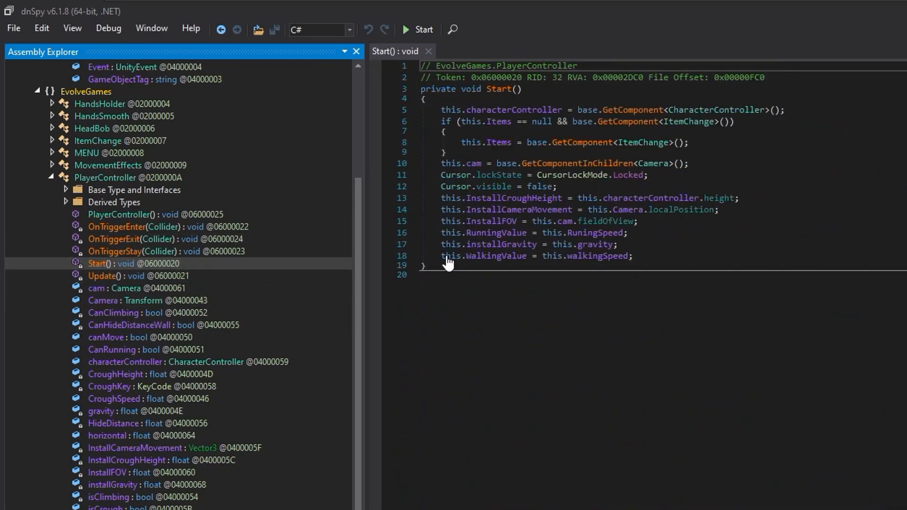
click(617, 244)
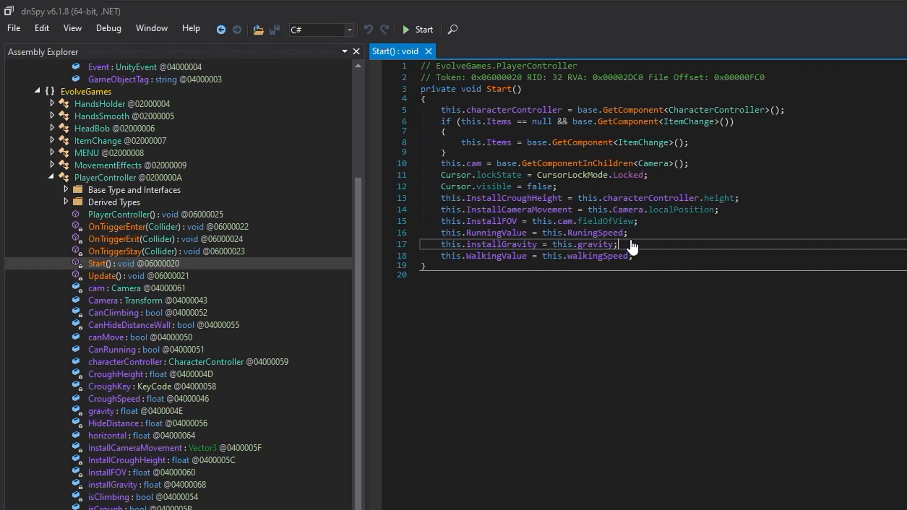
mouse_move(589, 215)
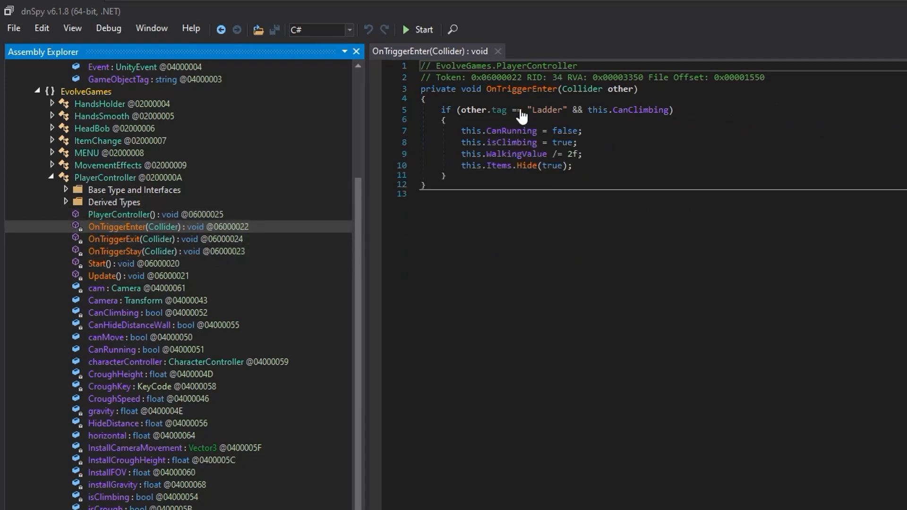
mouse_move(635, 220)
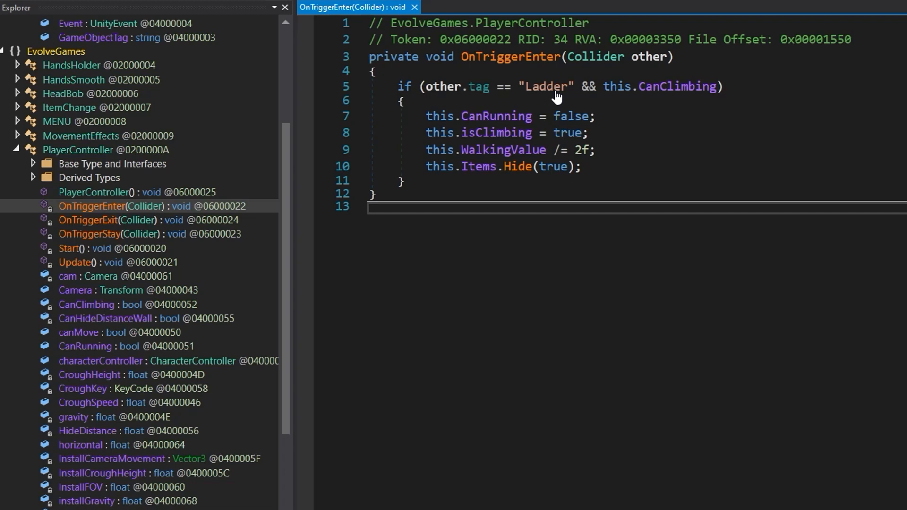
mouse_move(643, 68)
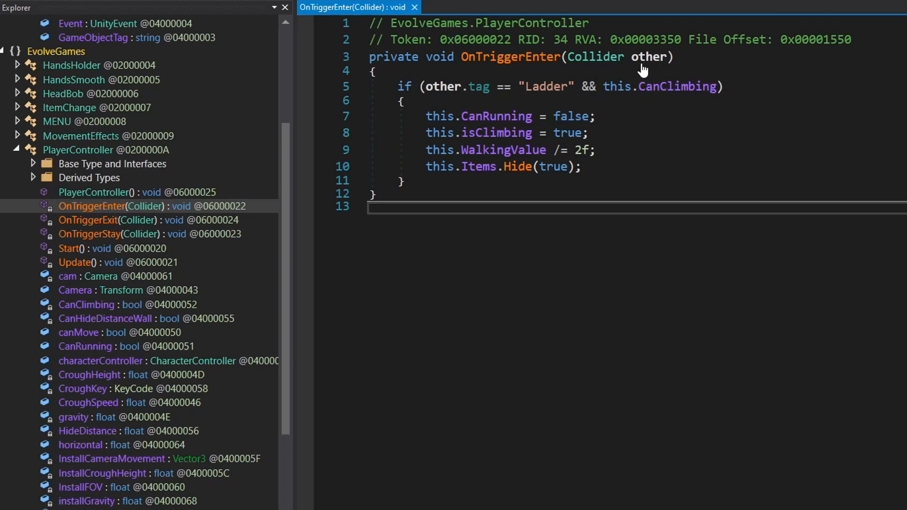
mouse_move(510, 108)
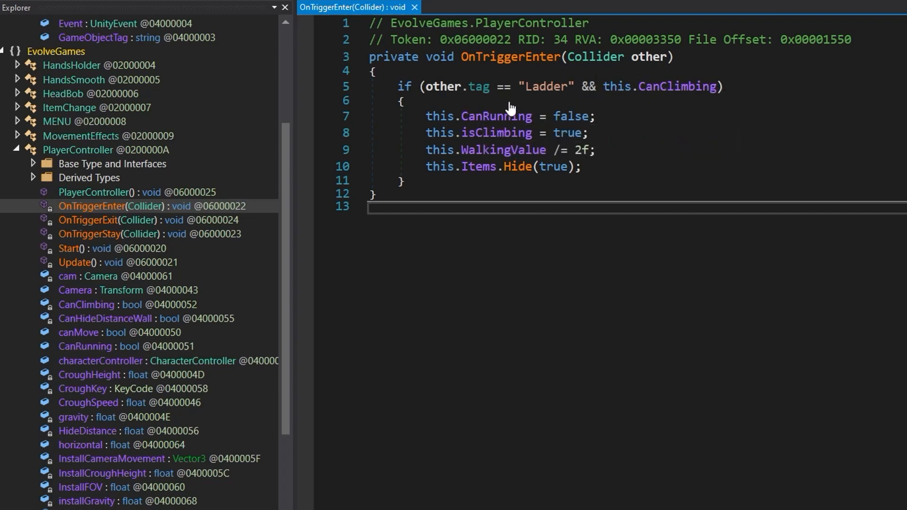
Read PlayerController's ladder-trigger code and scroll Assembly Explorer up toward the APTX class.
double_click(571, 116)
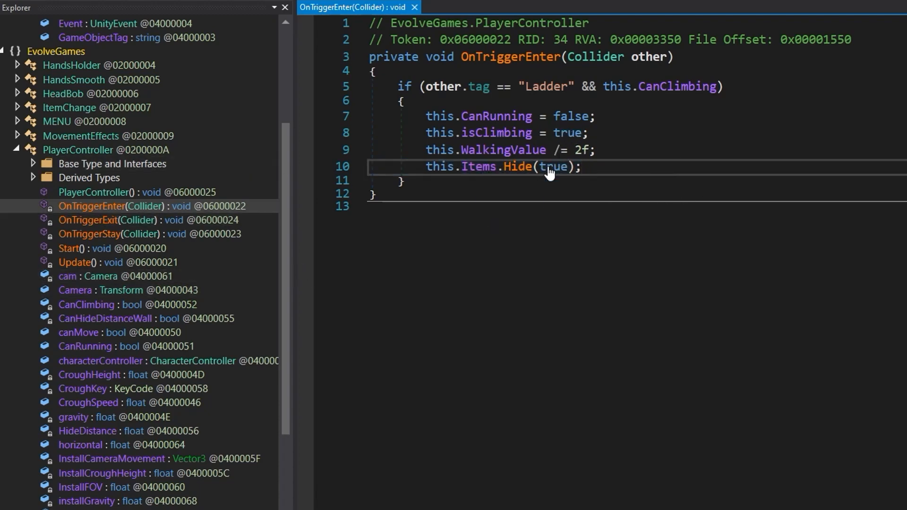
scroll(up, 3)
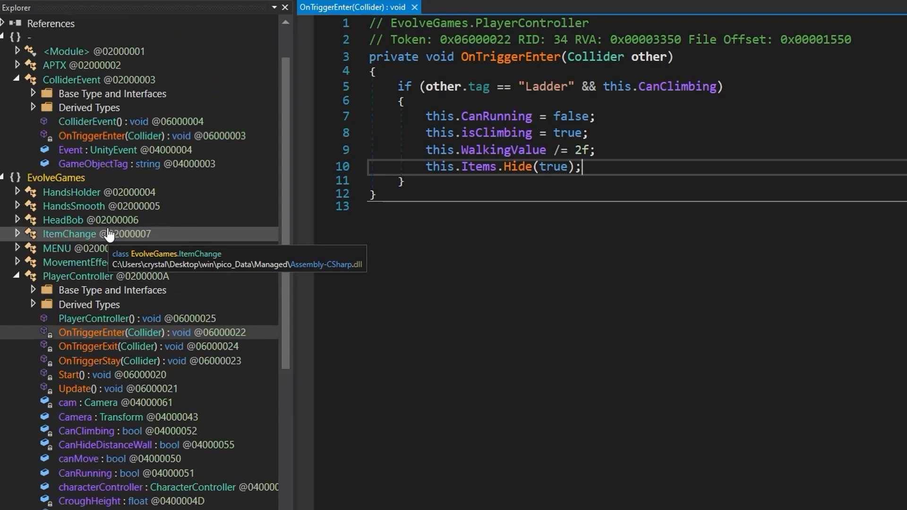
scroll(up, 3)
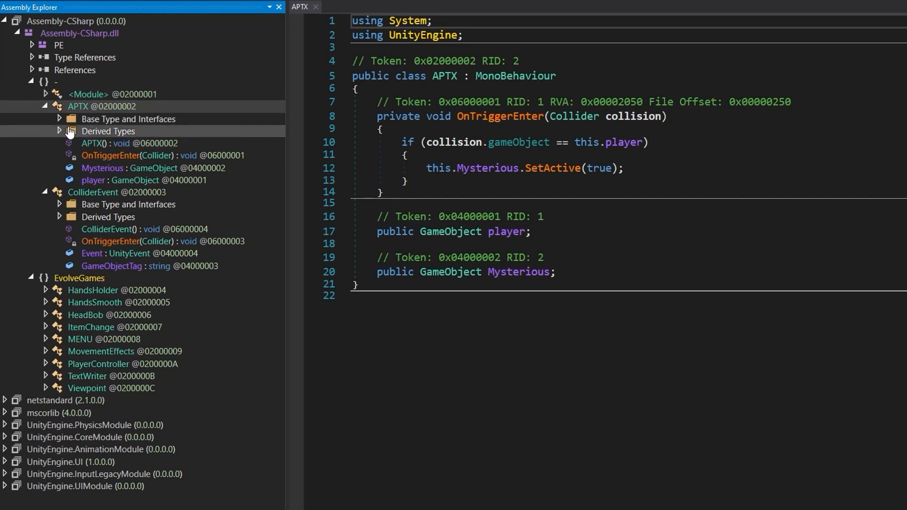
Inspect APTX's OnTriggerEnter, Mysterious and player members, ending on OnTriggerEnter's code.
click(110, 155)
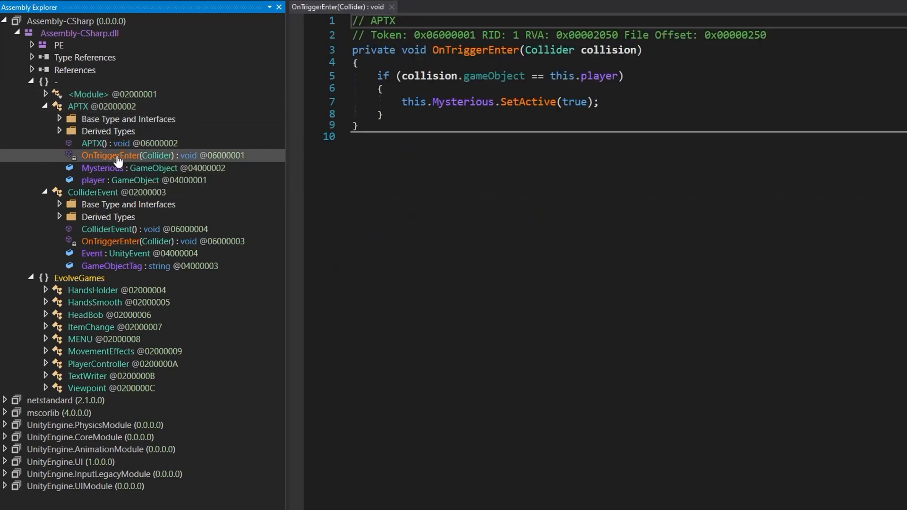
click(102, 169)
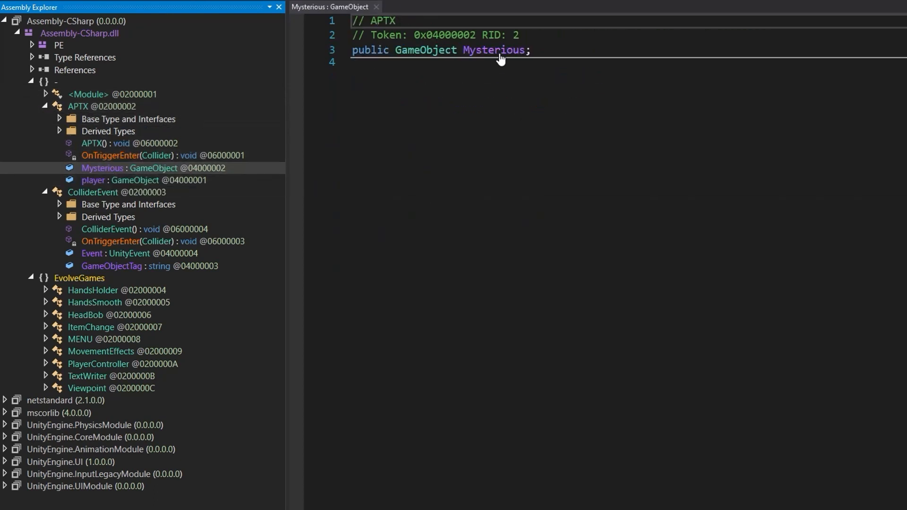
click(150, 180)
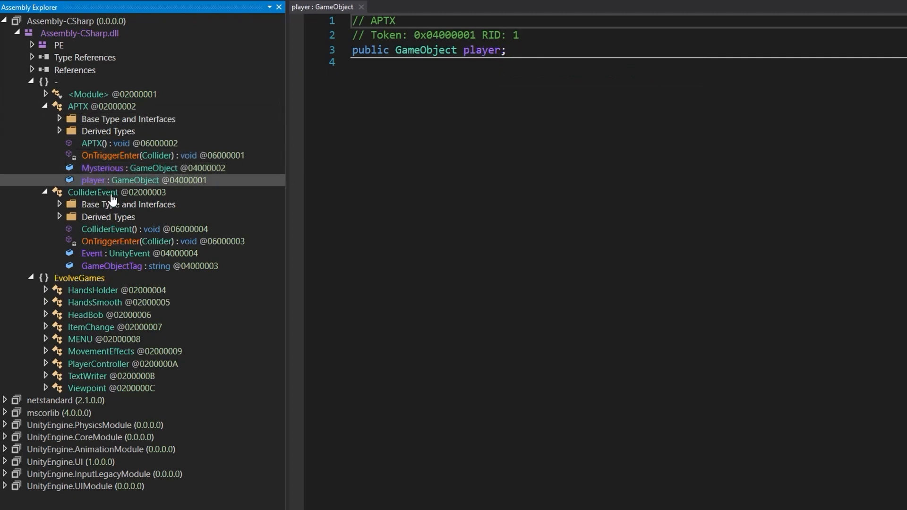
click(142, 155)
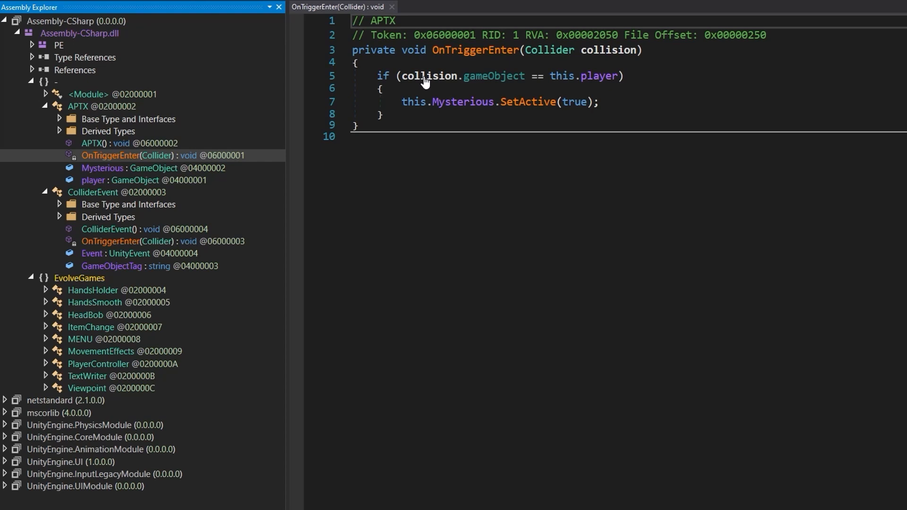
mouse_move(548, 107)
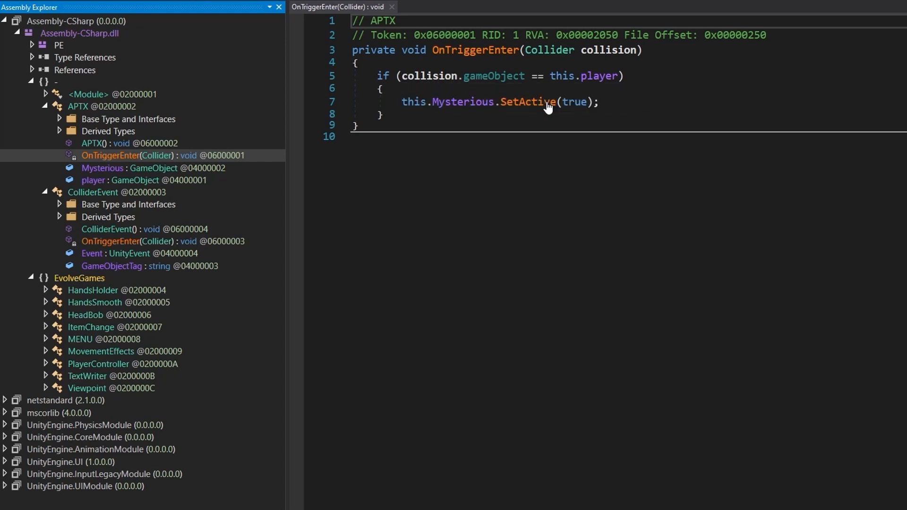
mouse_move(609, 95)
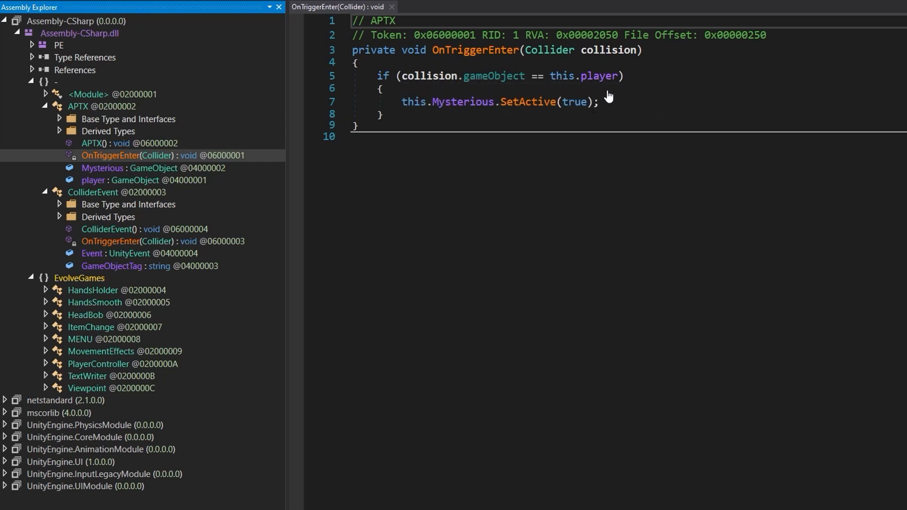
mouse_move(496, 119)
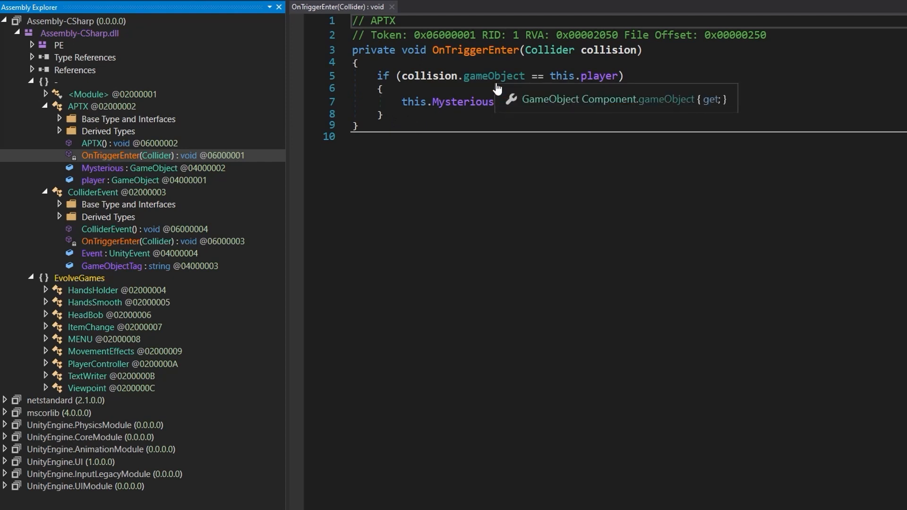
mouse_move(488, 85)
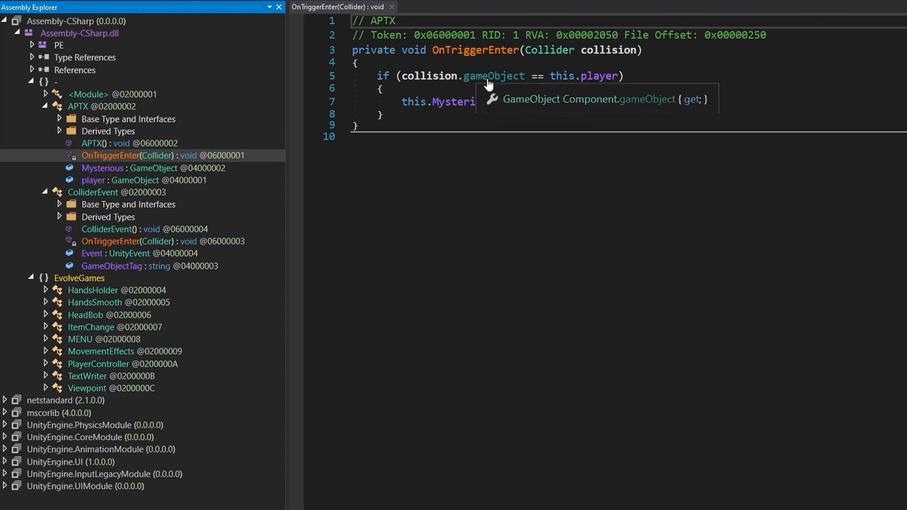
mouse_move(597, 79)
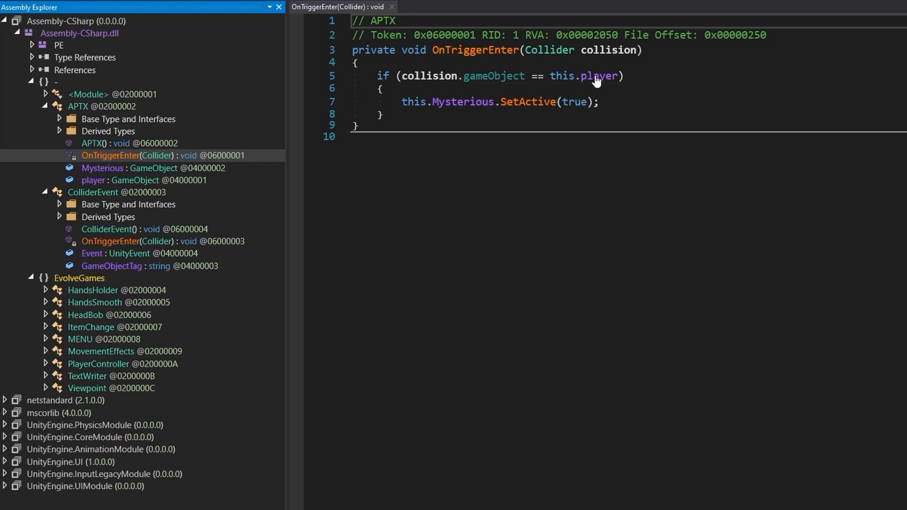
mouse_move(463, 87)
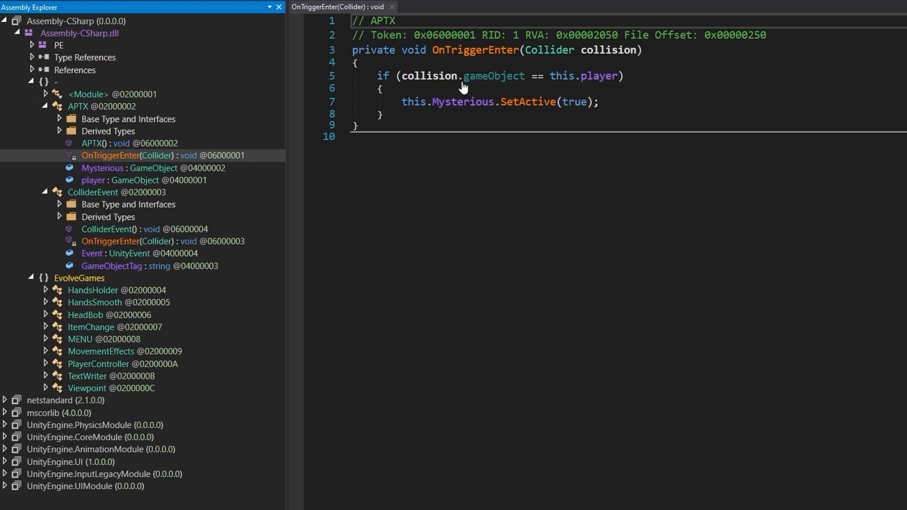
mouse_move(472, 103)
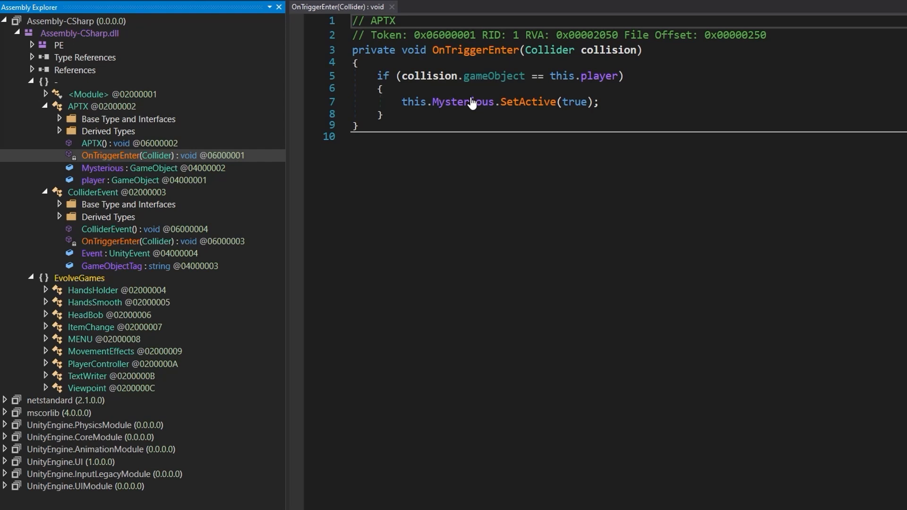
mouse_move(535, 99)
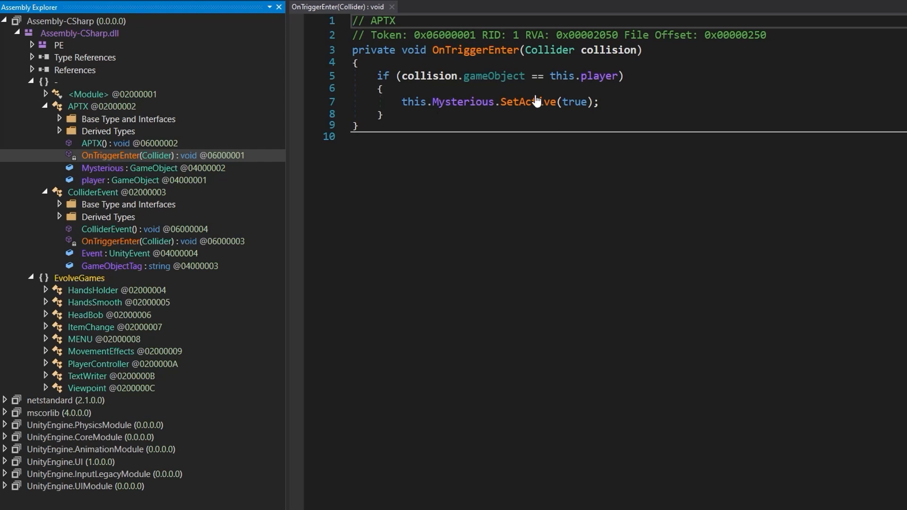
mouse_move(439, 119)
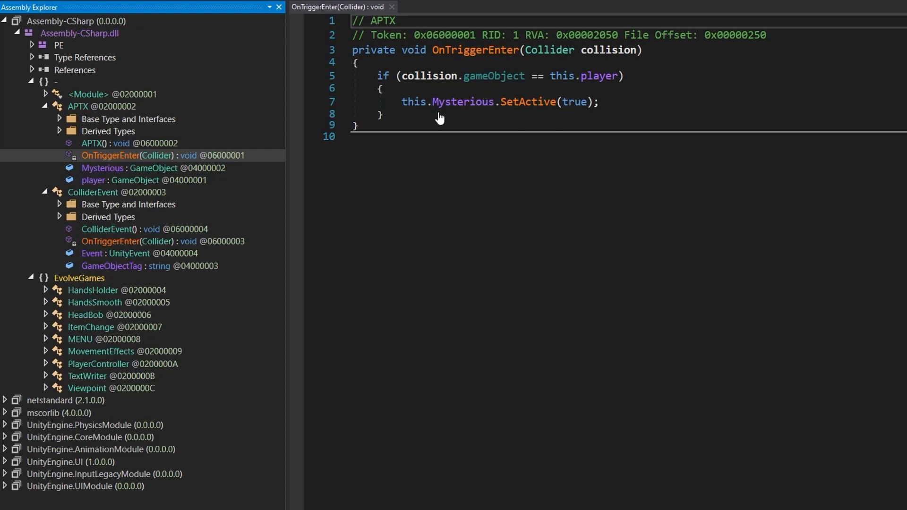
mouse_move(494, 76)
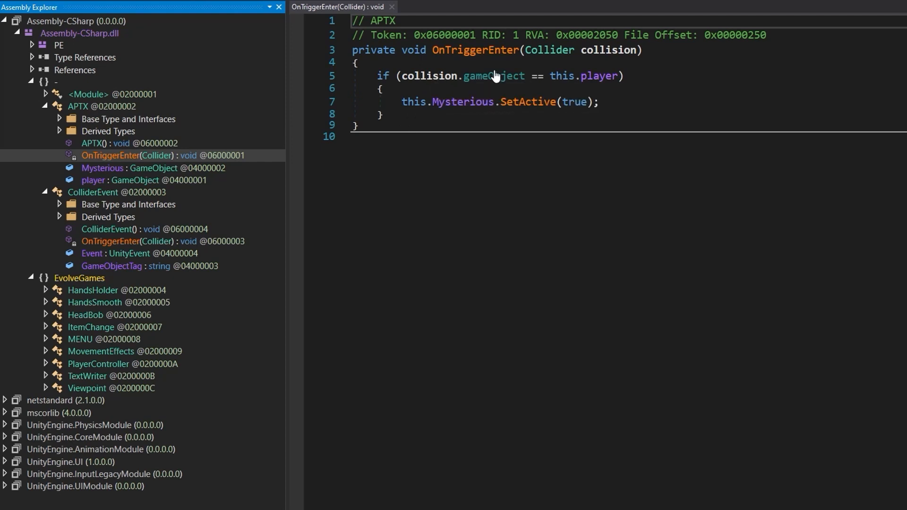
mouse_move(490, 81)
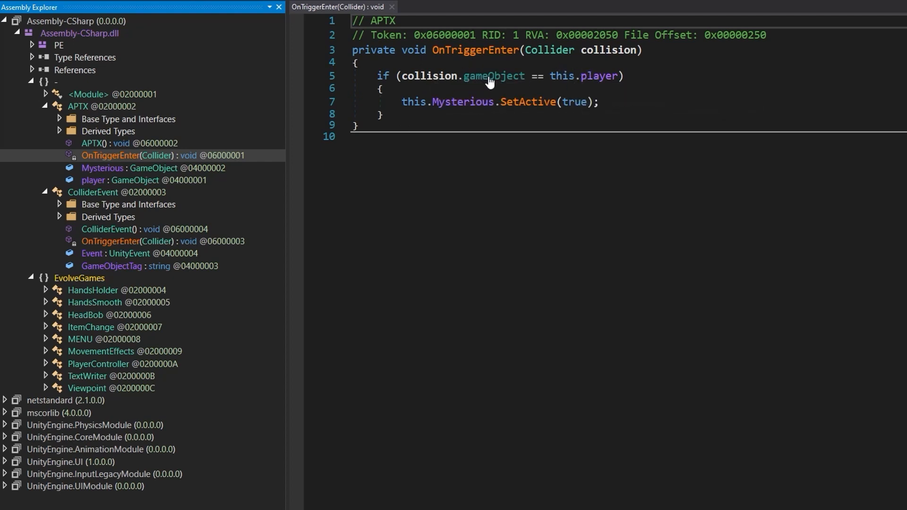
mouse_move(507, 108)
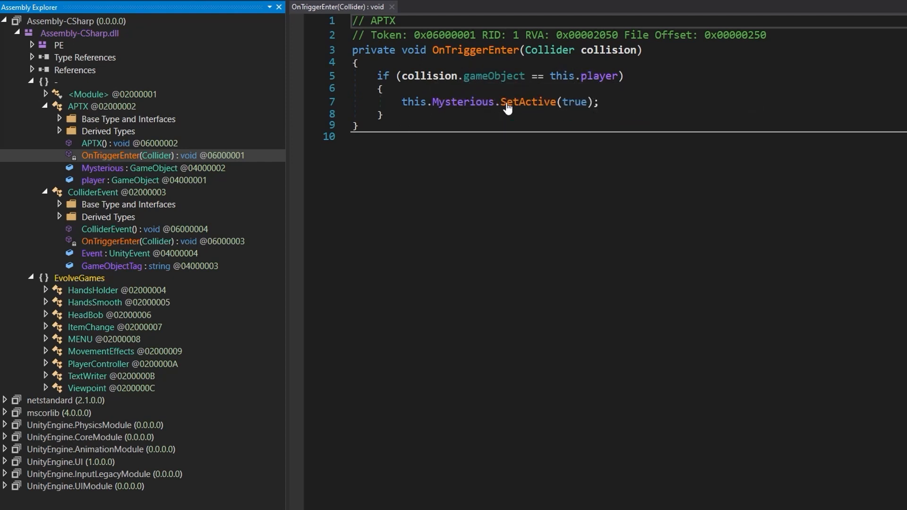
mouse_move(578, 171)
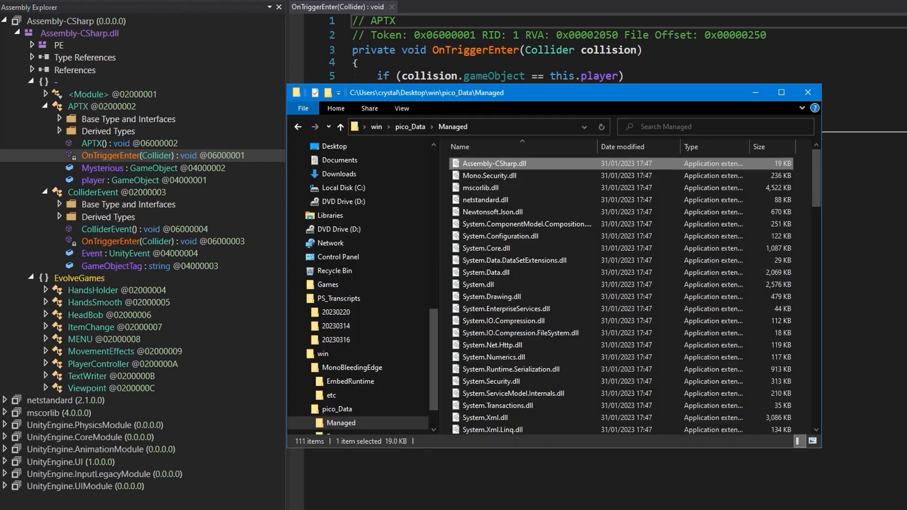
Bring up the file actions for Assembly-CSharp.dll to copy it as a backup.
right_click(490, 164)
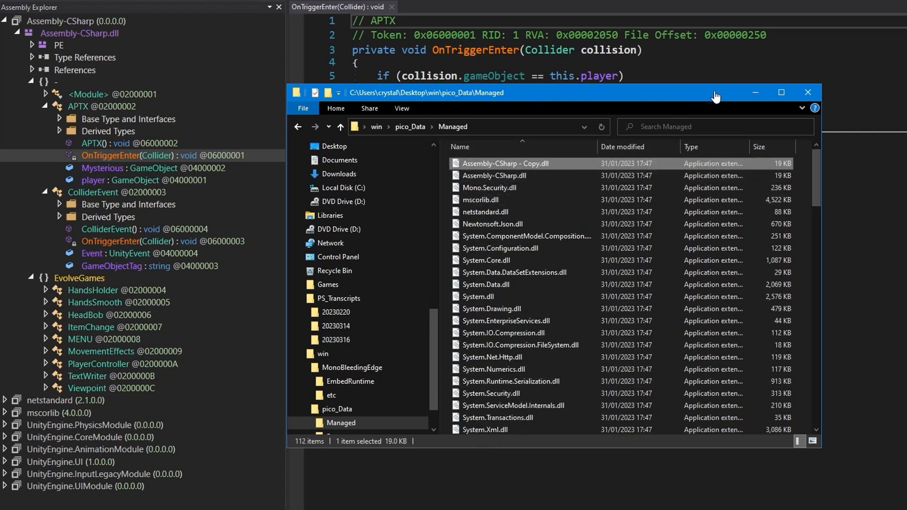
mouse_move(735, 117)
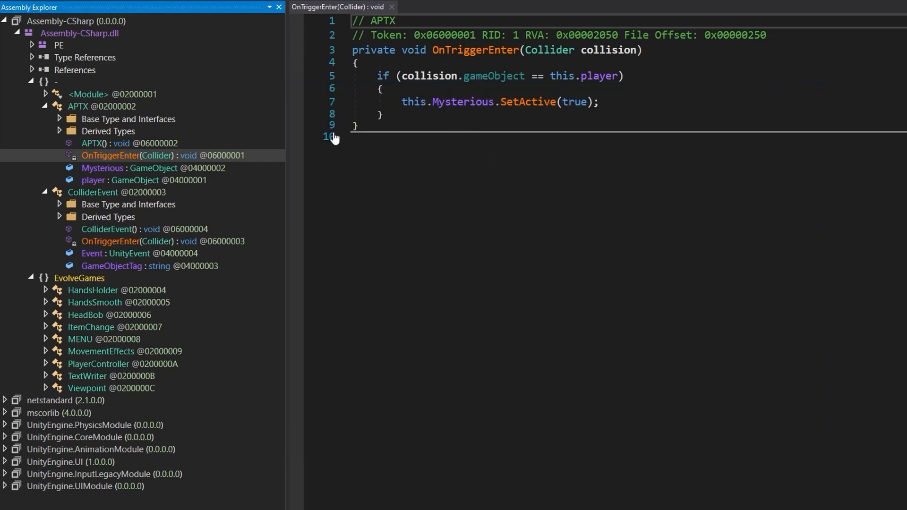
mouse_move(662, 118)
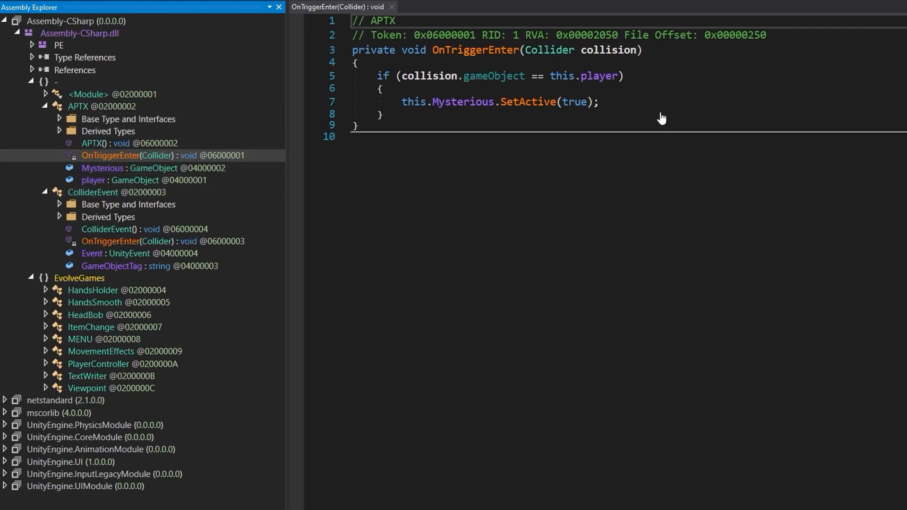
Show HandsSmooth's decompiled Start method from the EvolveGames namespace in Assembly Explorer.
double_click(413, 102)
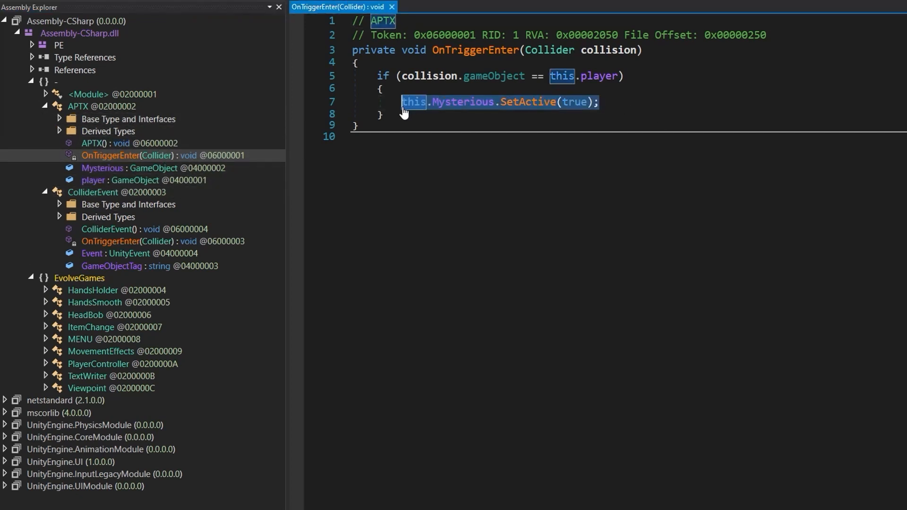
mouse_move(525, 88)
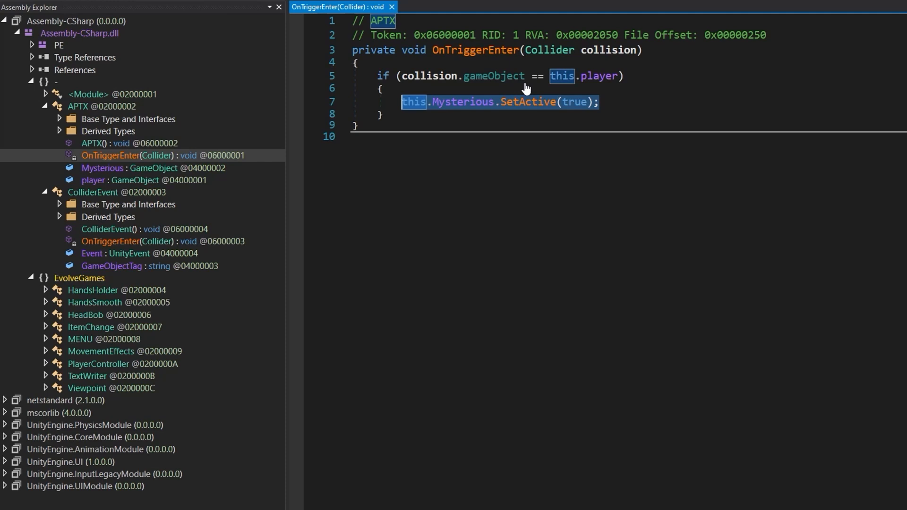
mouse_move(468, 87)
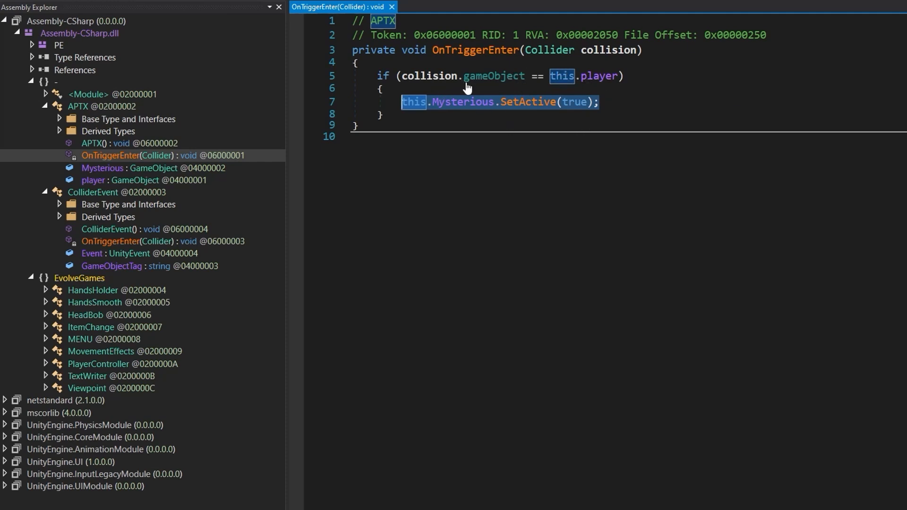
mouse_move(424, 34)
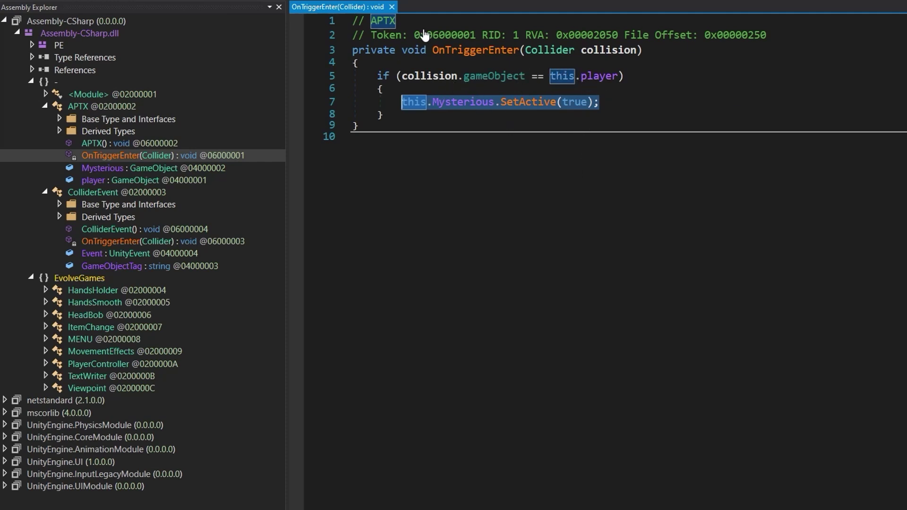
click(142, 168)
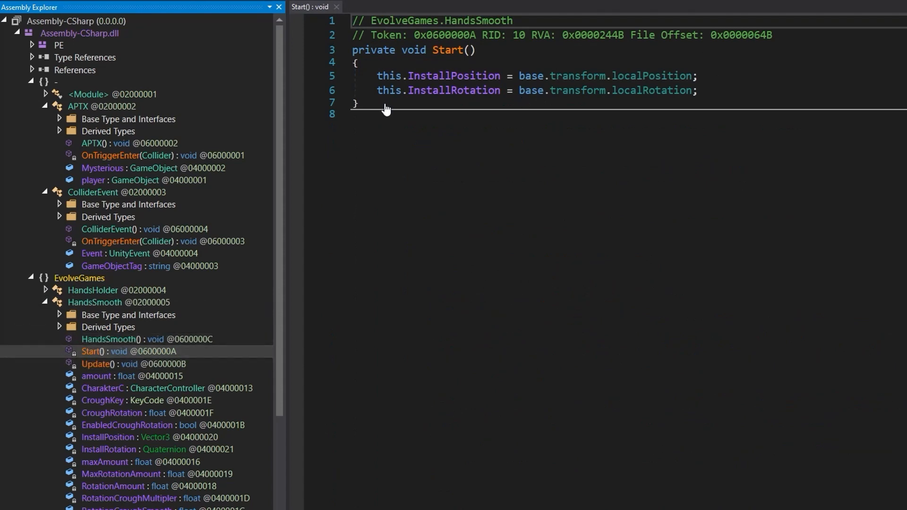
mouse_move(491, 68)
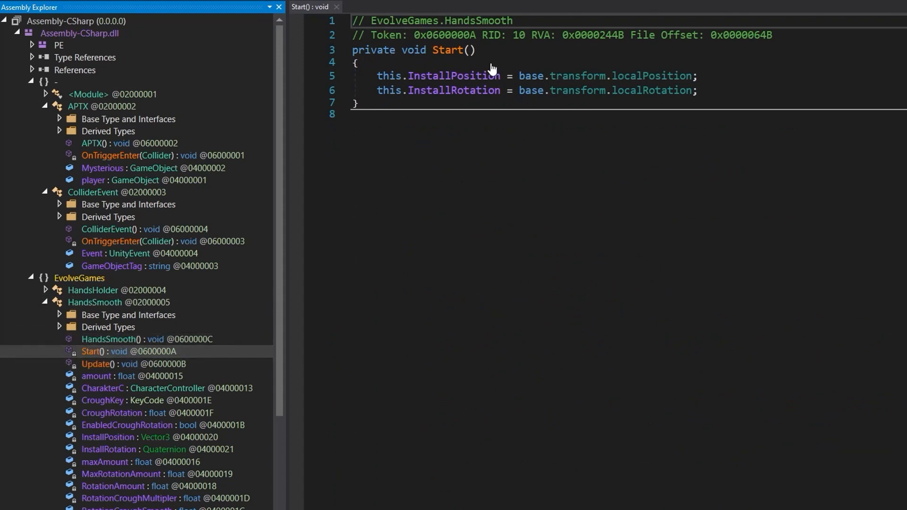
mouse_move(562, 79)
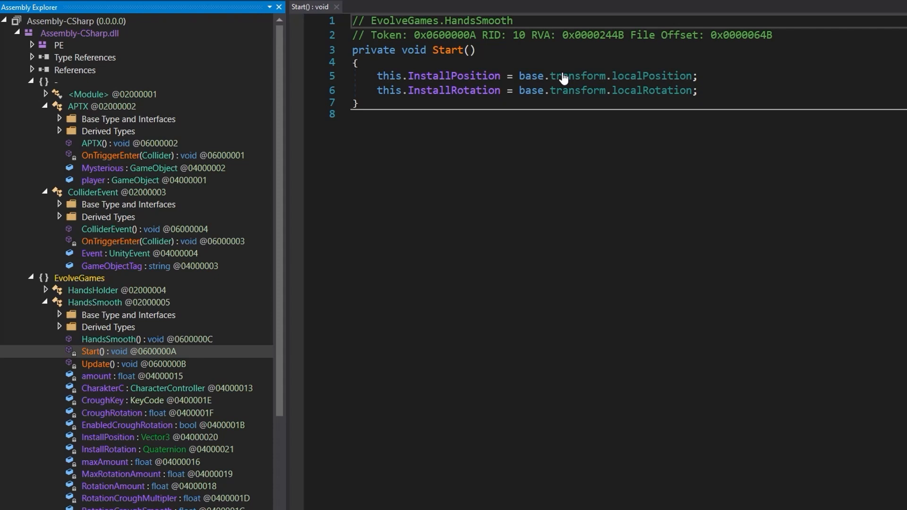
mouse_move(93, 303)
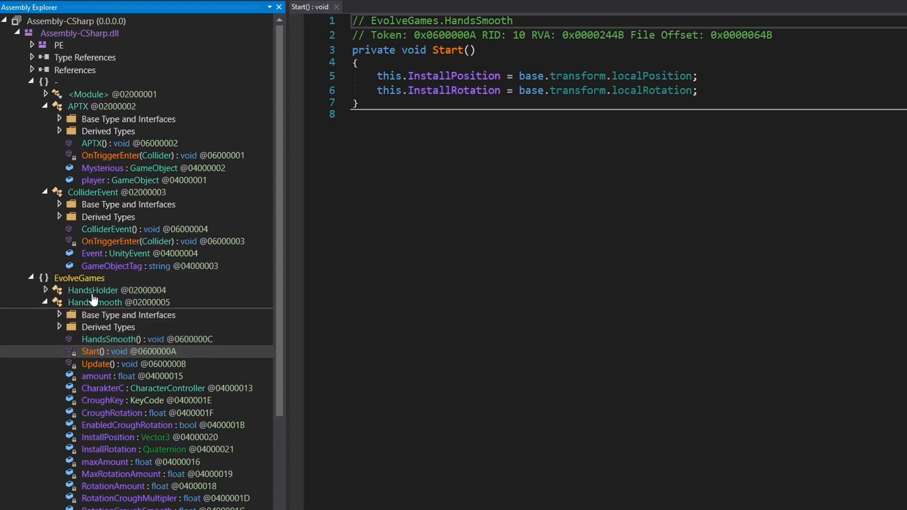
mouse_move(638, 87)
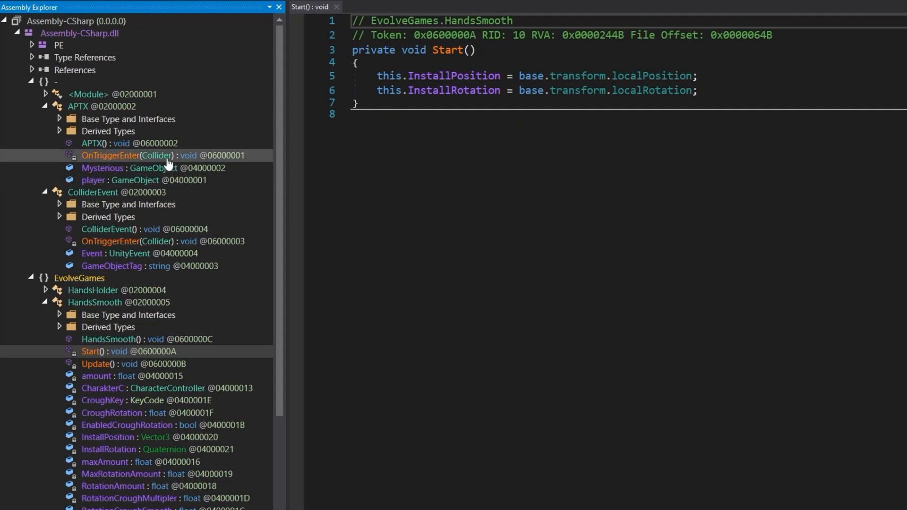
mouse_move(110, 164)
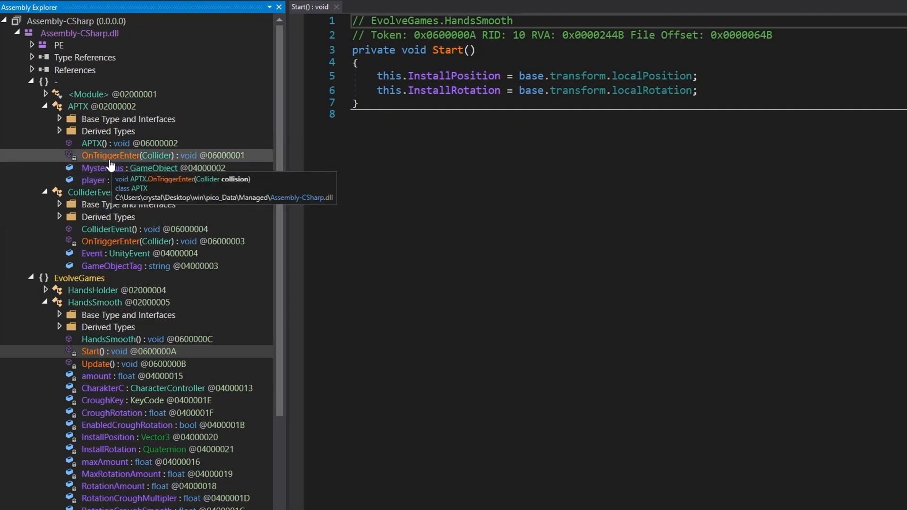
mouse_move(108, 130)
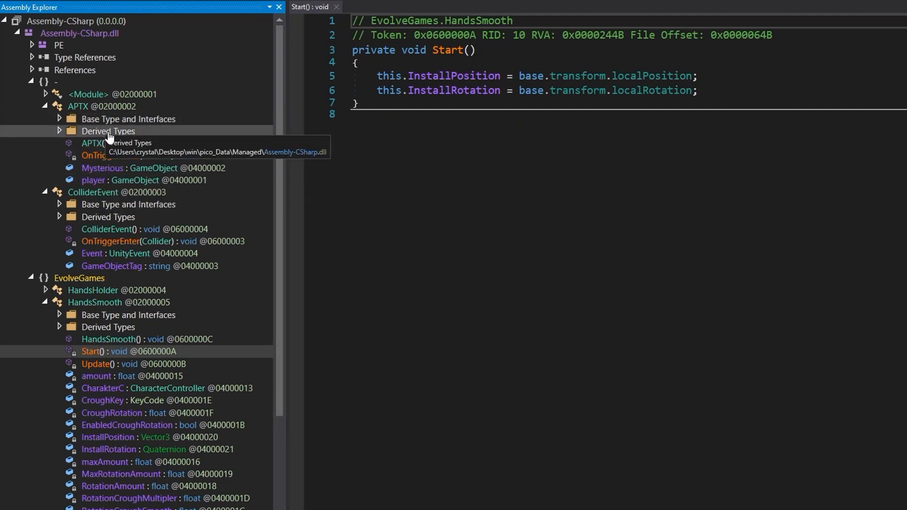
Create a new Start method in the APTX class and bring up its C# class editor.
right_click(82, 107)
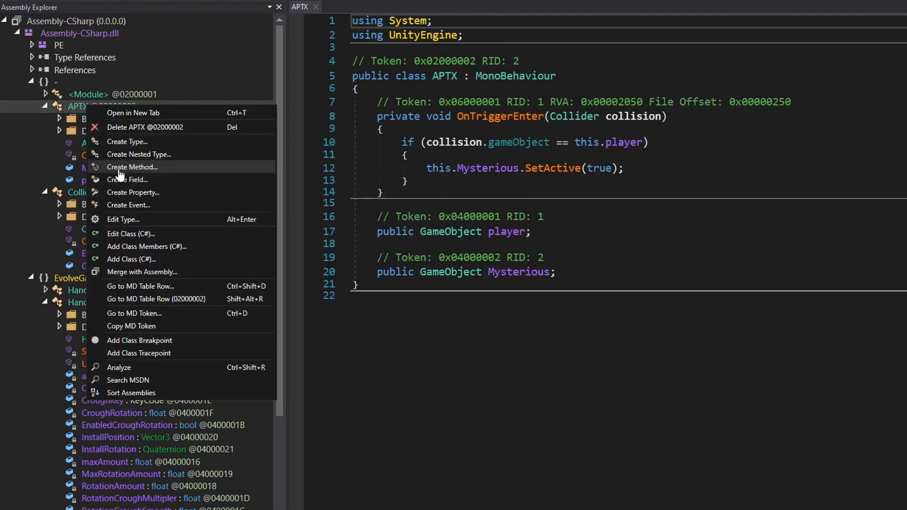
mouse_move(130, 234)
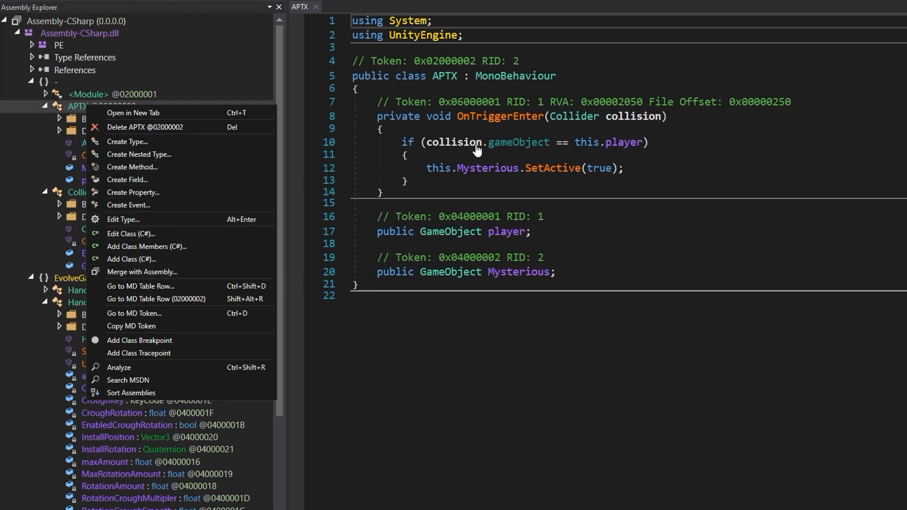
mouse_move(172, 126)
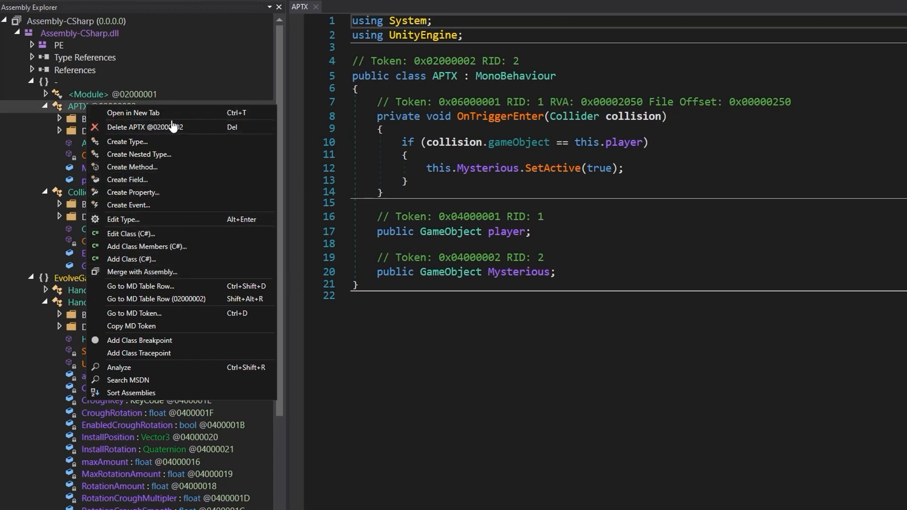
mouse_move(136, 221)
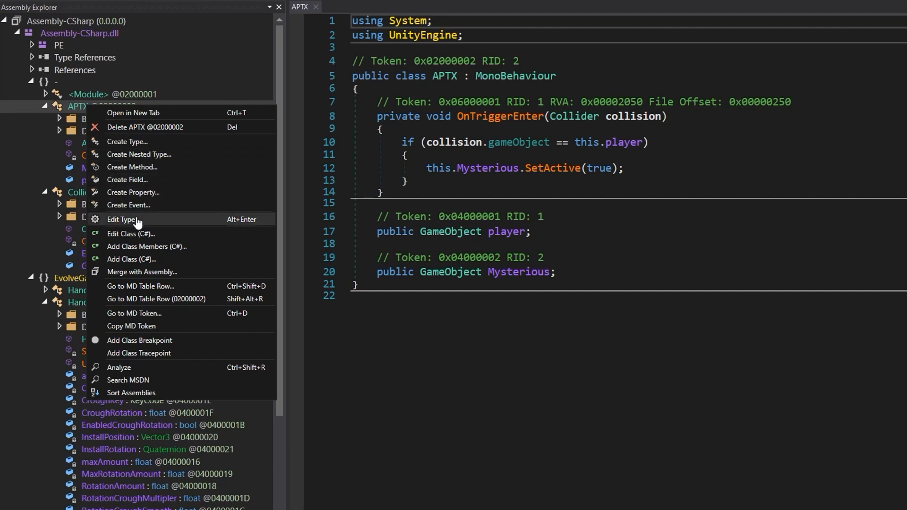
click(131, 166)
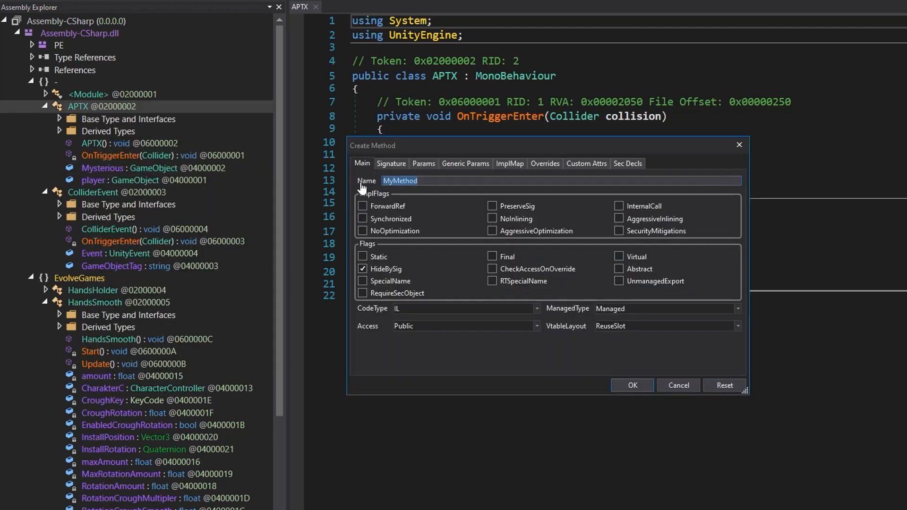
click(632, 385)
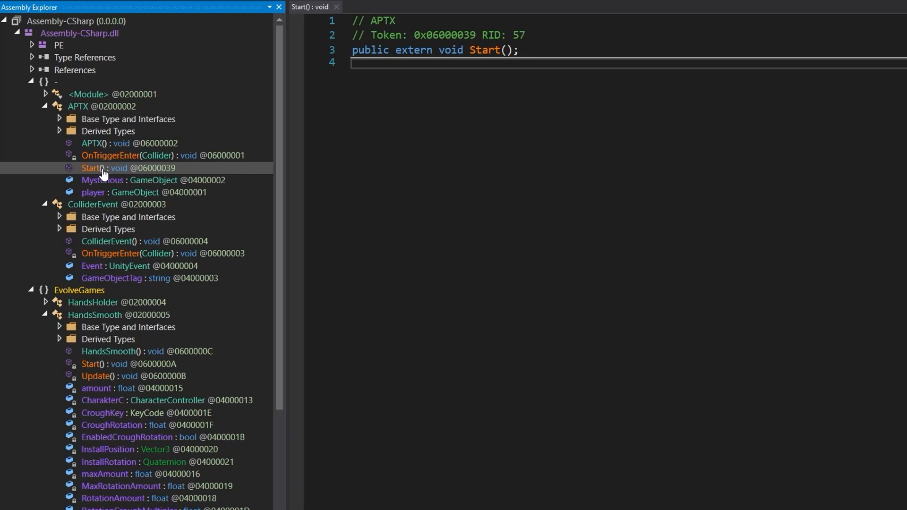
right_click(101, 168)
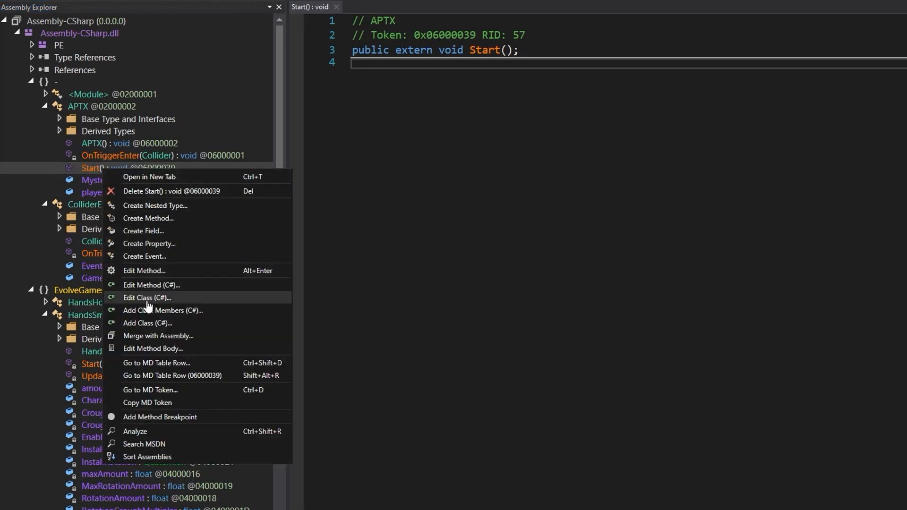
click(147, 298)
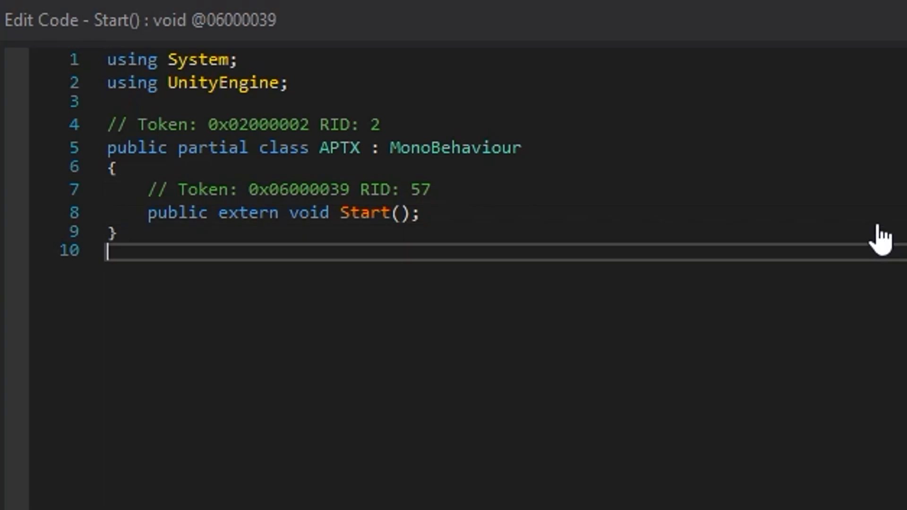
Write void Start(){ this.Mysterious.SetActive(true); } and compile the method.
text(this.Mysterious.SetActive(true);)
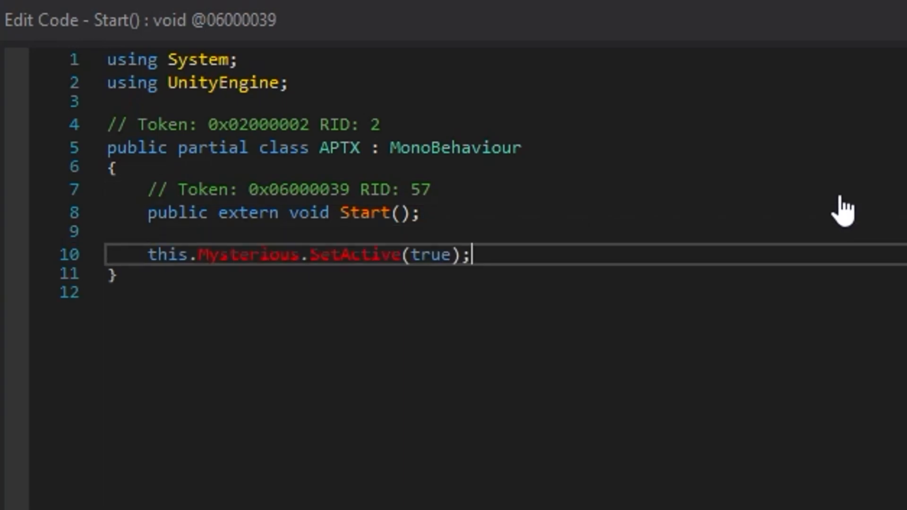
mouse_move(357, 257)
text(private)
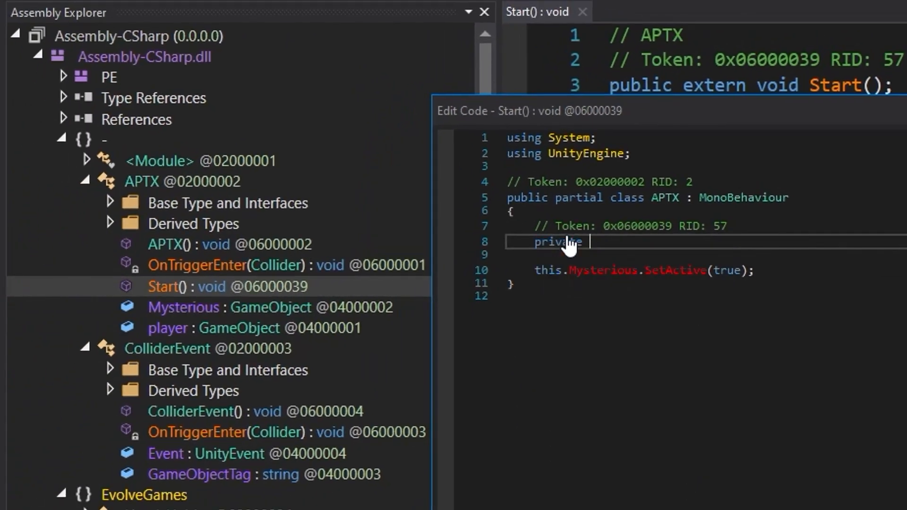
text(void)
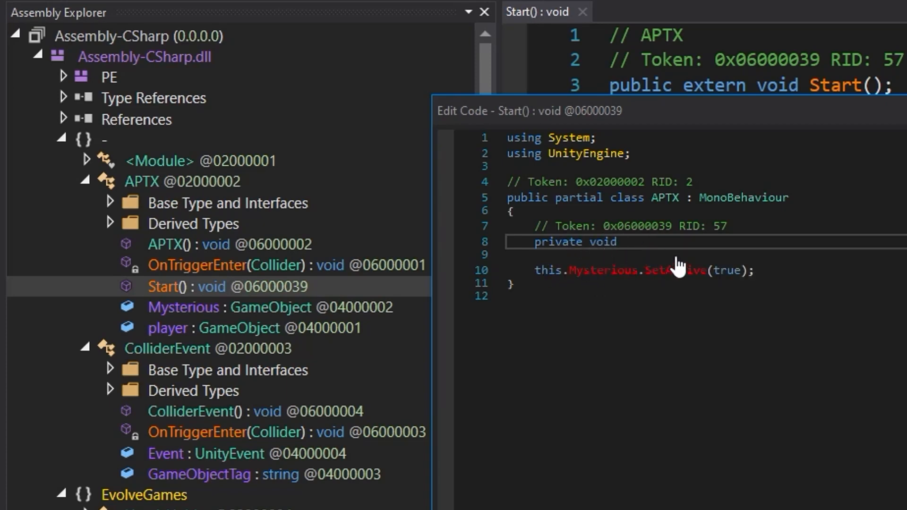
text(Start)
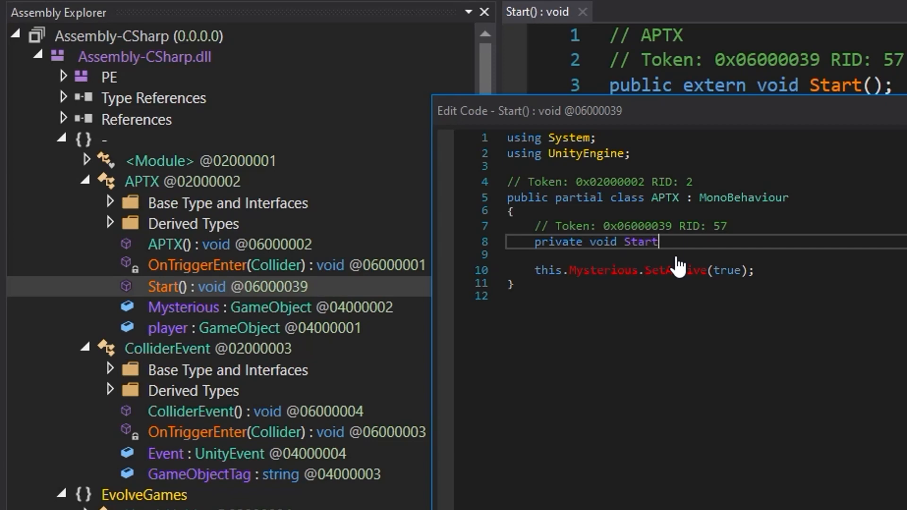
text((){)
text(})
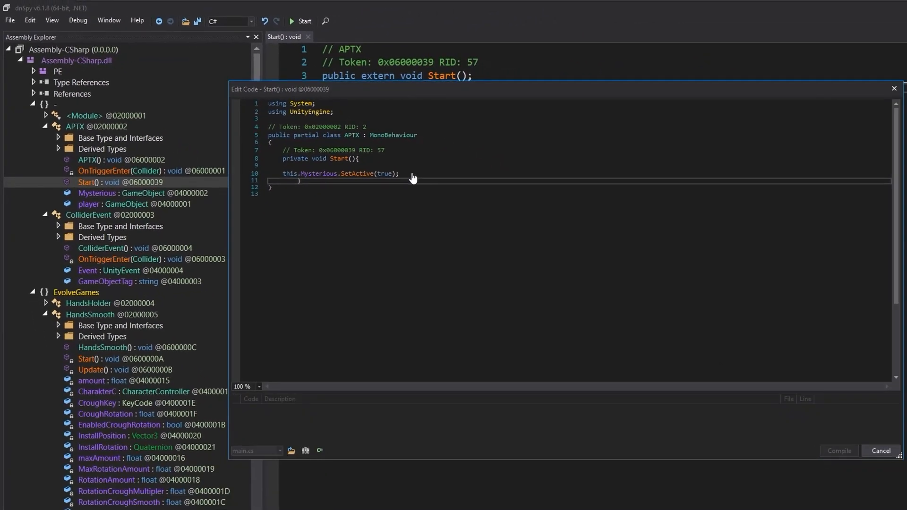
click(881, 451)
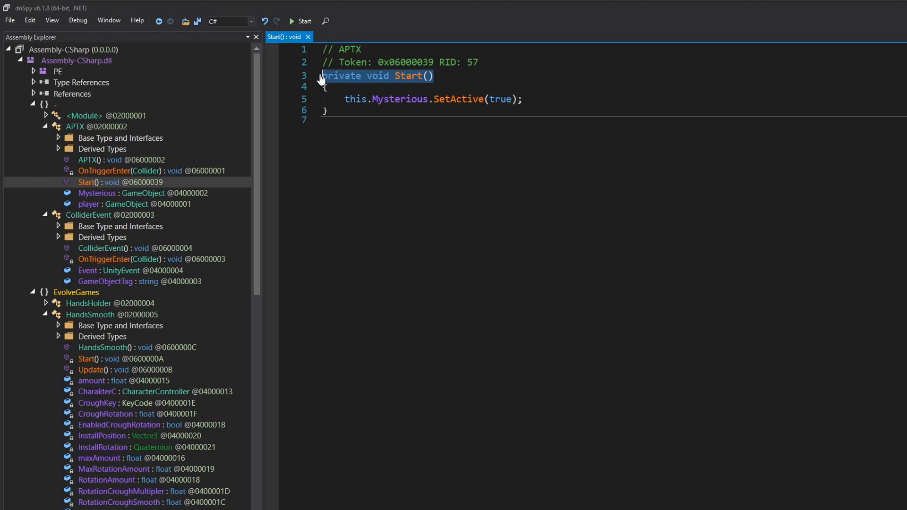
mouse_move(421, 78)
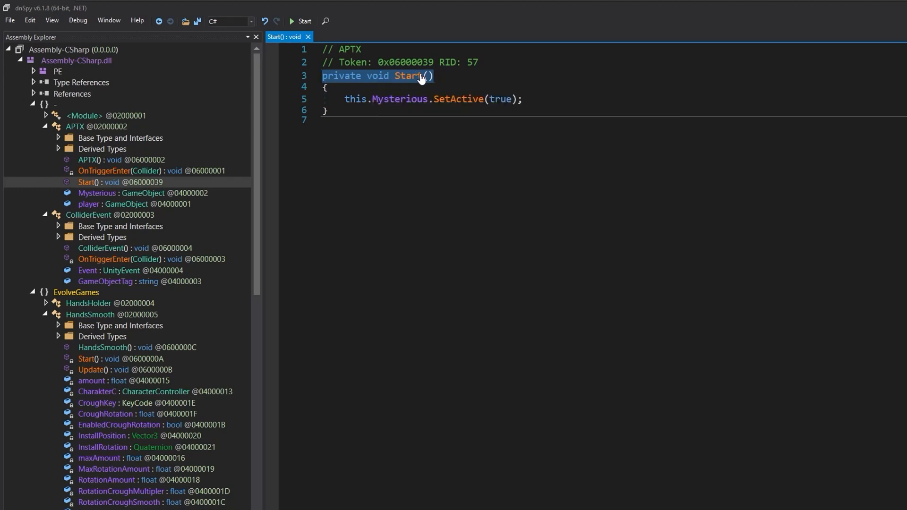
mouse_move(431, 108)
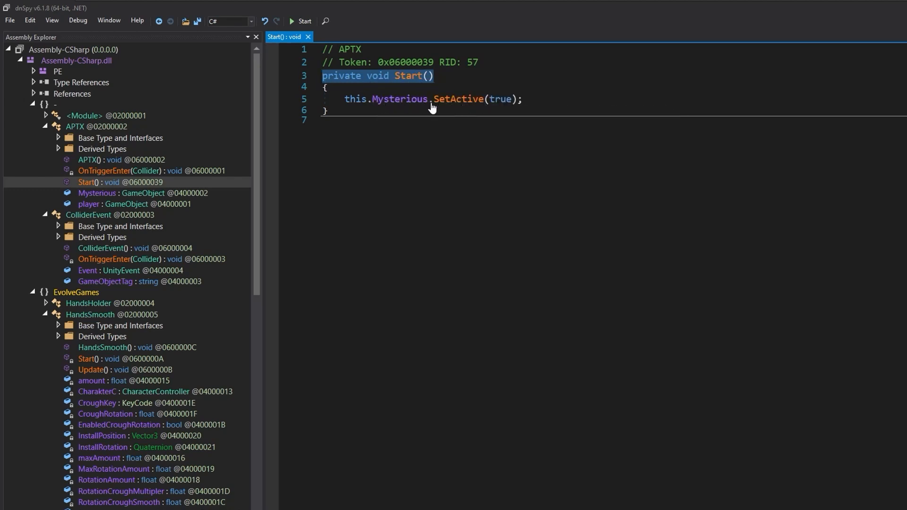
mouse_move(445, 117)
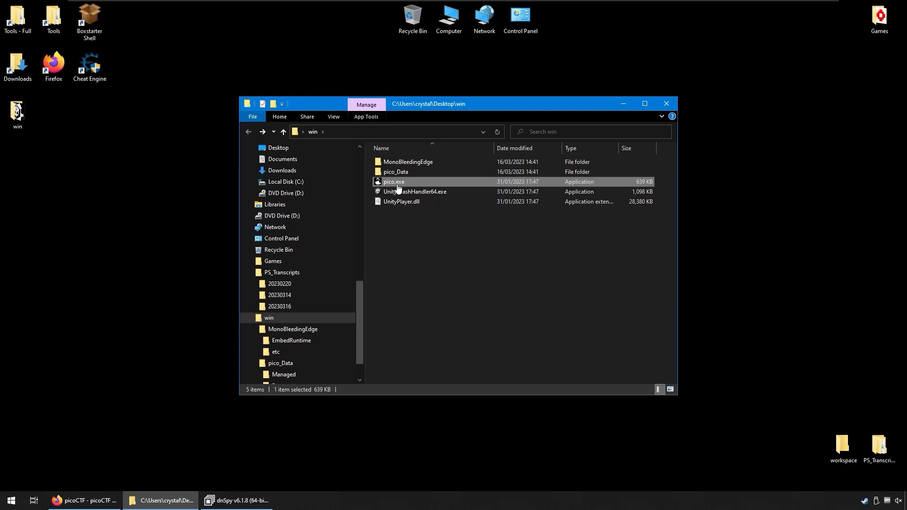
Launch pico.exe to check the WELCOME_TO_UNITY!! message appears in the arena.
double_click(393, 181)
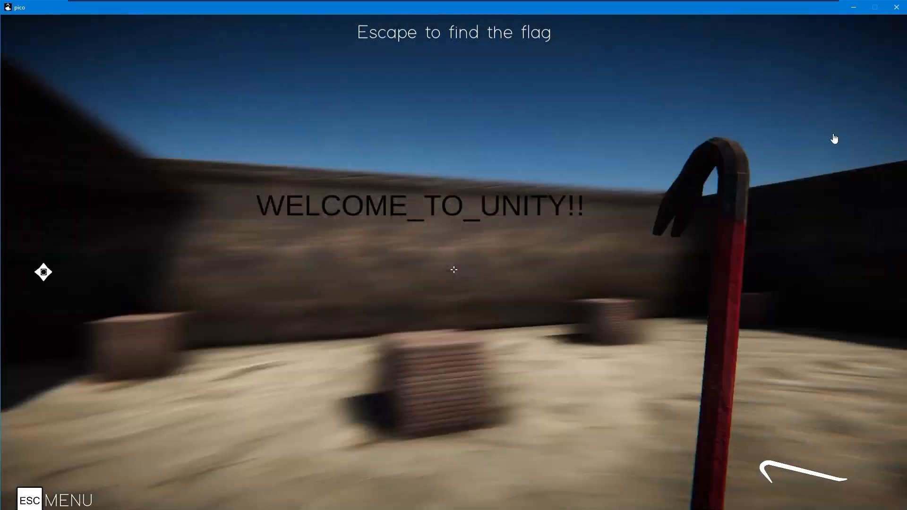
mouse_move(707, 208)
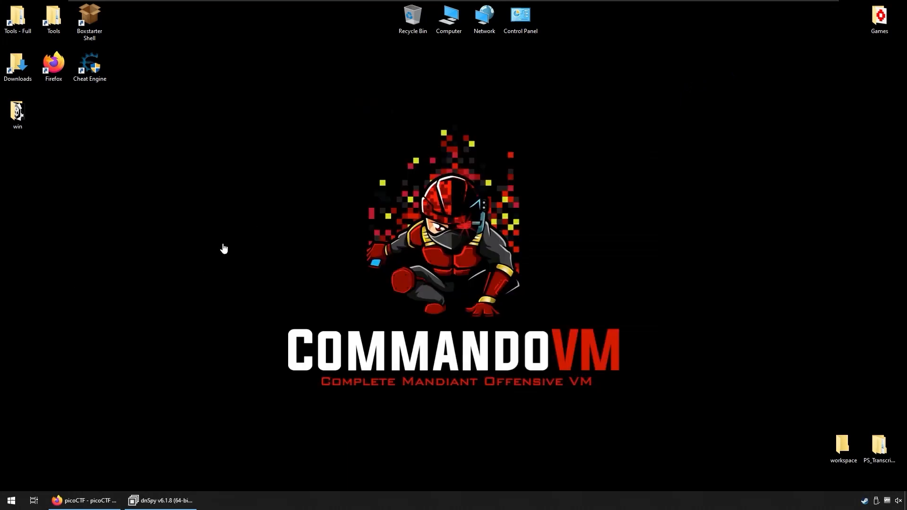
Browse the win folder and pico_Data\Managed, relaunch pico.exe and start Cheat Engine.
double_click(18, 112)
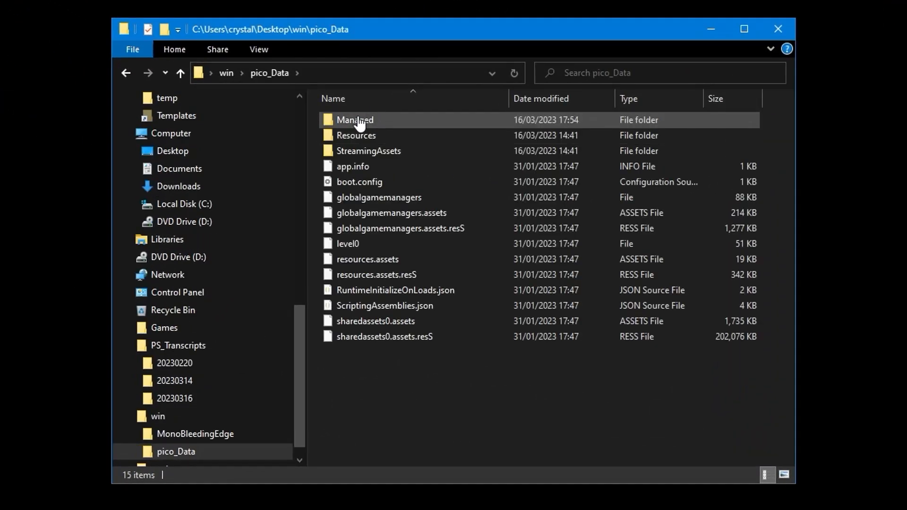
double_click(355, 120)
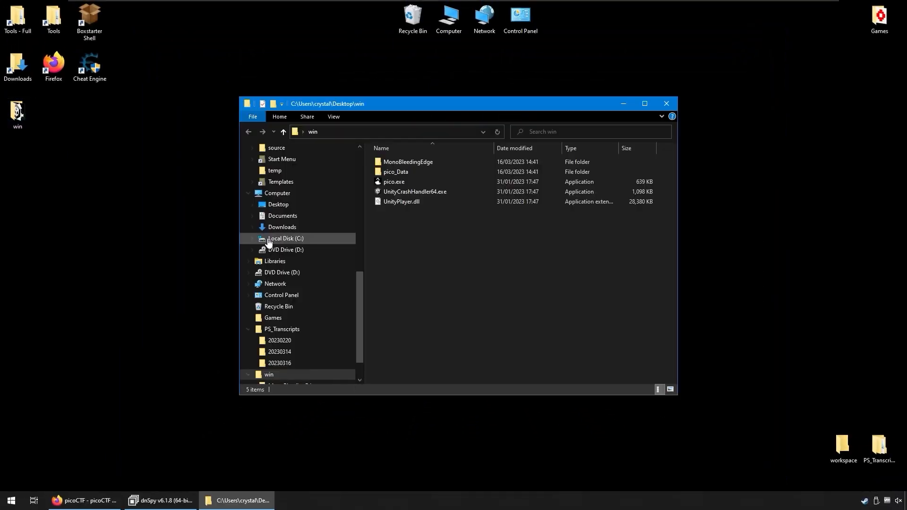
click(393, 181)
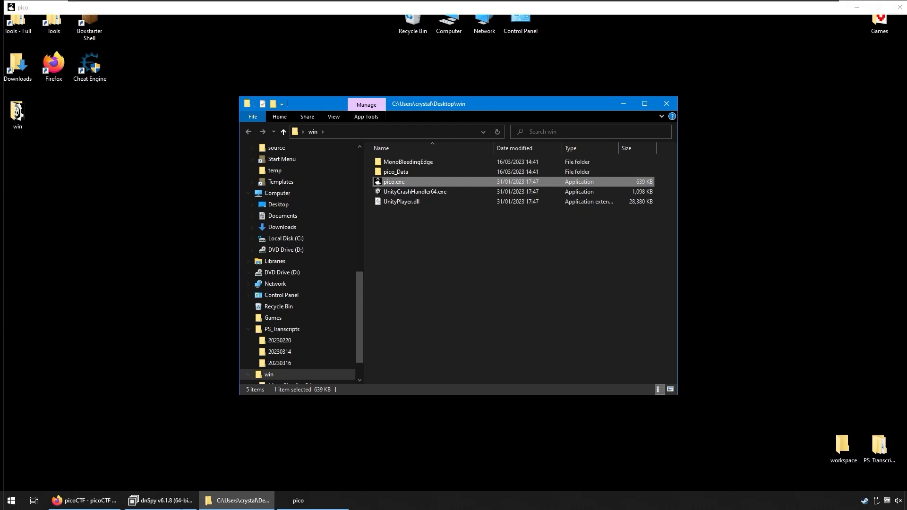
double_click(393, 181)
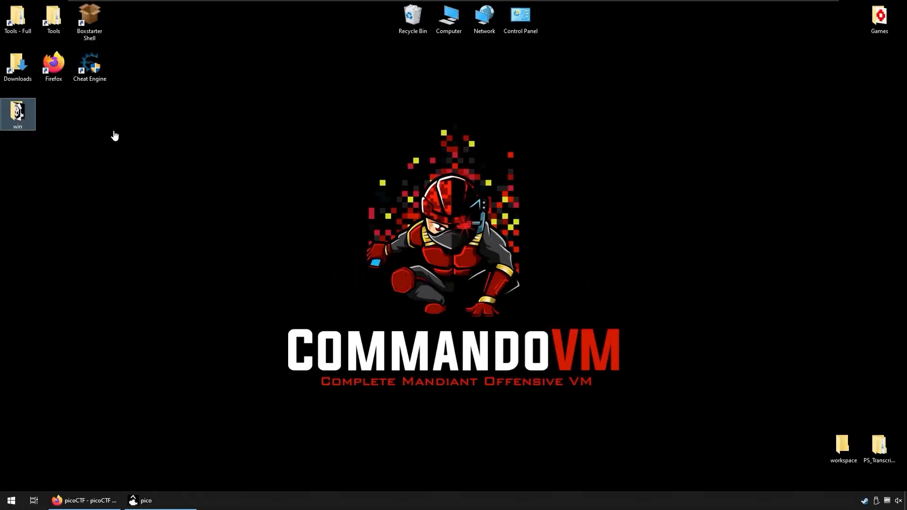
double_click(89, 65)
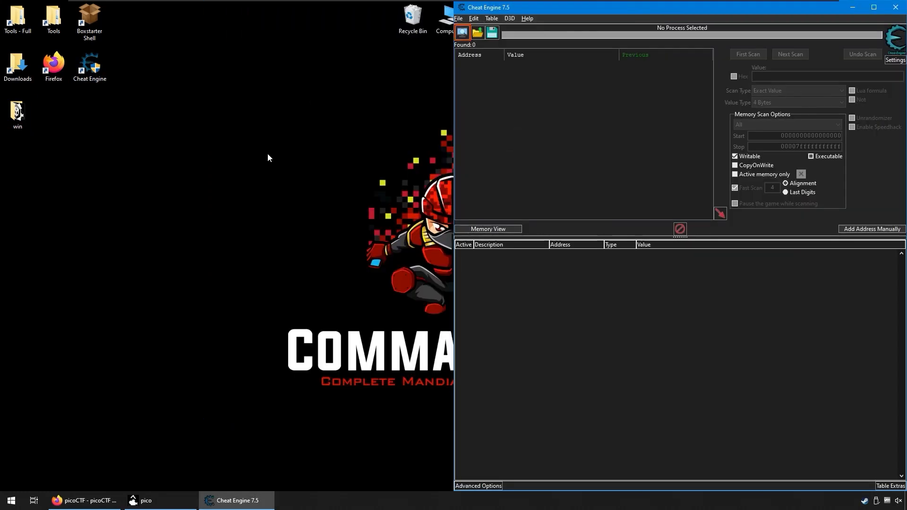
mouse_move(469, 76)
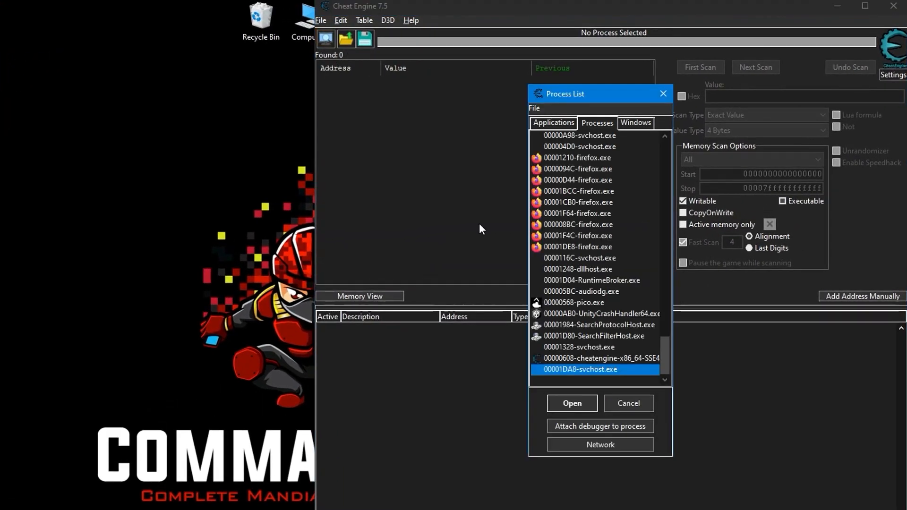
mouse_move(582, 306)
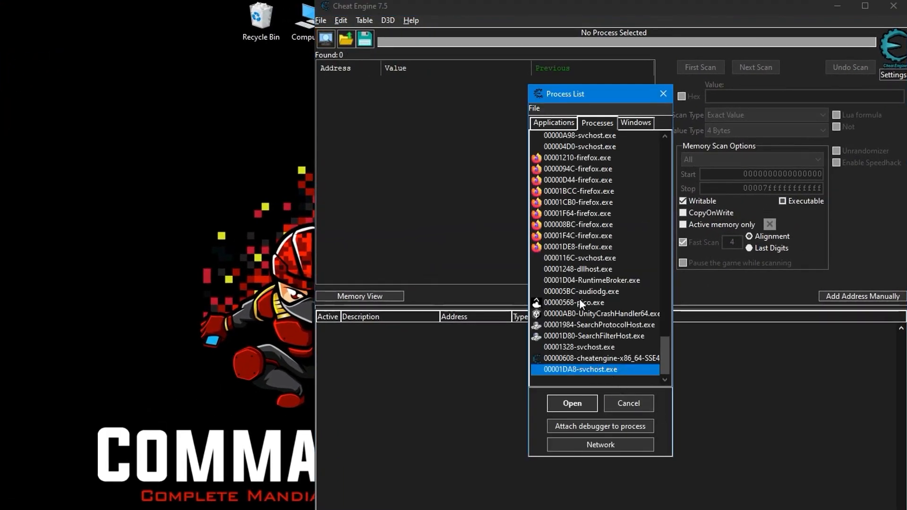
Attach Cheat Engine to the pico.exe process from the Process List.
click(572, 404)
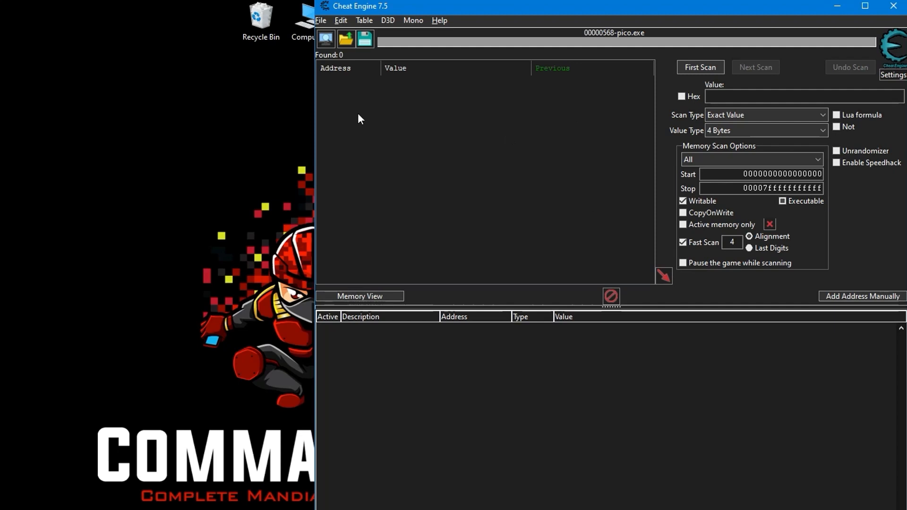
mouse_move(398, 30)
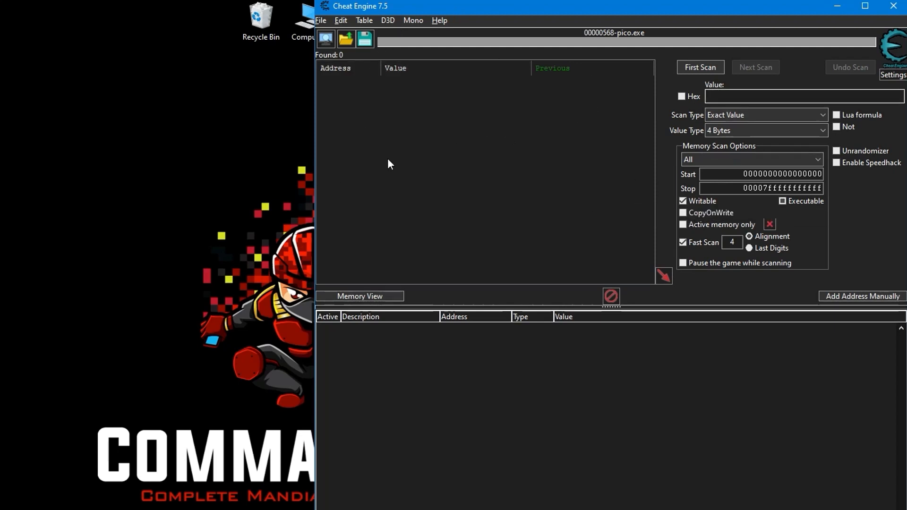
mouse_move(439, 161)
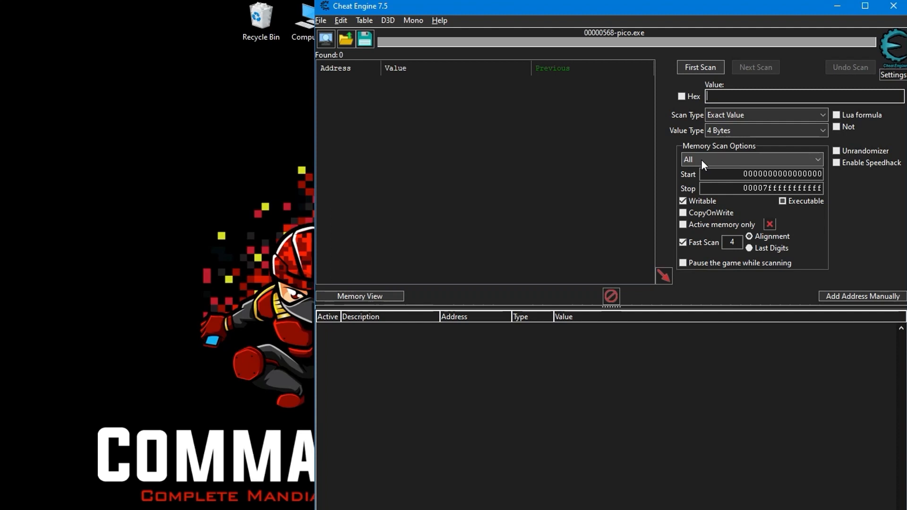
mouse_move(679, 144)
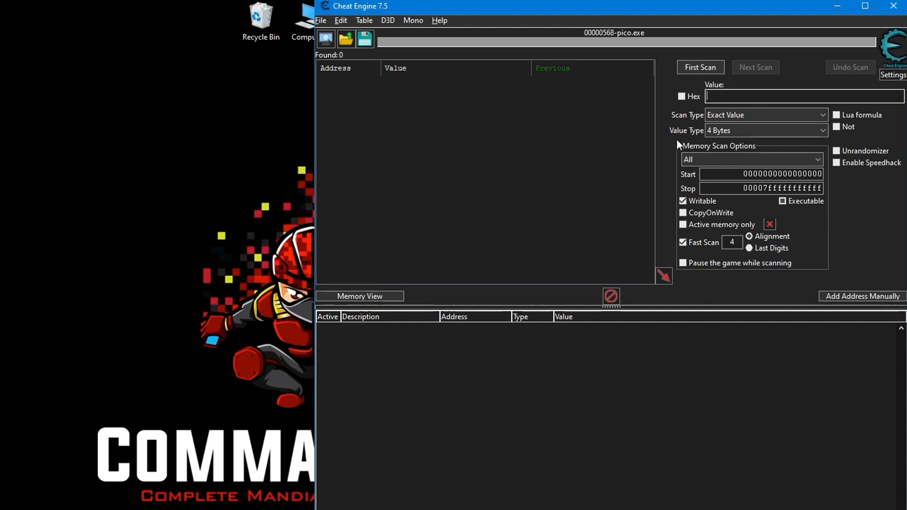
mouse_move(731, 88)
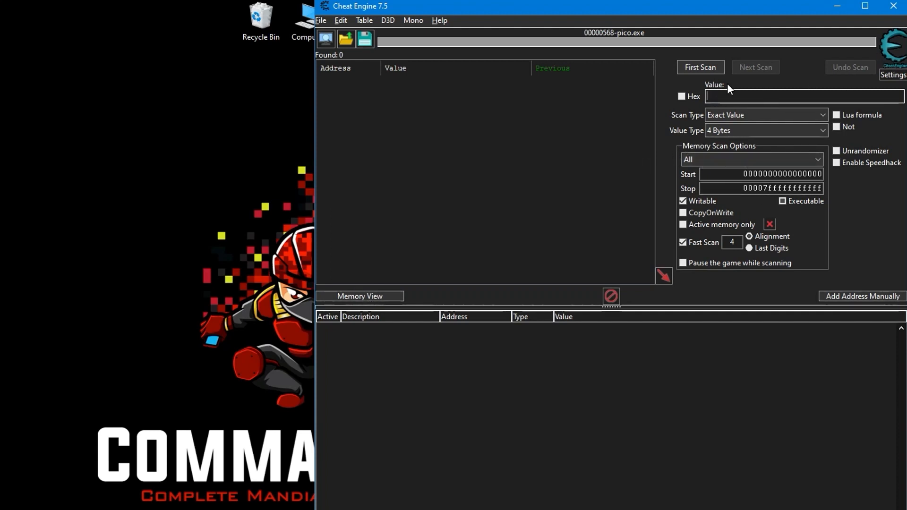
mouse_move(492, 265)
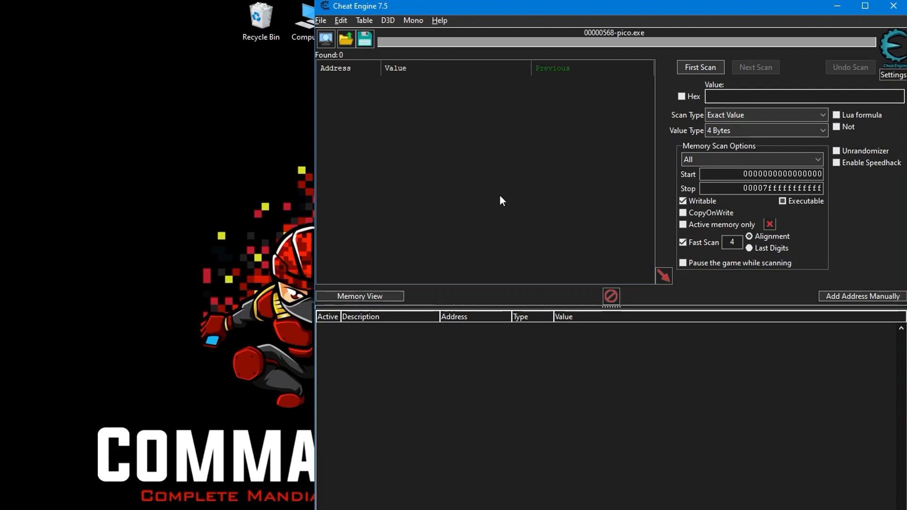
mouse_move(533, 153)
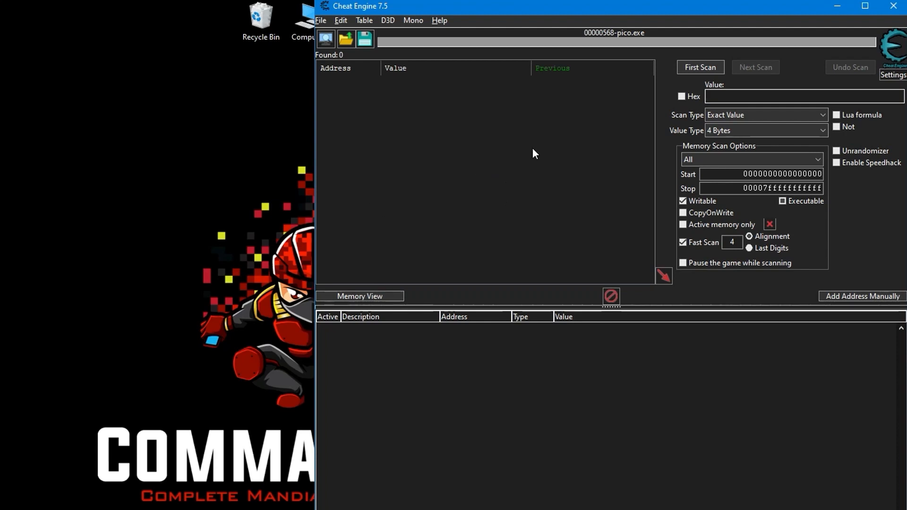
mouse_move(550, 182)
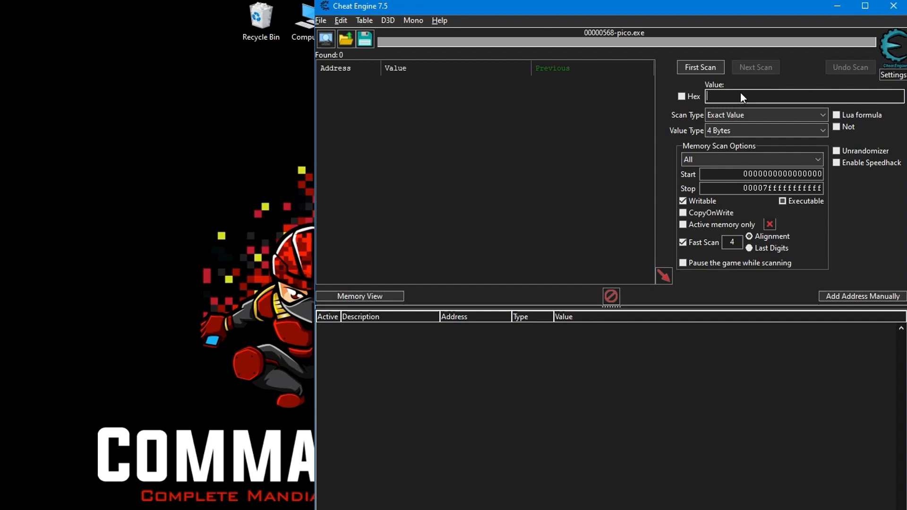
mouse_move(414, 113)
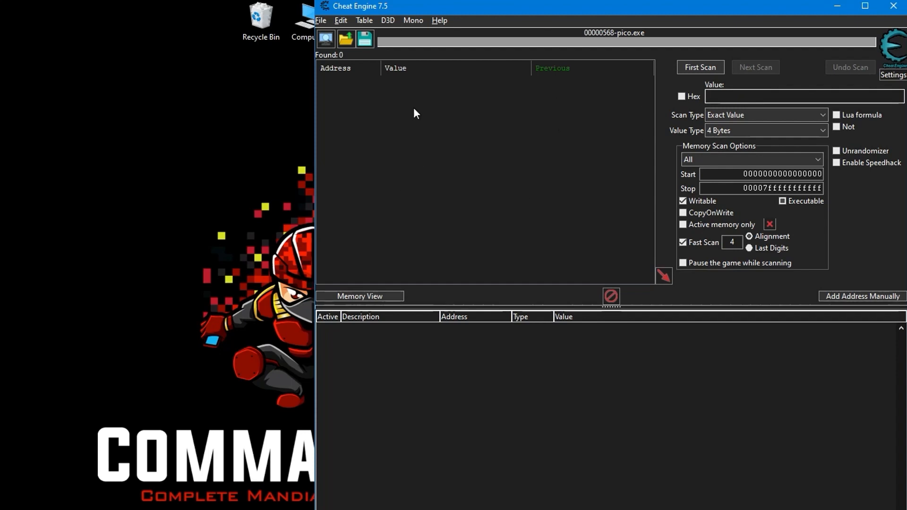
mouse_move(630, 163)
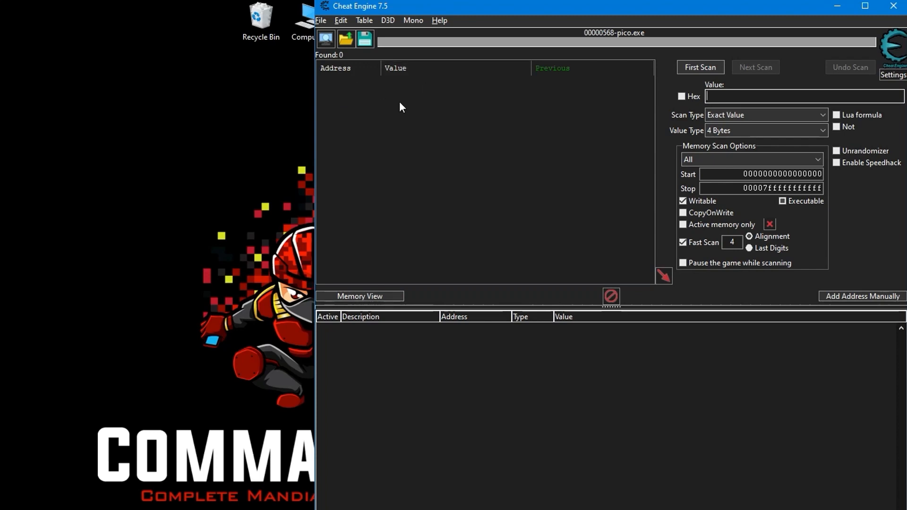
mouse_move(377, 123)
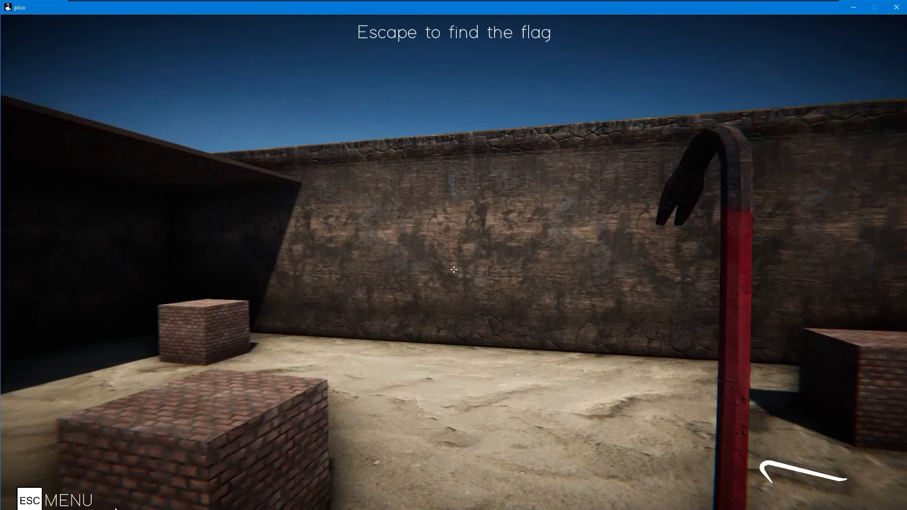
Run a First Scan for Float values with Unknown initial value beside the game.
click(234, 500)
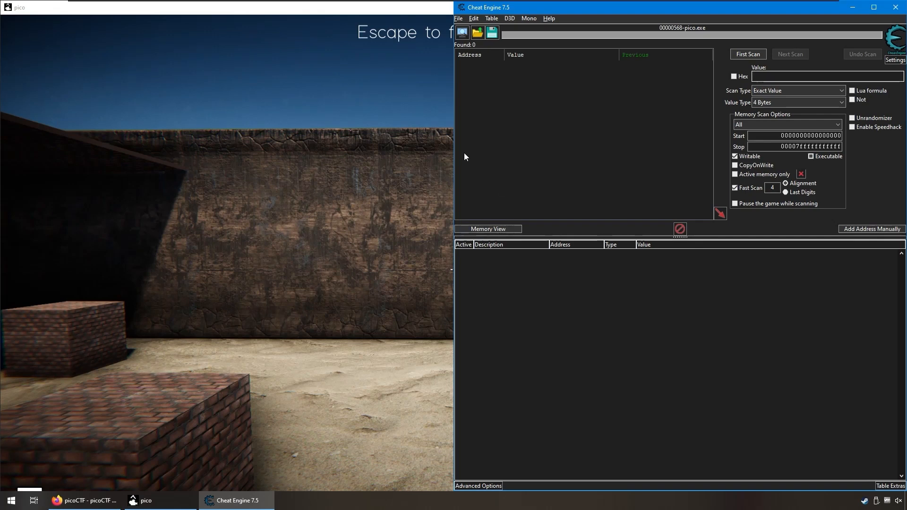
mouse_move(420, 186)
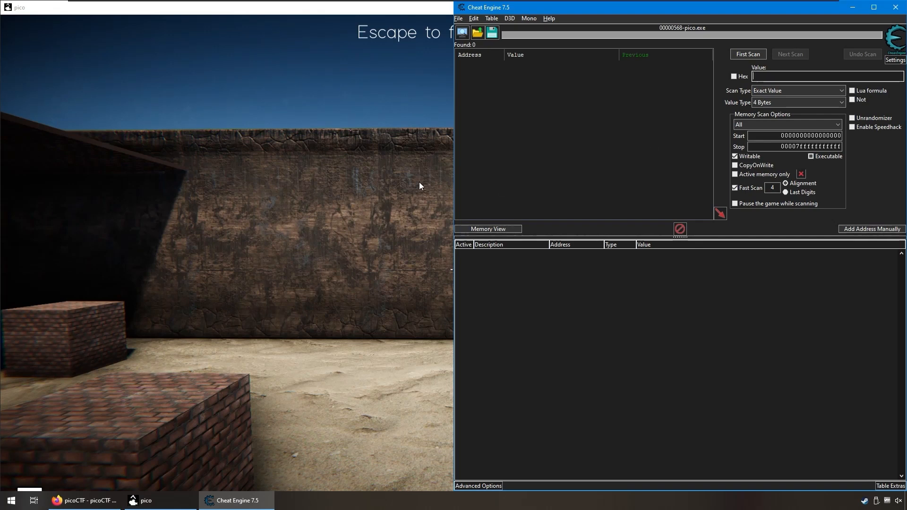
mouse_move(416, 199)
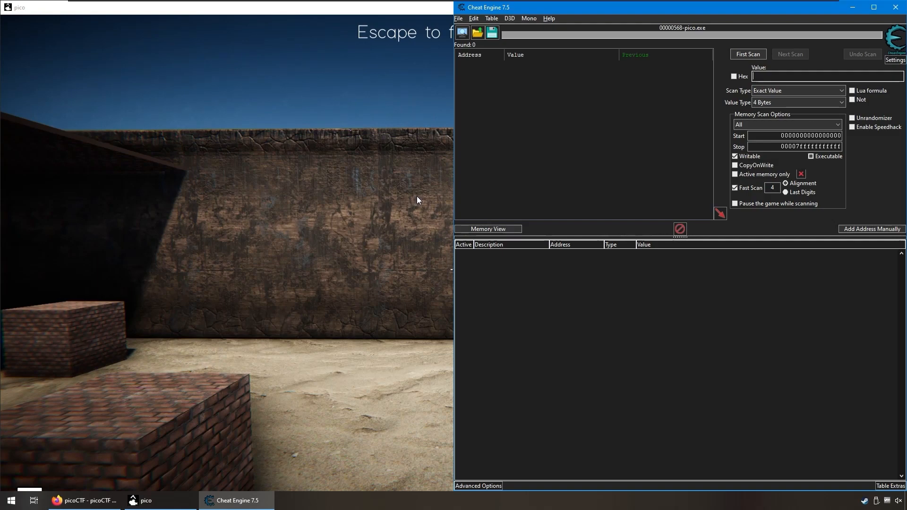
click(798, 91)
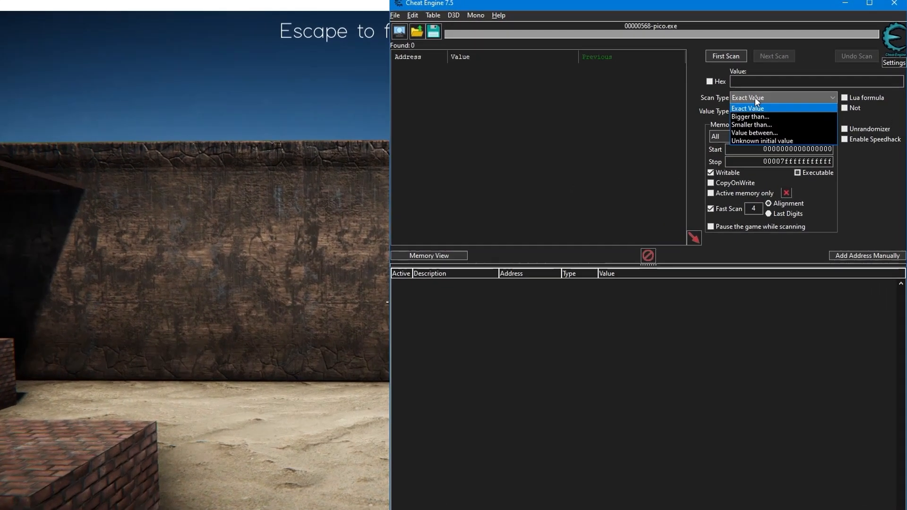
click(746, 108)
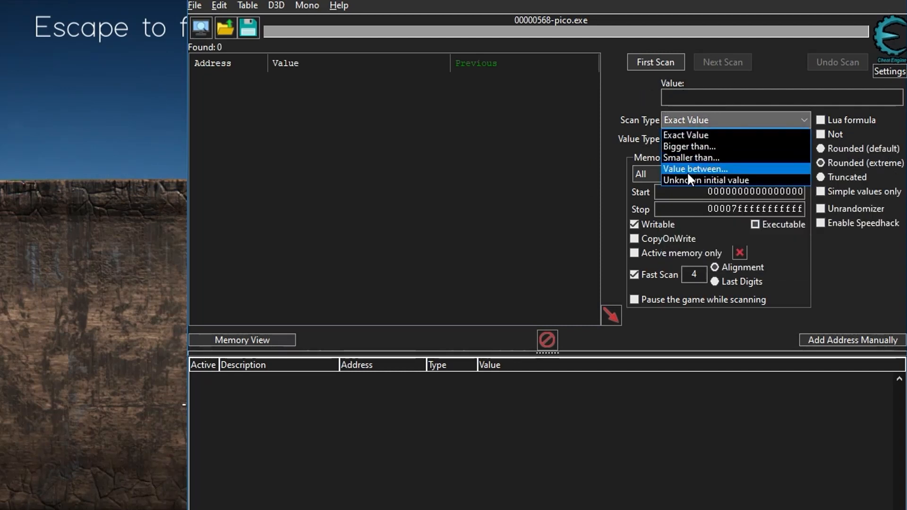
mouse_move(701, 179)
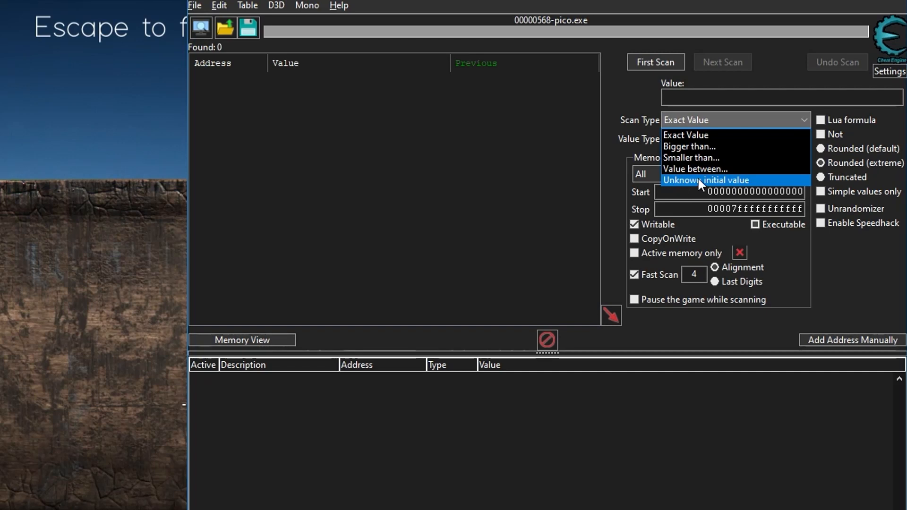
click(705, 179)
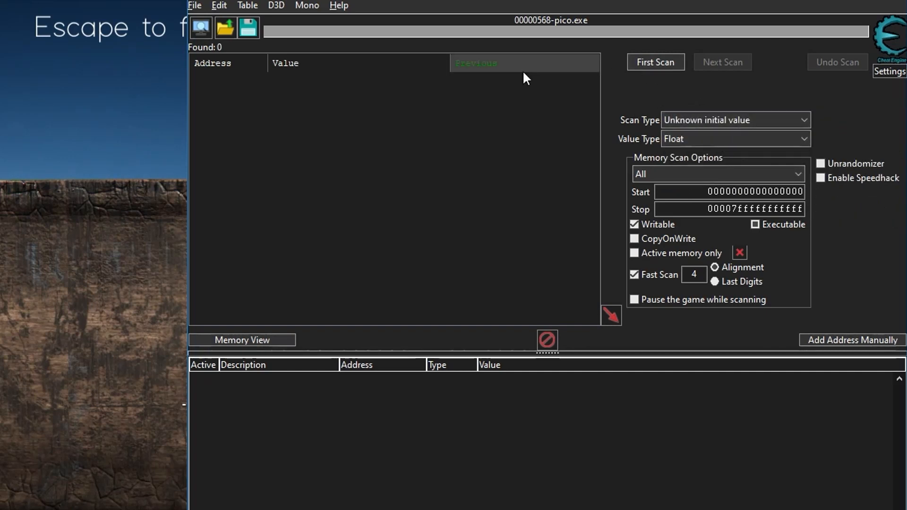
mouse_move(587, 147)
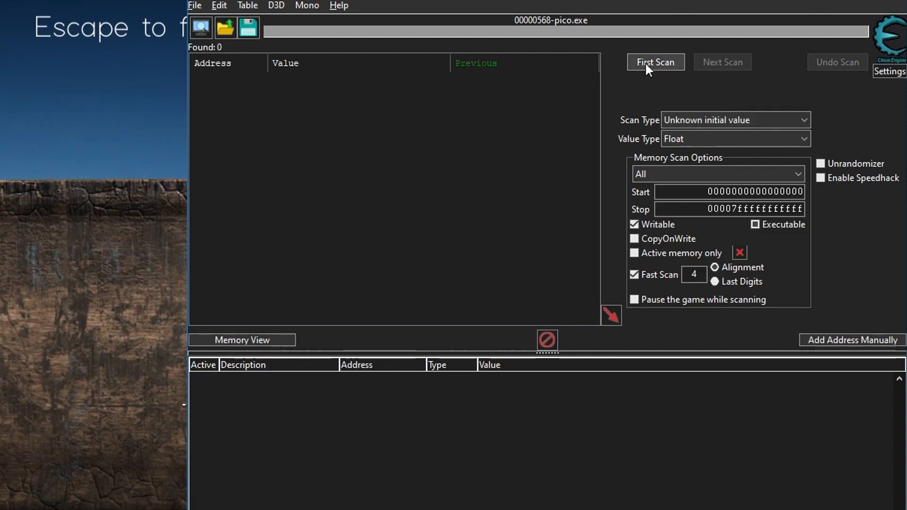
click(655, 62)
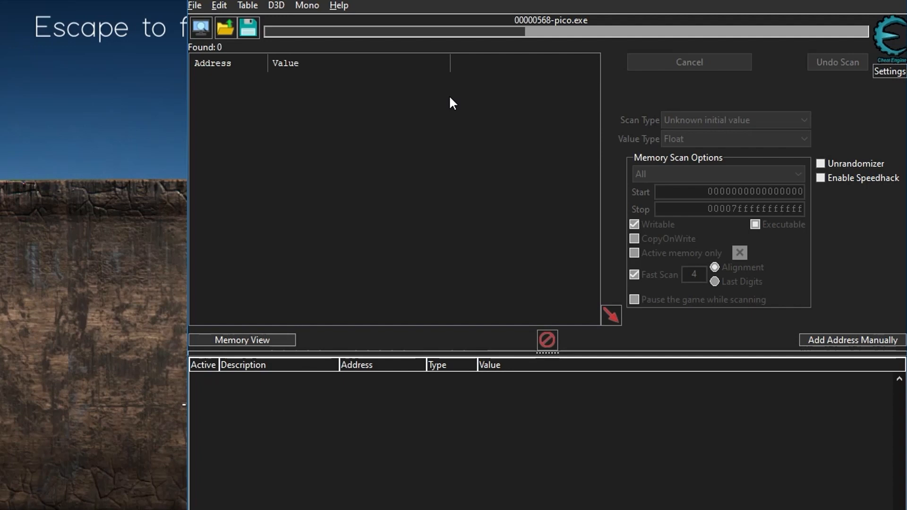
click(688, 63)
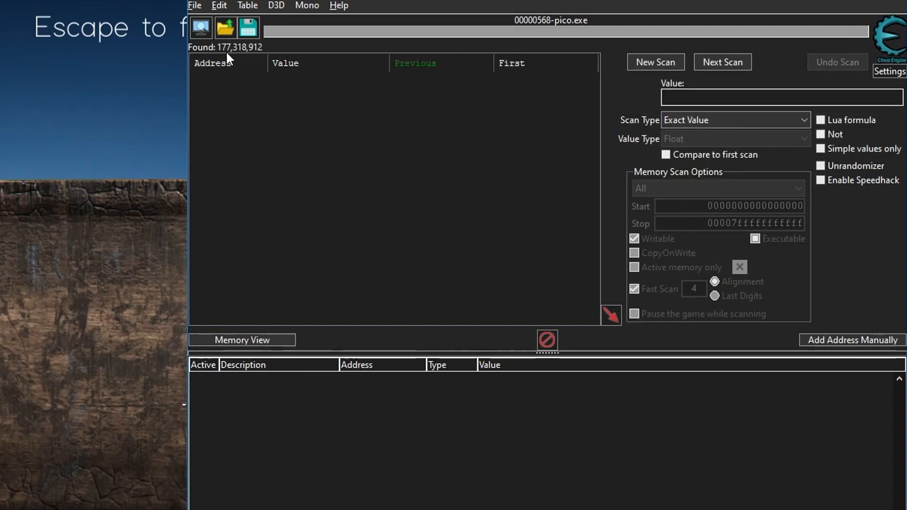
mouse_move(256, 58)
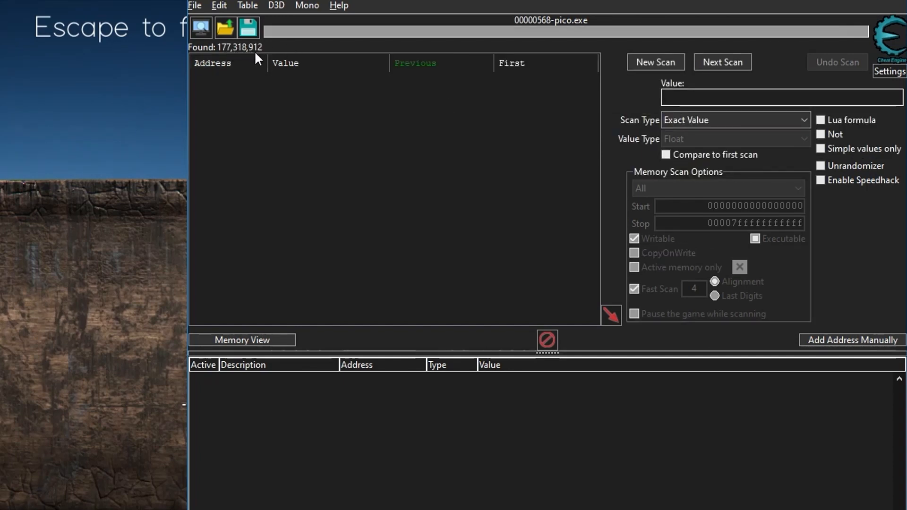
mouse_move(219, 148)
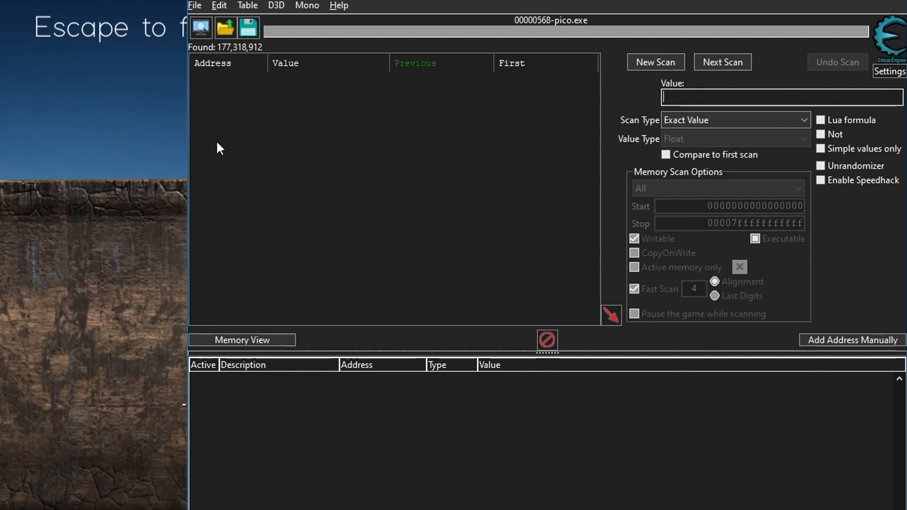
mouse_move(429, 241)
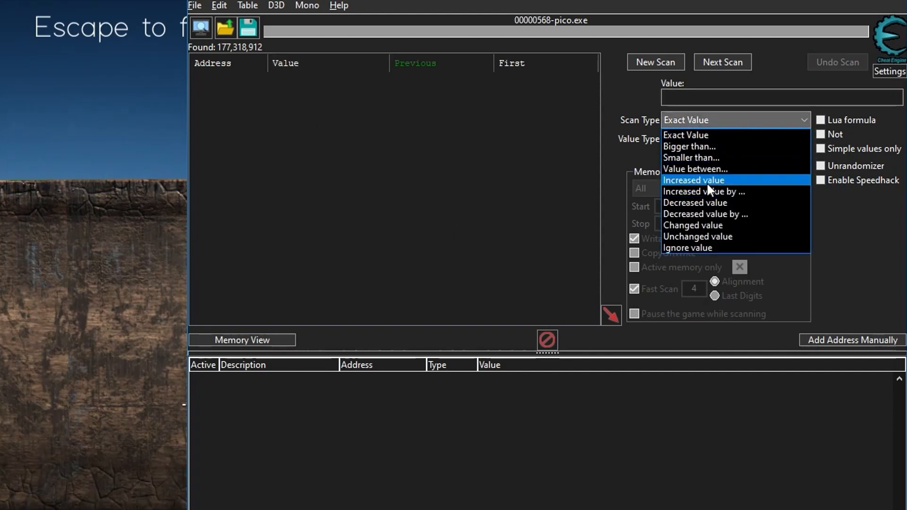
Narrow candidates with Increased then Unchanged value Next Scans while moving the player.
click(692, 180)
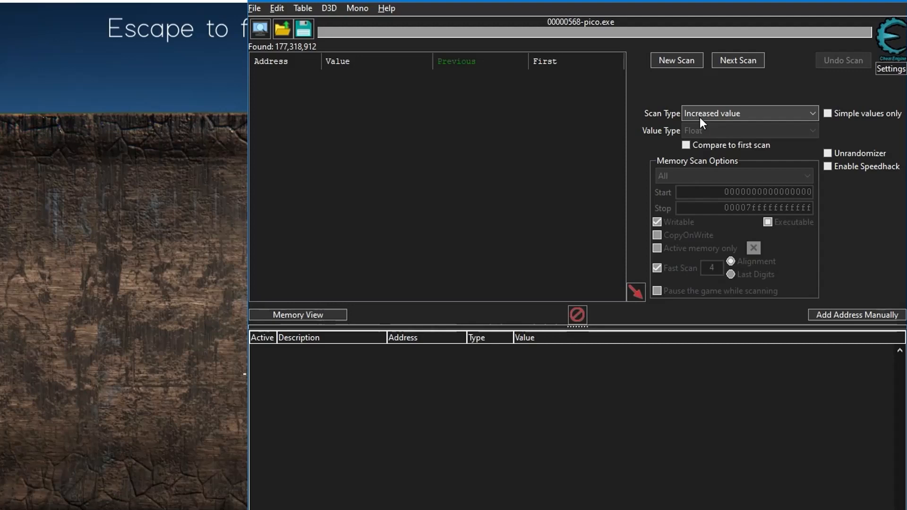
click(738, 60)
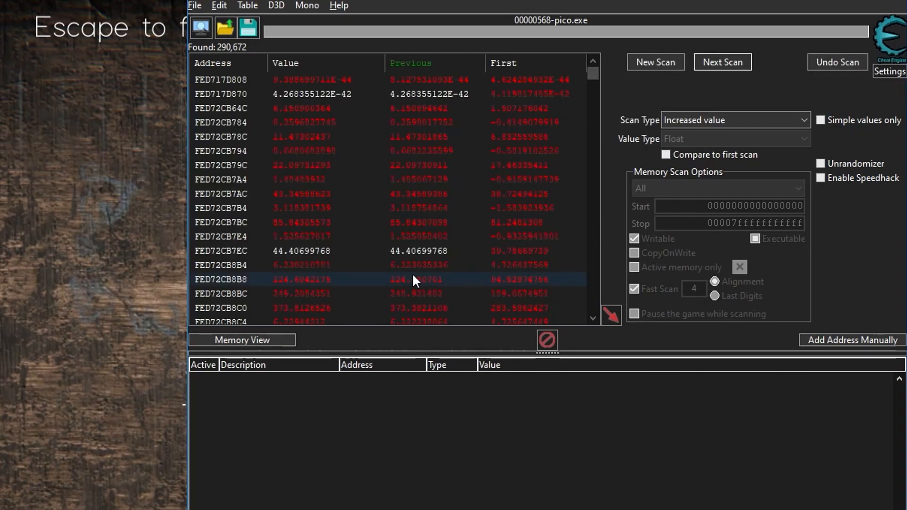
click(735, 120)
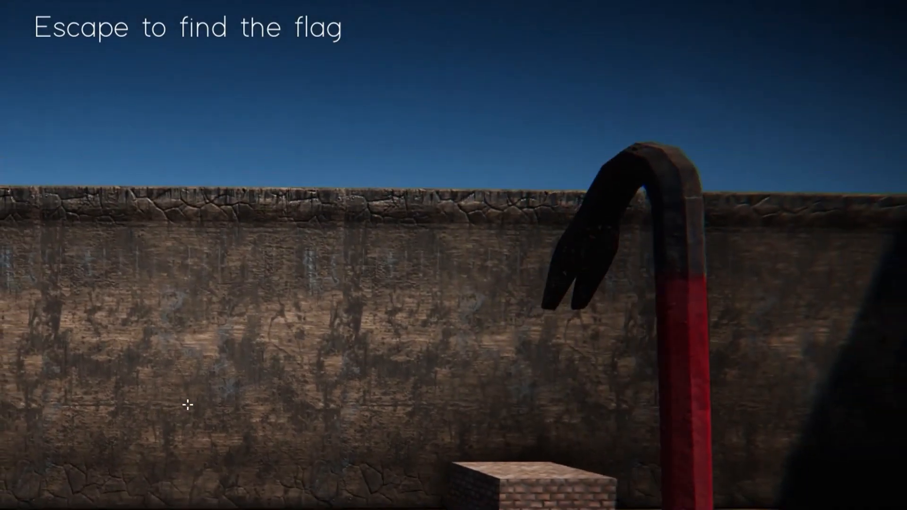
click(722, 62)
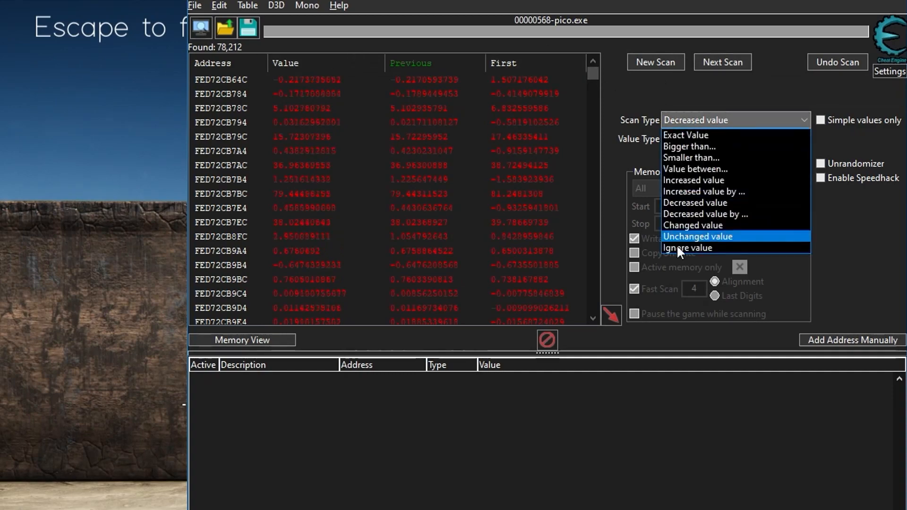
click(697, 236)
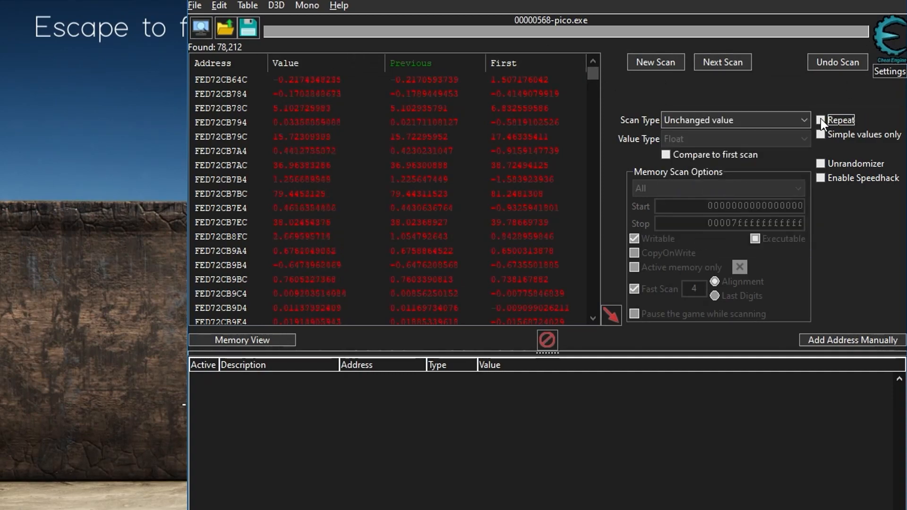
click(722, 62)
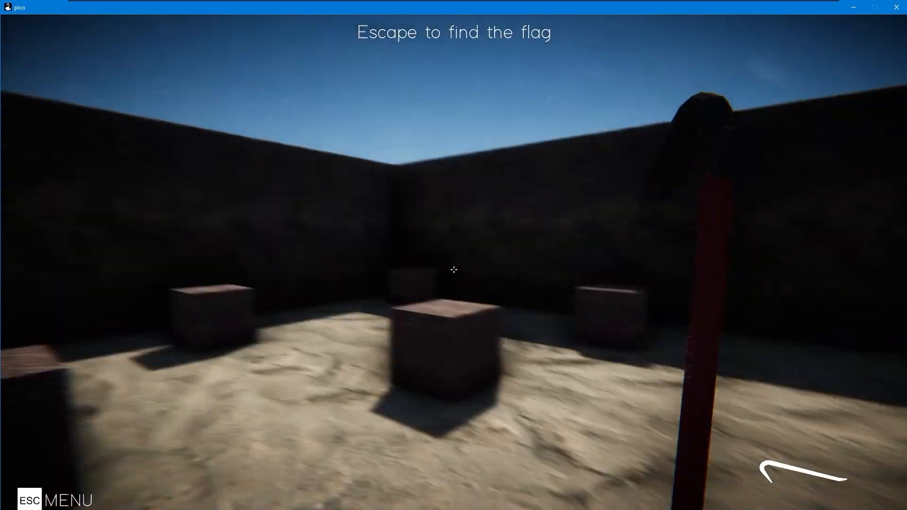
mouse_move(453, 270)
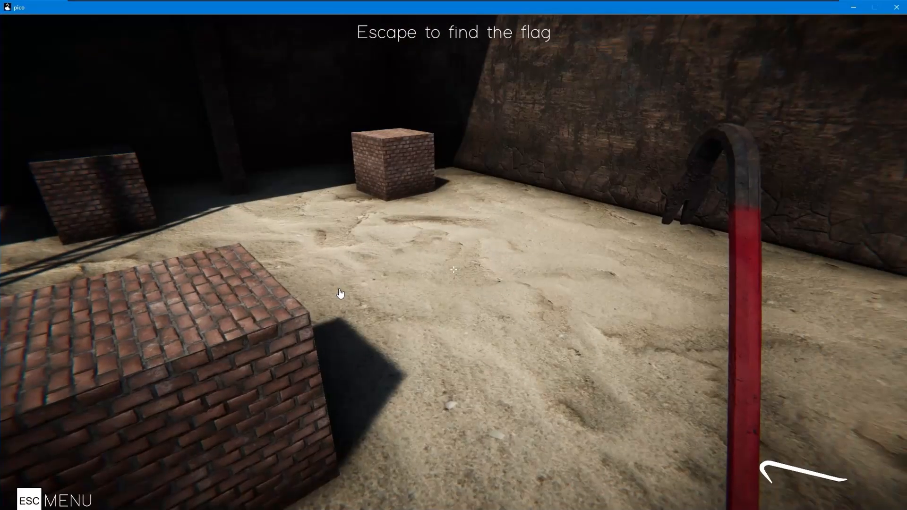
mouse_move(570, 265)
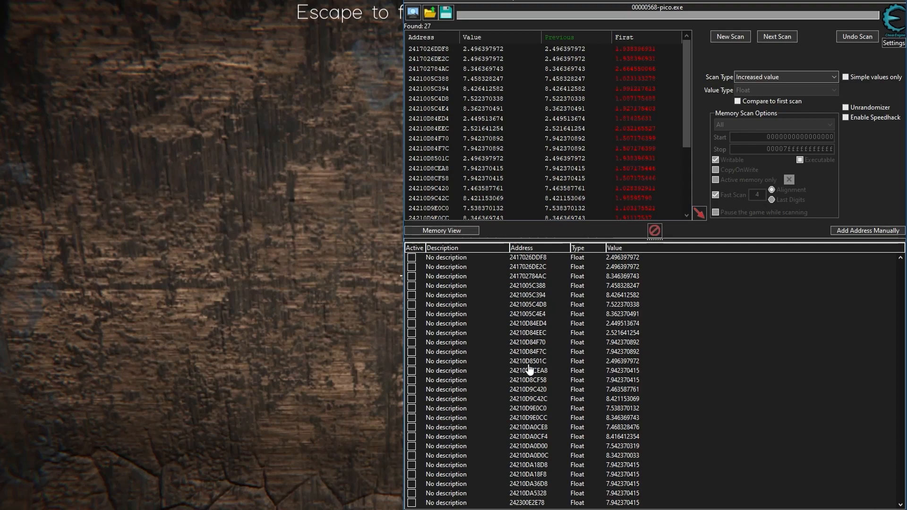
mouse_move(84, 149)
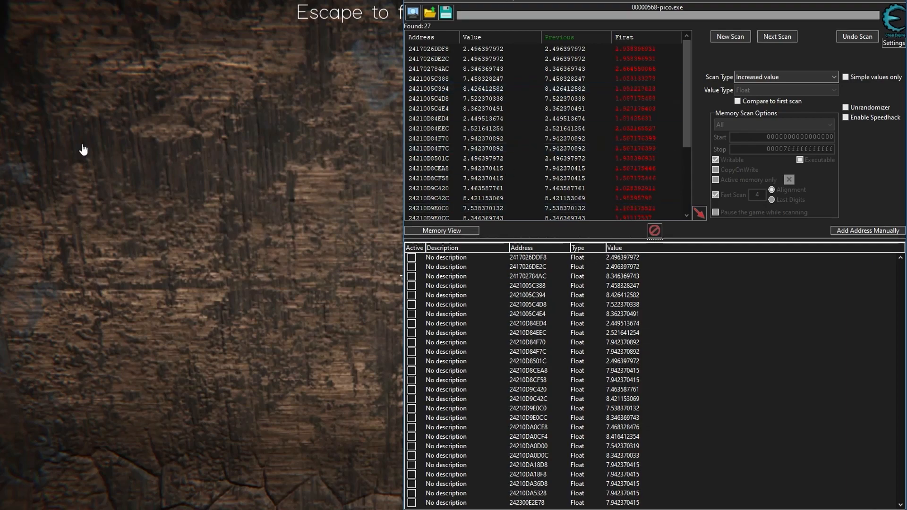
mouse_move(735, 341)
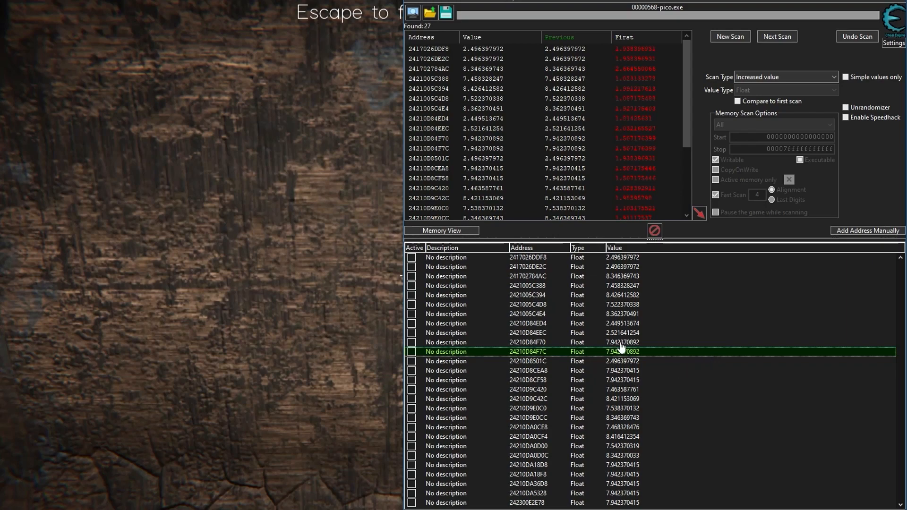
mouse_move(466, 370)
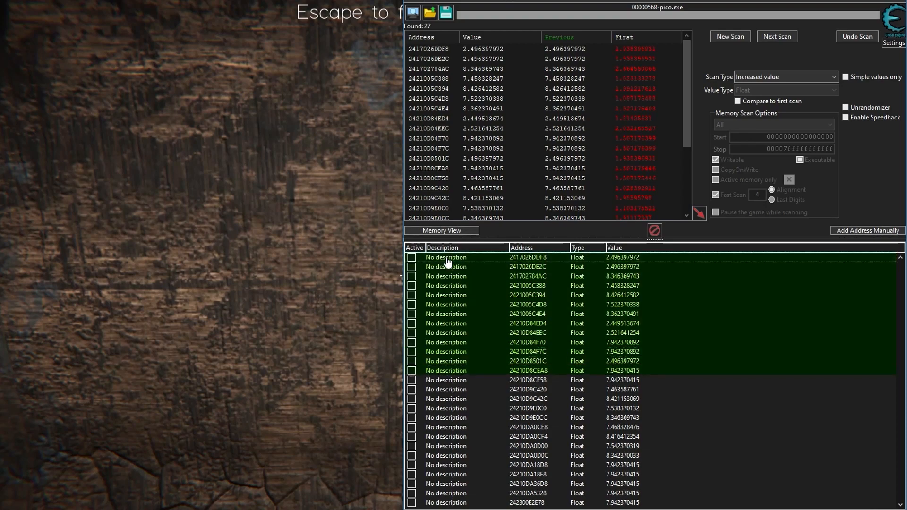
mouse_move(295, 309)
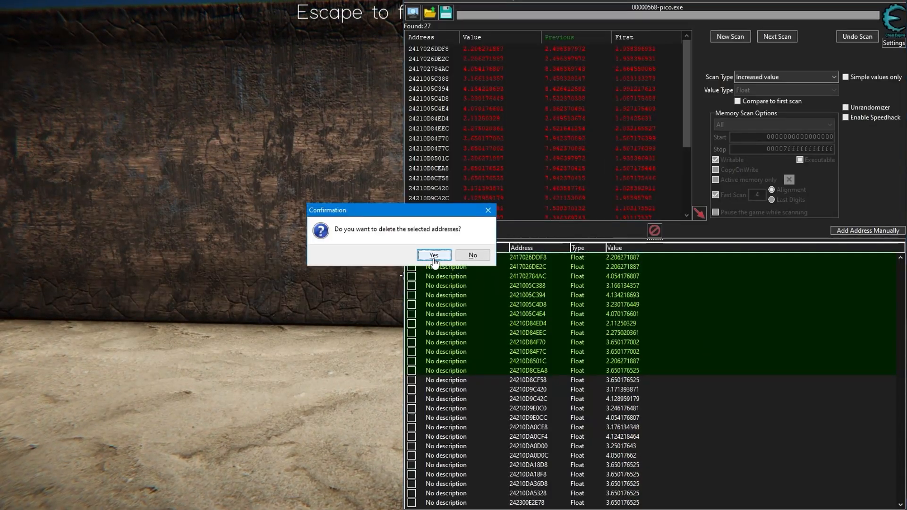
Delete the first 13 watched addresses, leaving 14 float candidates in the list.
click(434, 255)
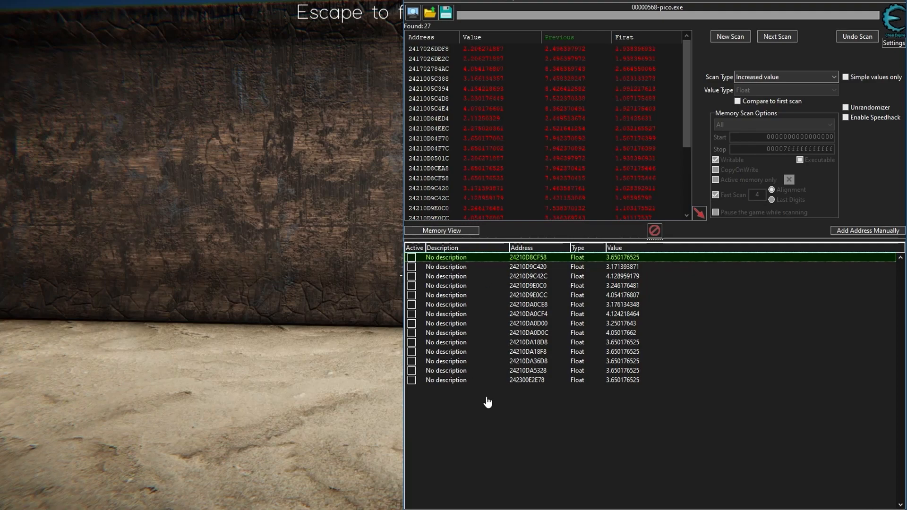
click(475, 393)
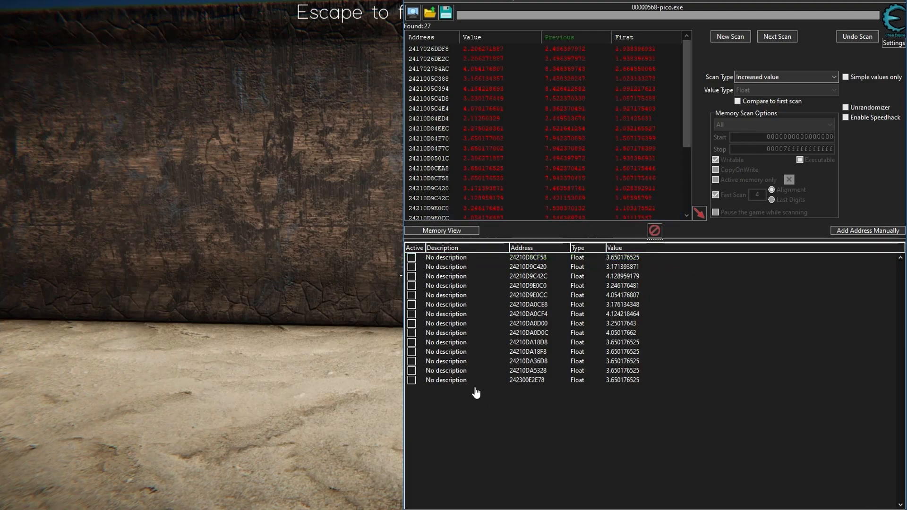
mouse_move(630, 395)
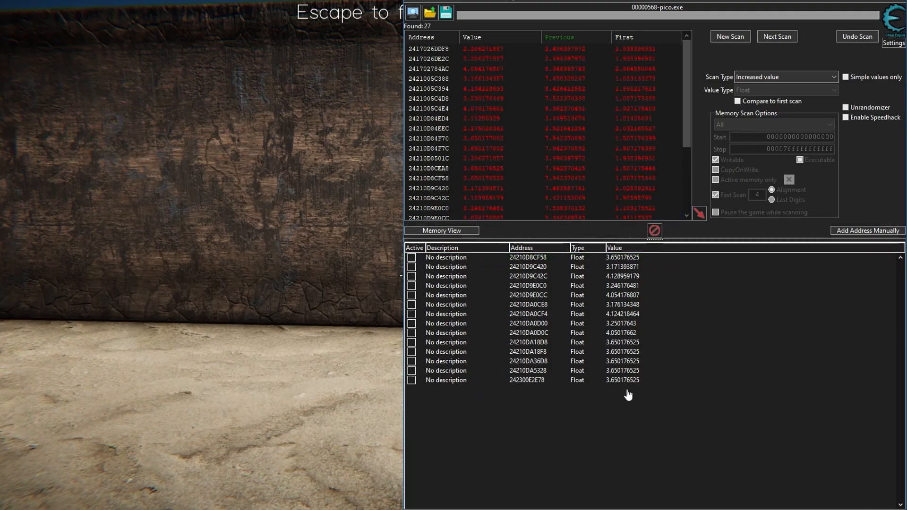
click(526, 352)
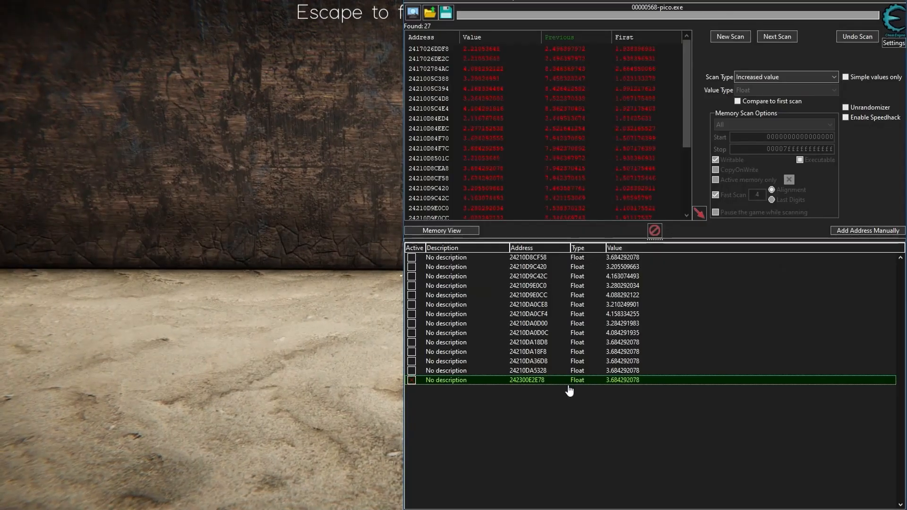
Change the last watched float address's value to 12, lifting the player onto the wall.
double_click(623, 380)
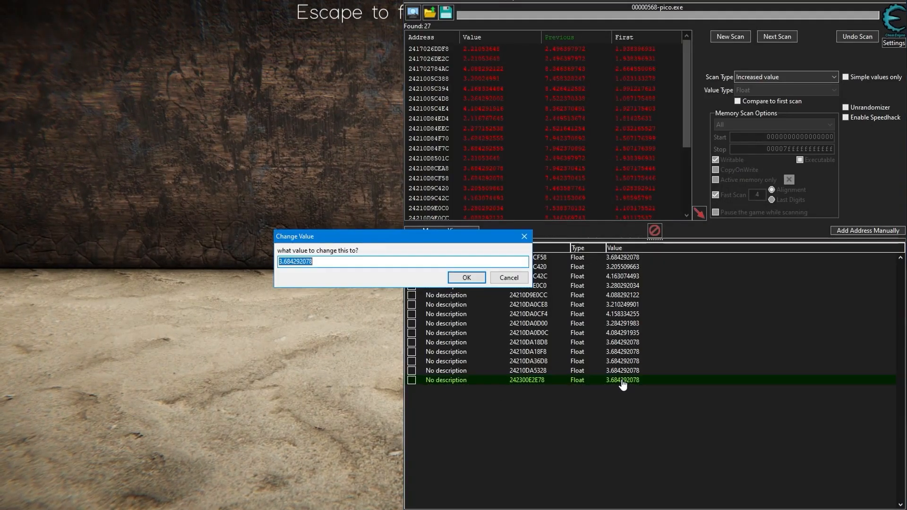
click(466, 277)
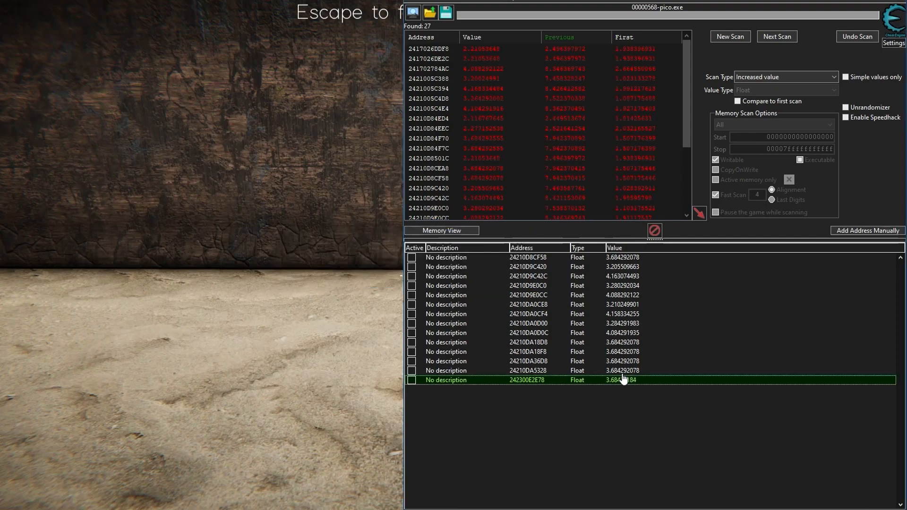
mouse_move(445, 394)
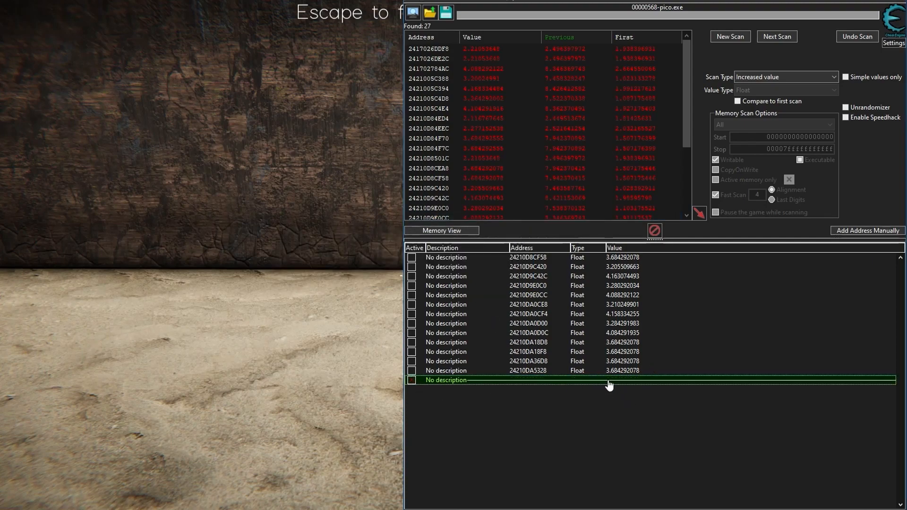
double_click(622, 380)
text(12)
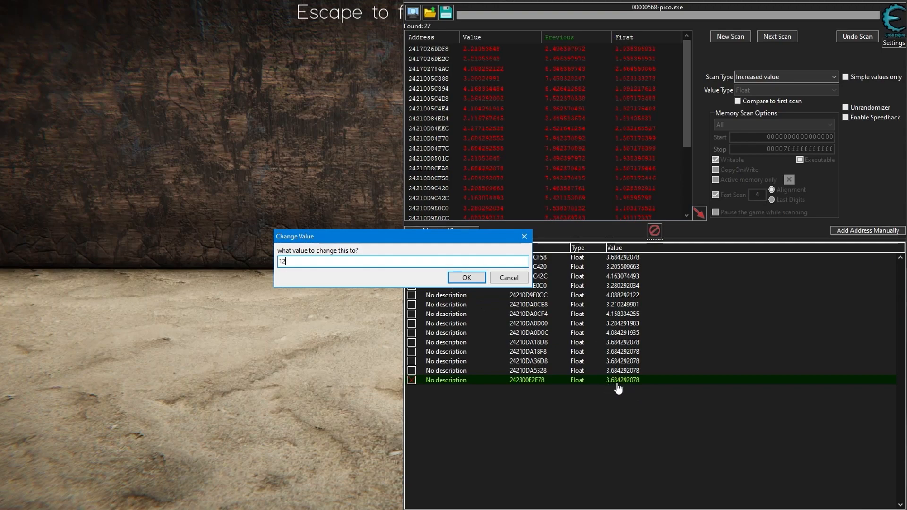
mouse_move(318, 264)
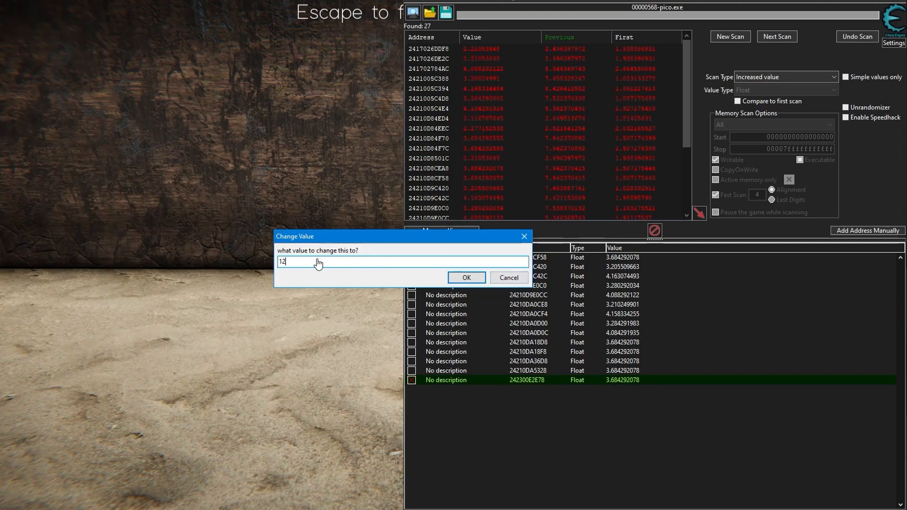
click(466, 278)
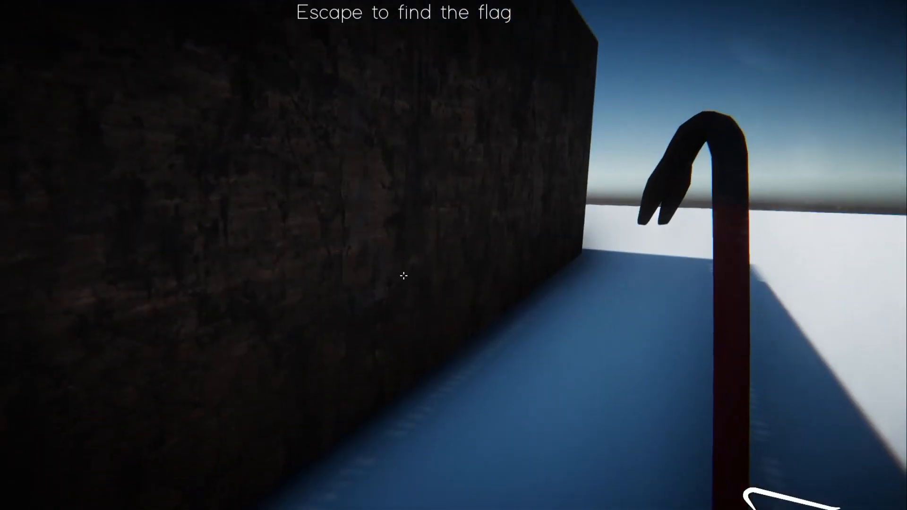
mouse_move(414, 198)
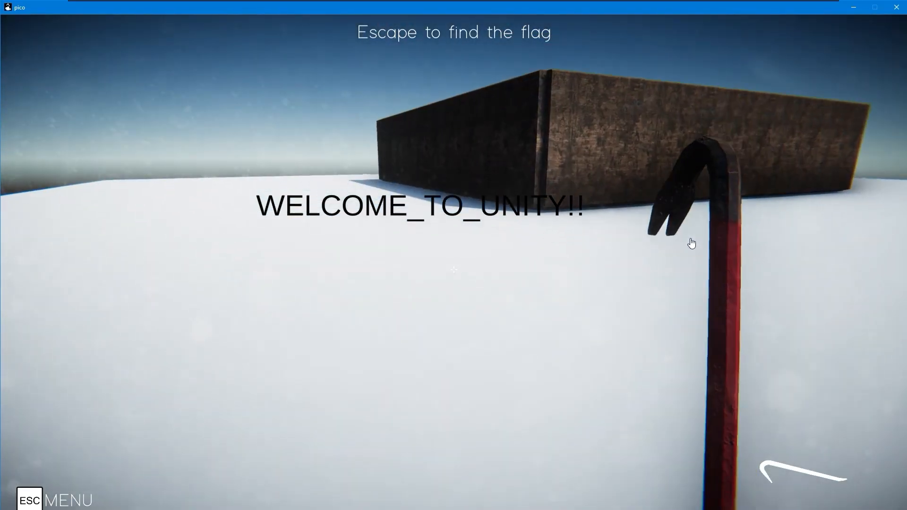
Return to Cheat Engine after exploring outside the walls and drop down the Mono menu.
click(529, 18)
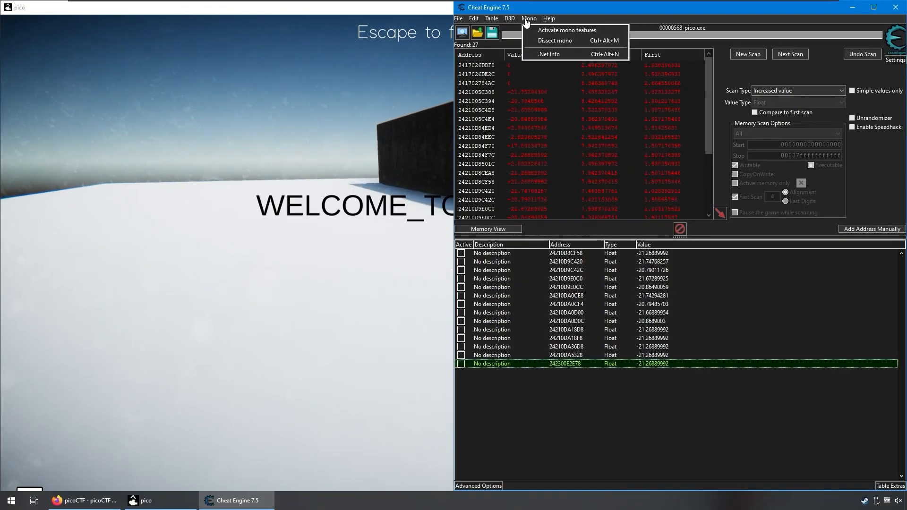
mouse_move(566, 30)
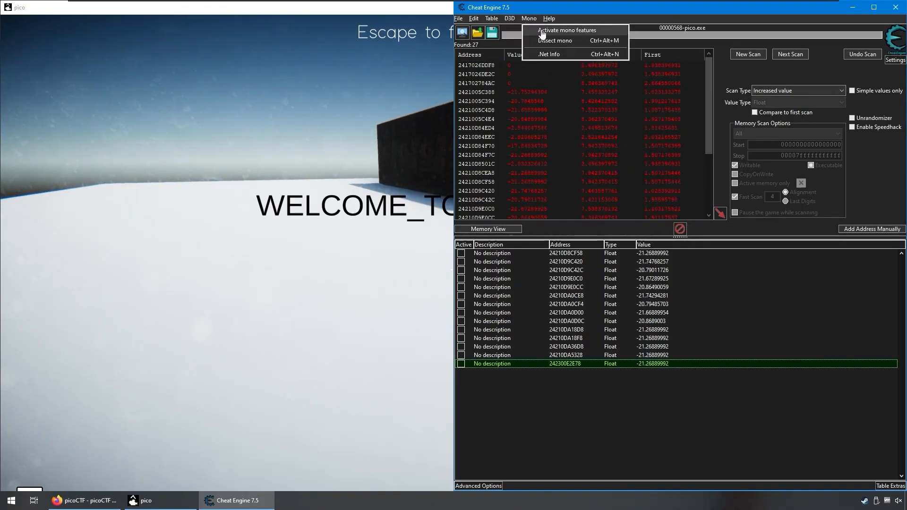
Activate Mono features and launch the Mono dissector for the game.
click(529, 18)
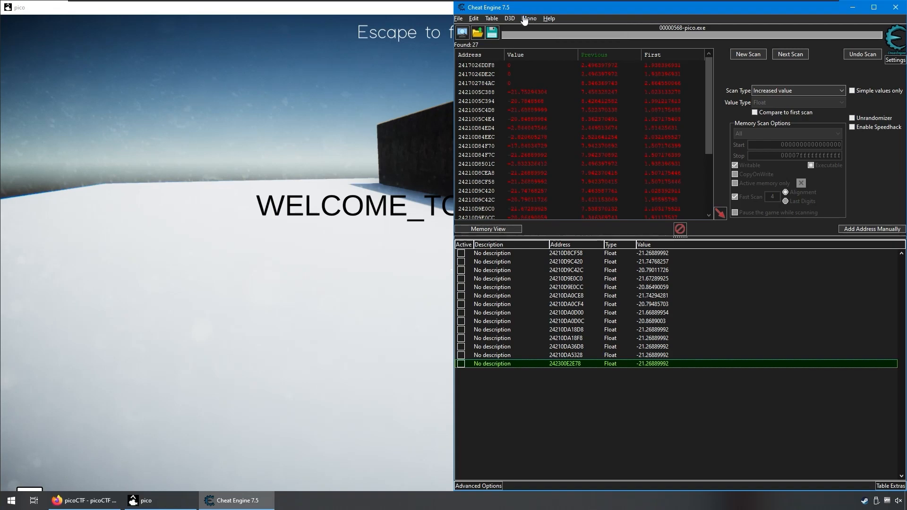
mouse_move(525, 20)
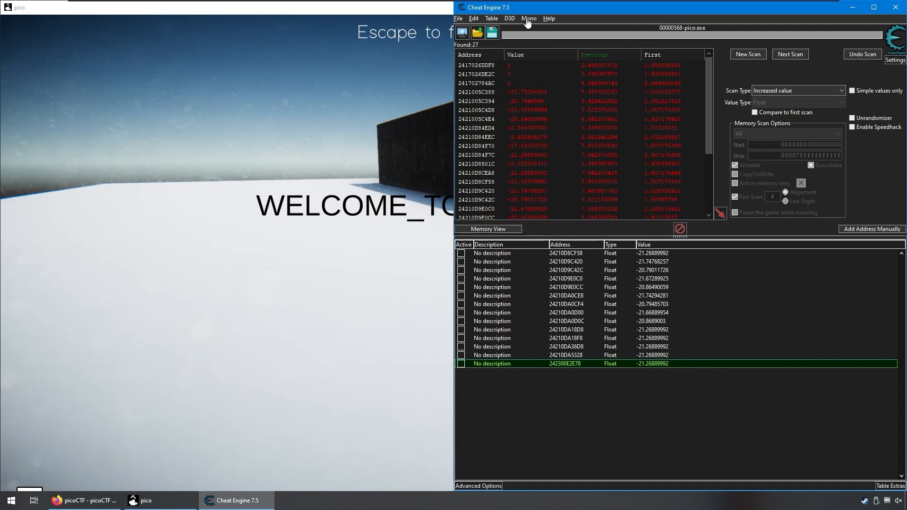
click(528, 18)
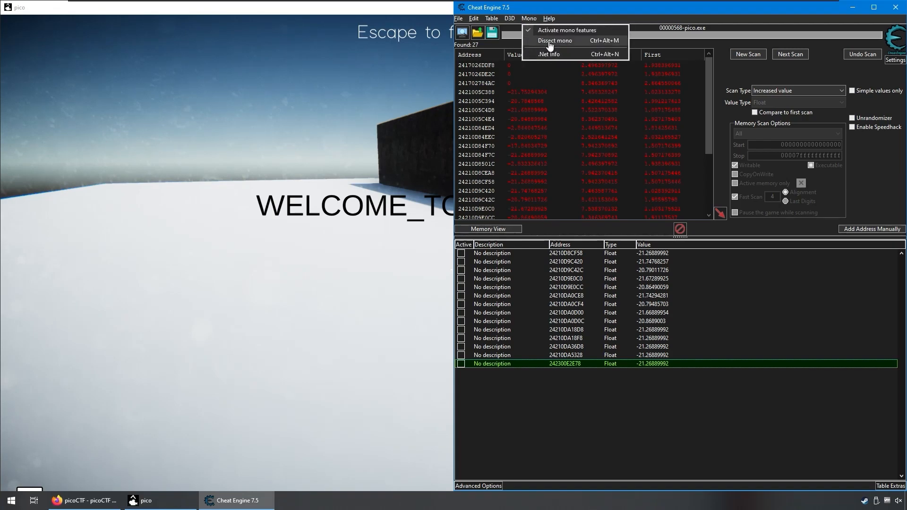
click(555, 41)
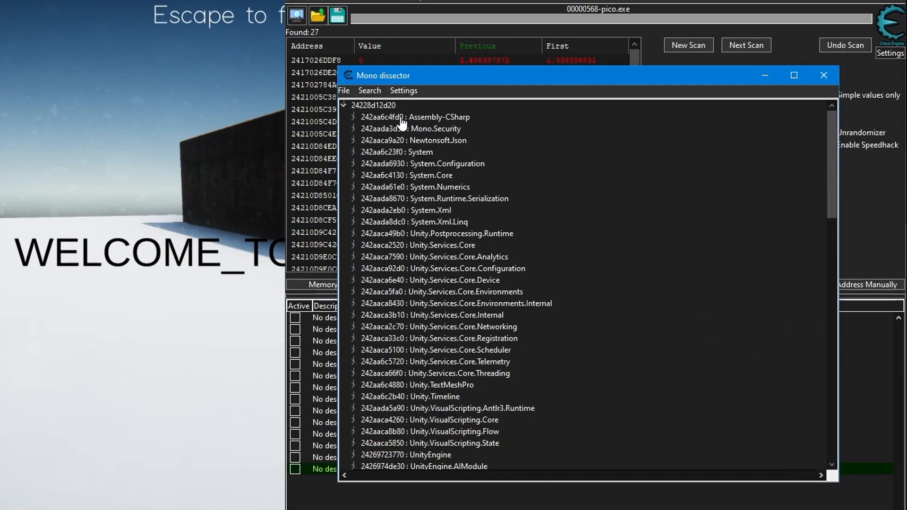
Expand Assembly-CSharp > APTX to reveal its player and Mysterious fields, then return to the game.
click(353, 117)
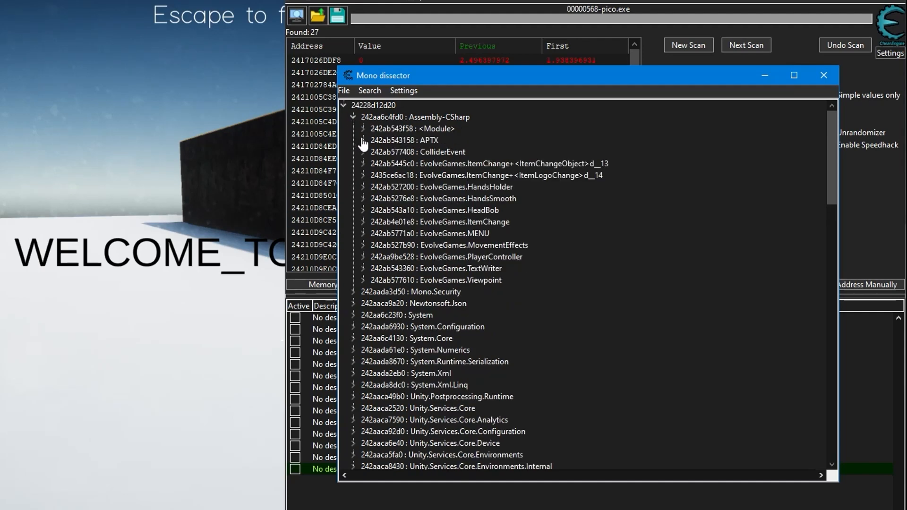
click(354, 140)
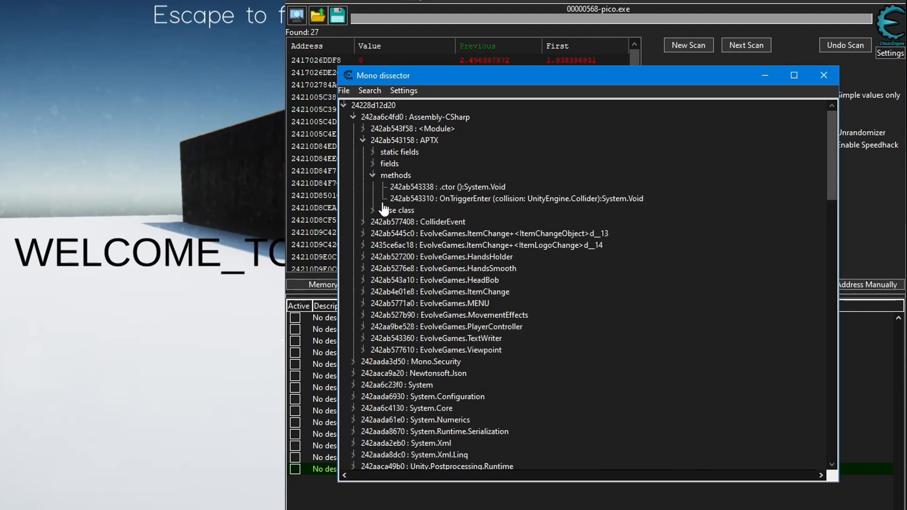
click(357, 163)
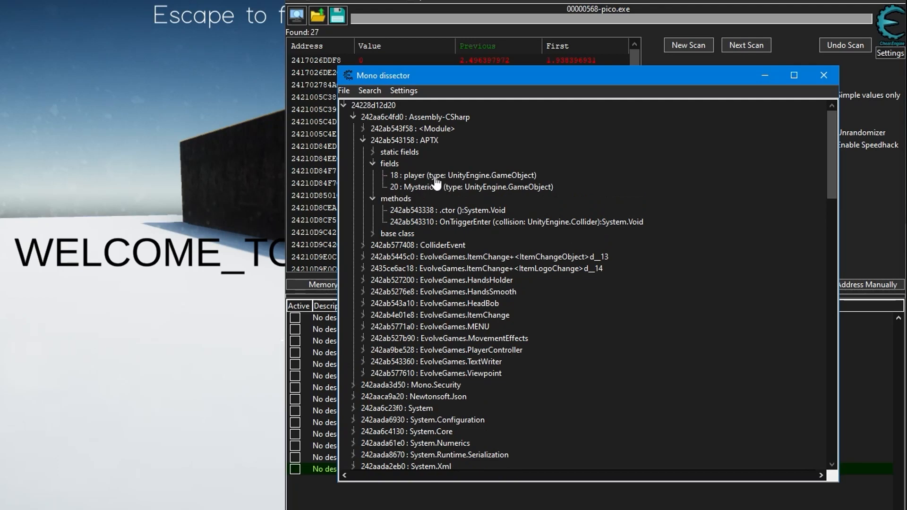
click(823, 75)
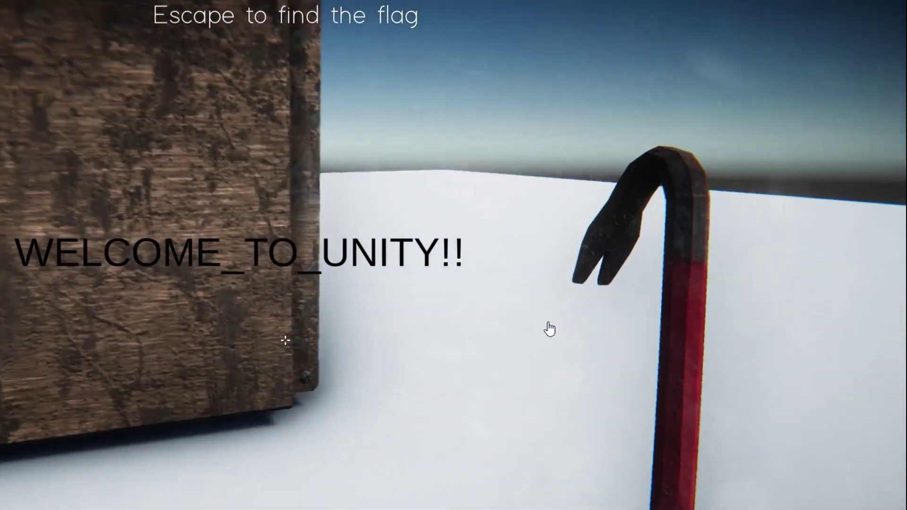
mouse_move(405, 283)
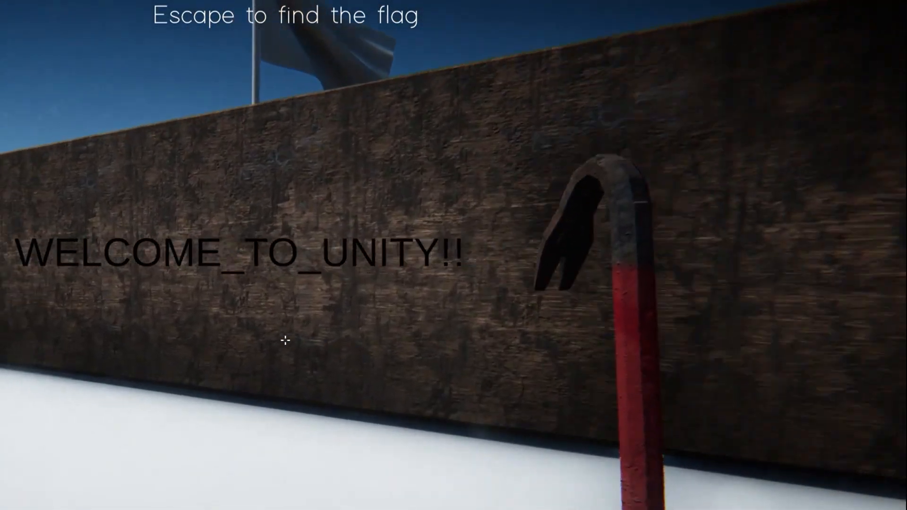
Leave the pico game after viewing the flag and return to the picoCTF 'No way out' page.
key(Escape)
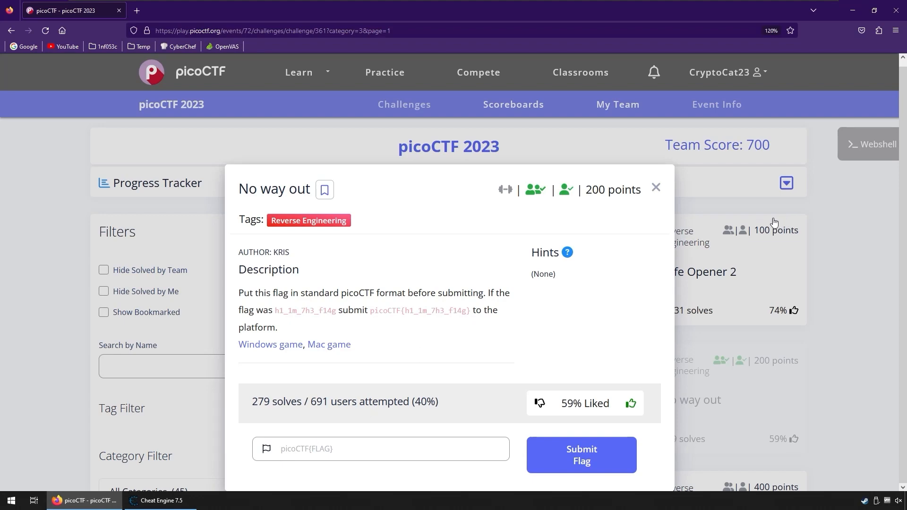
mouse_move(746, 249)
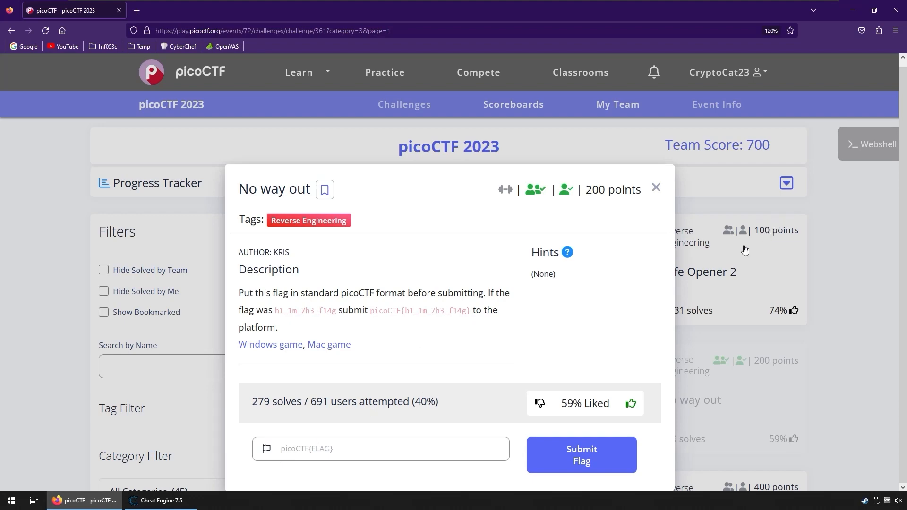